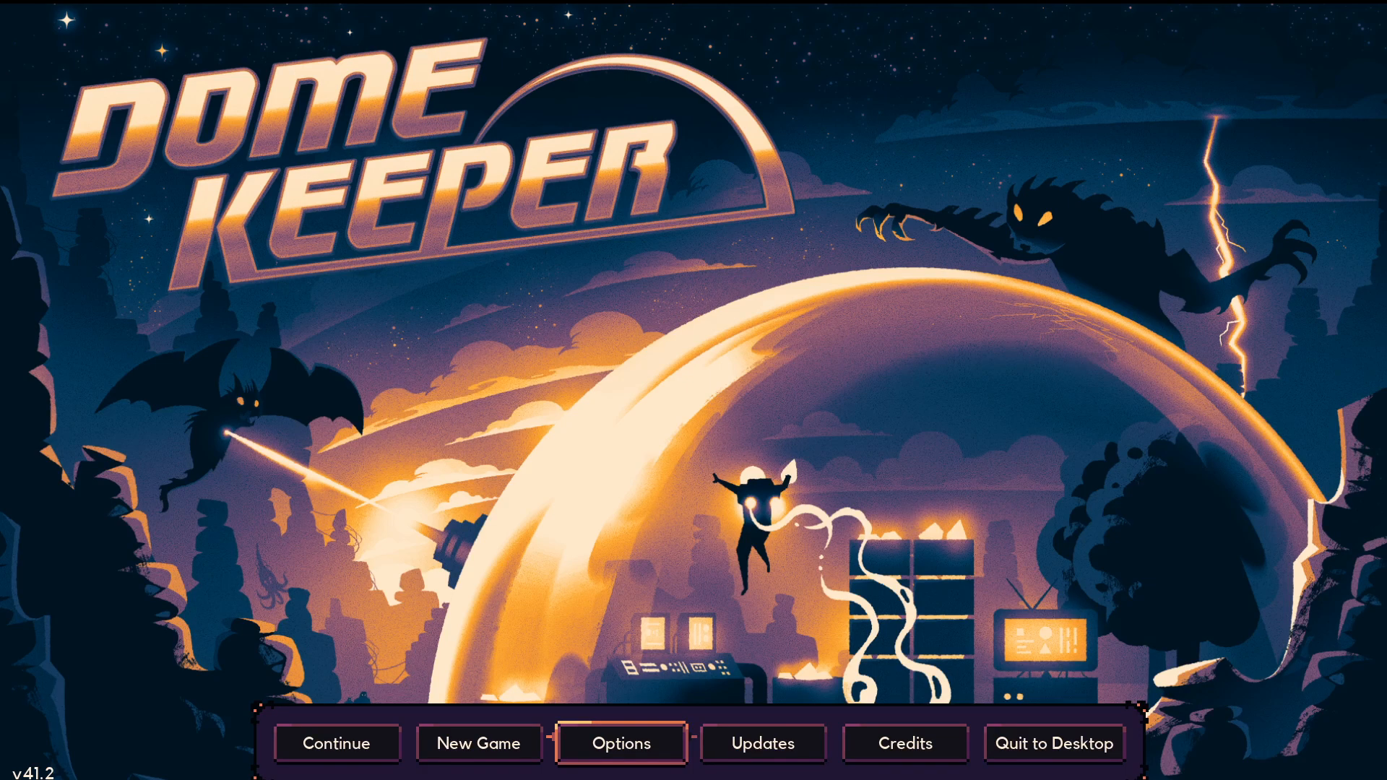
mouse_move(497, 425)
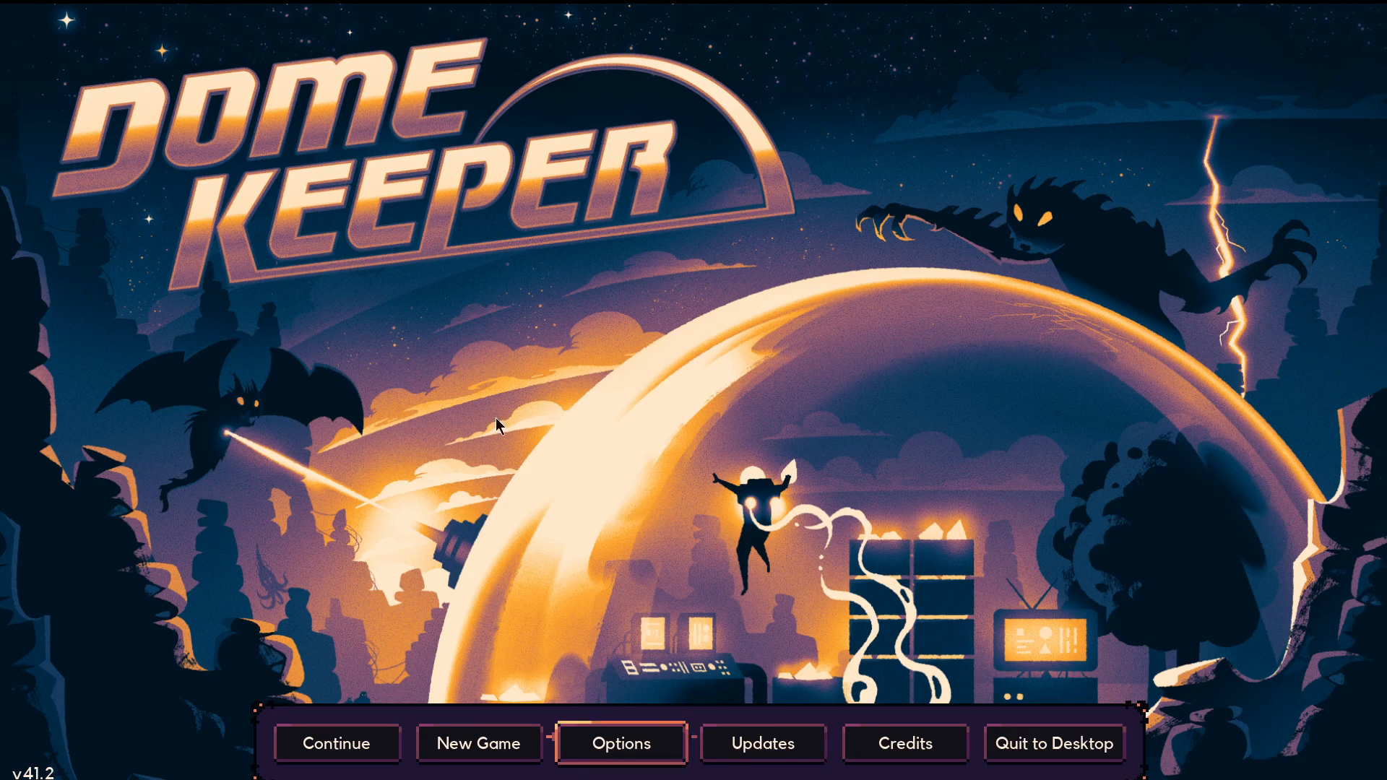
mouse_move(442, 288)
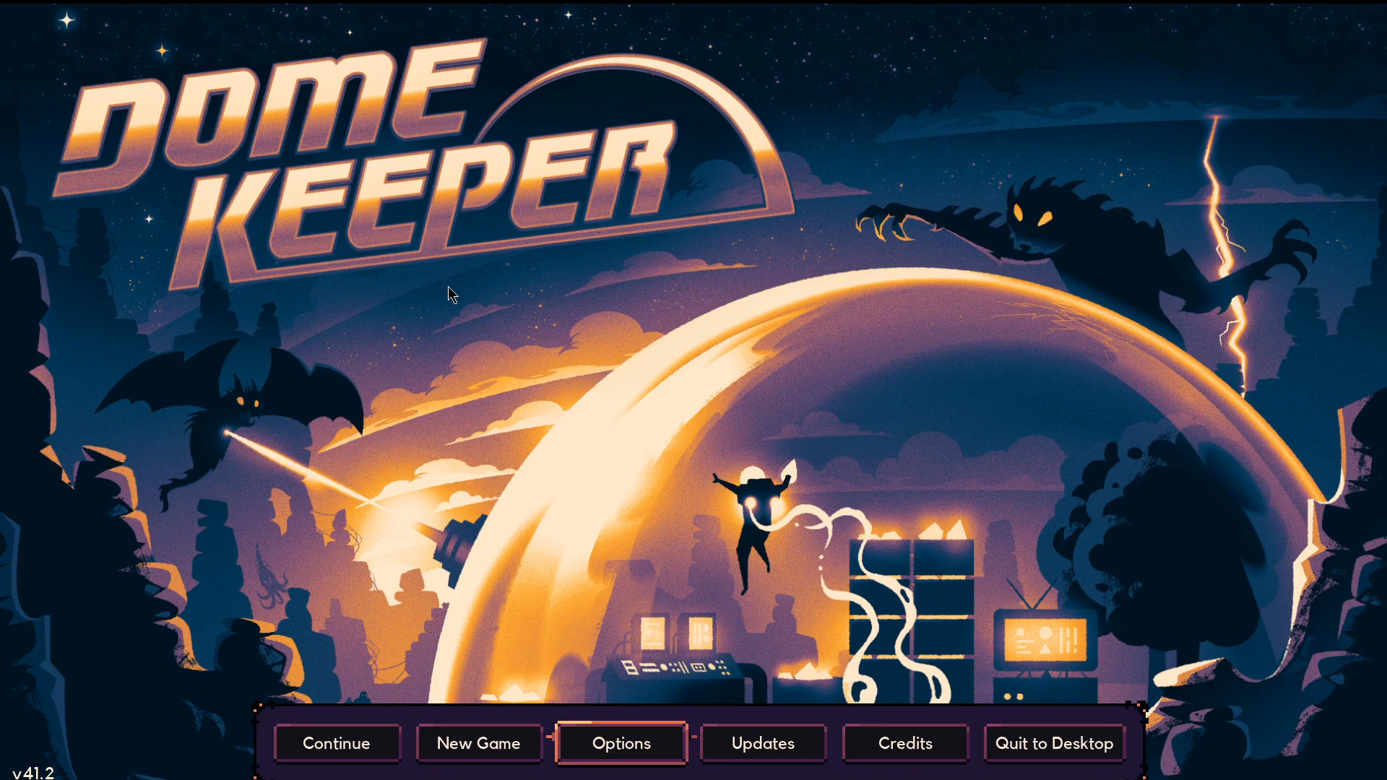
mouse_move(574, 550)
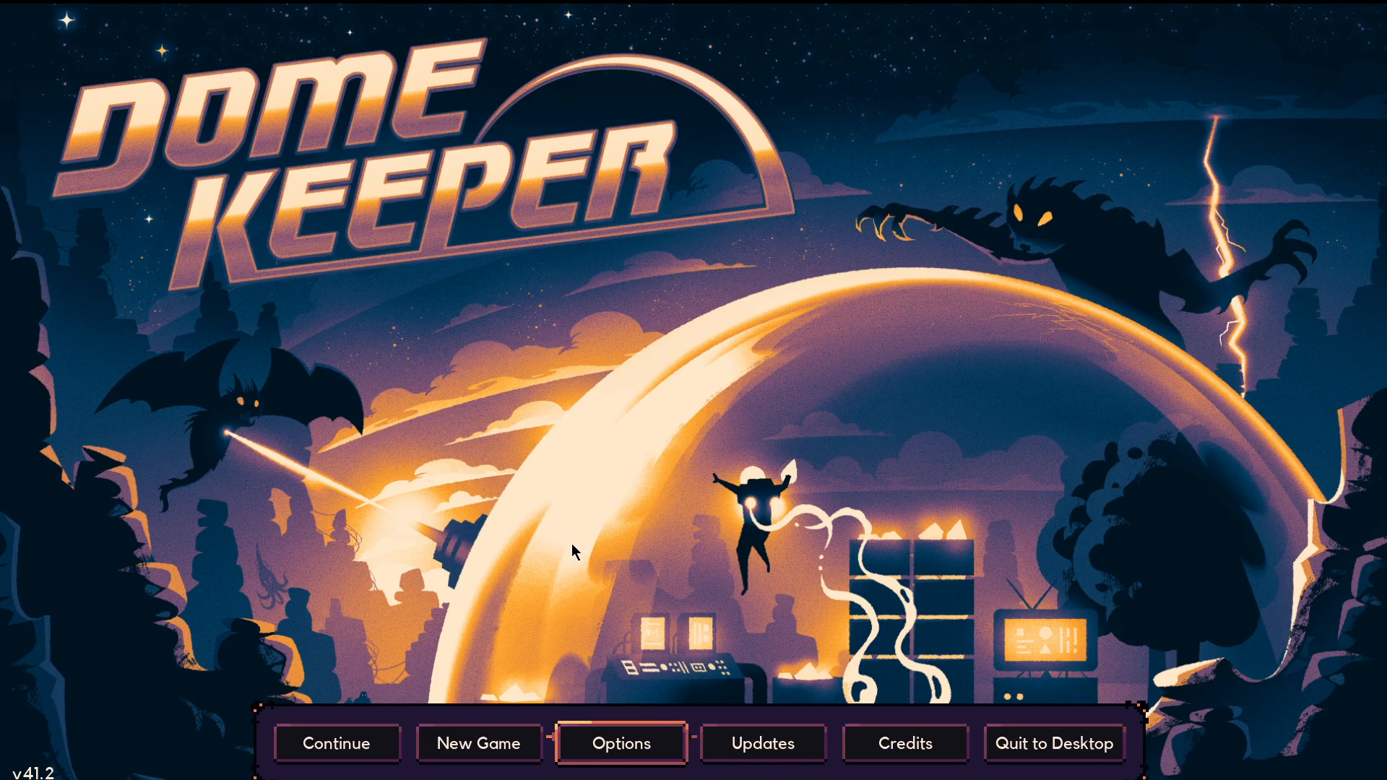
Browse the full language list from Options, including community translations, leaving English selected
left_click(620, 743)
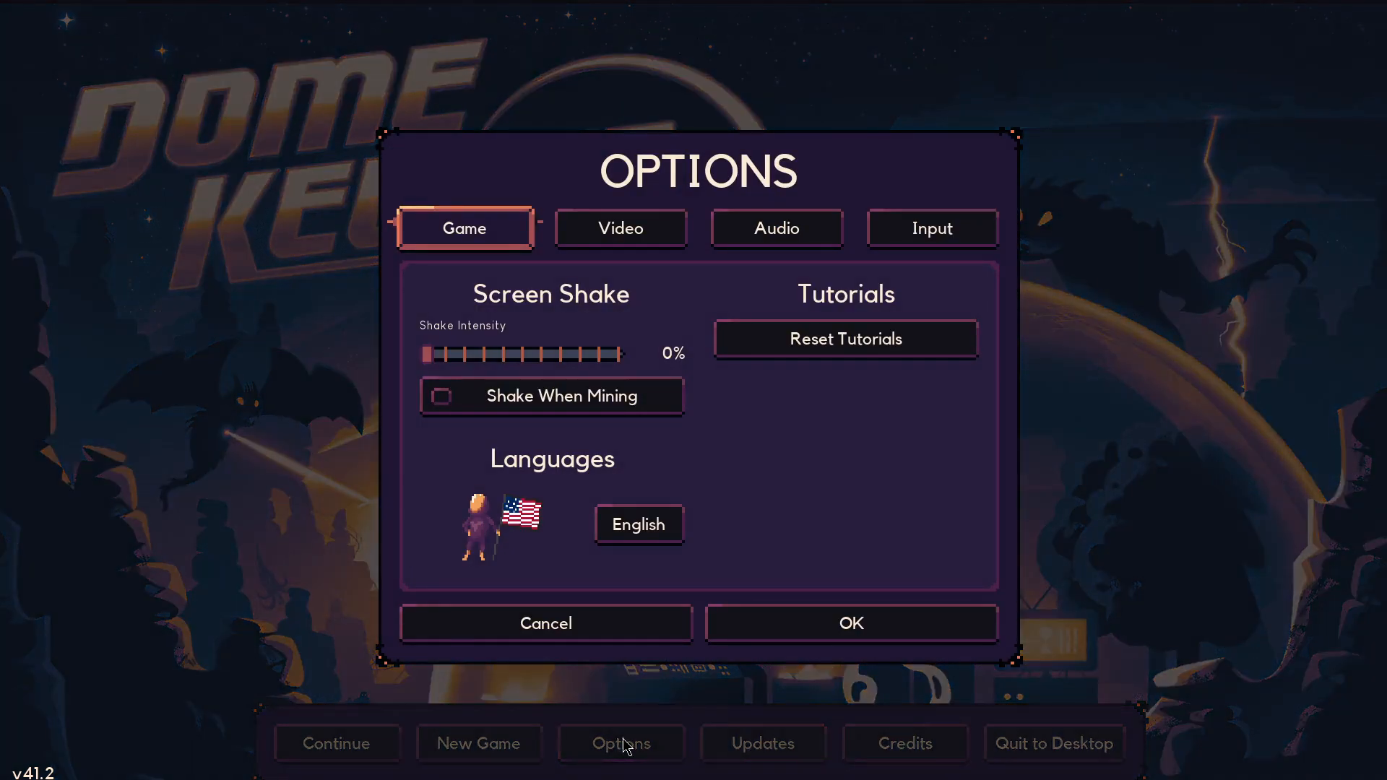
left_click(637, 524)
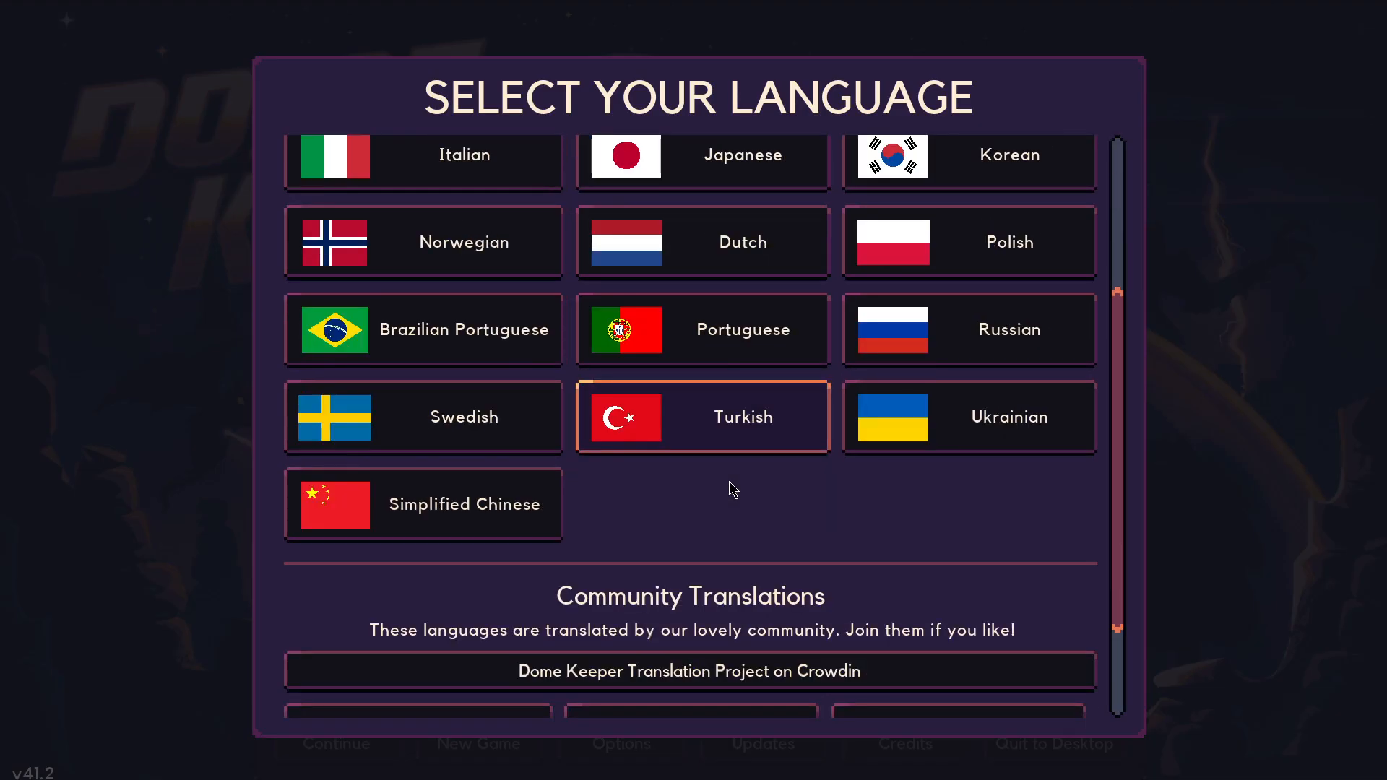
scroll("up", 3)
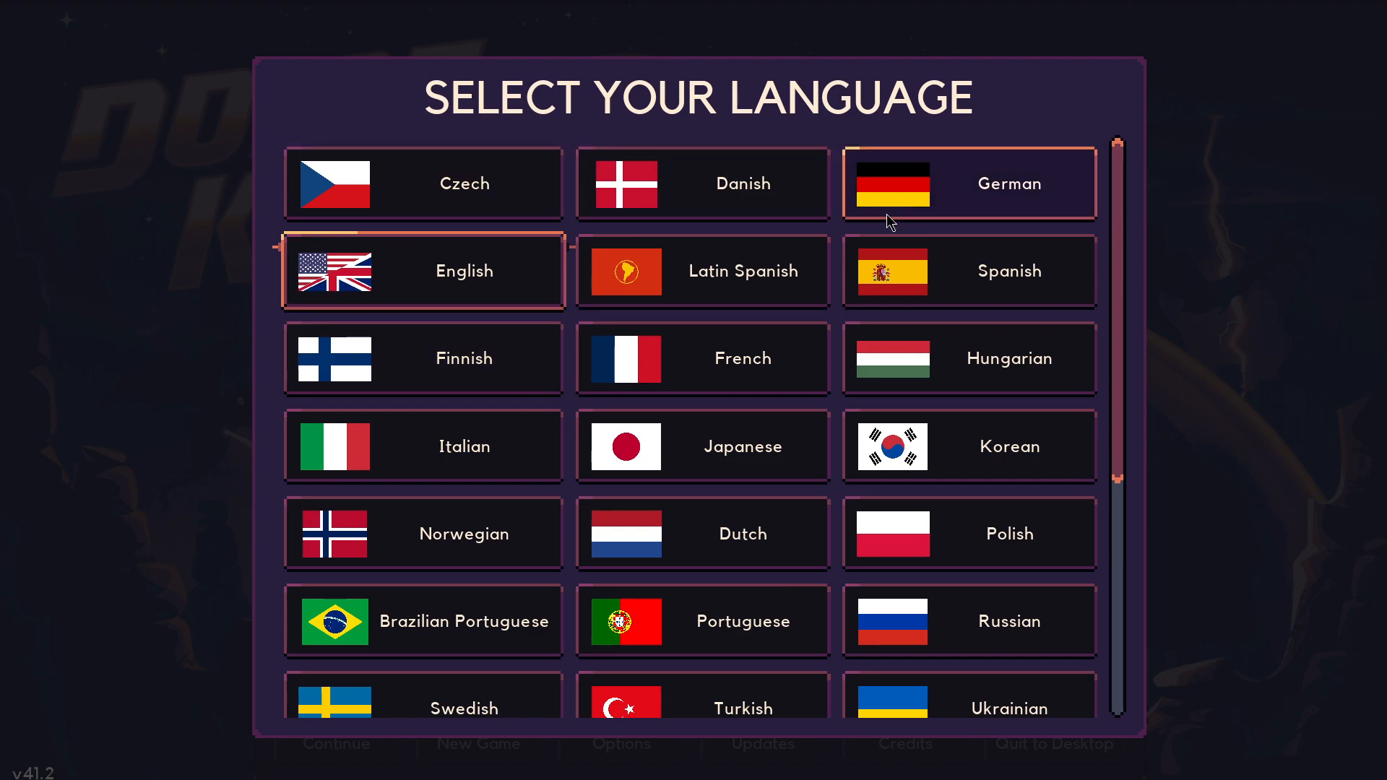
scroll("down", 3)
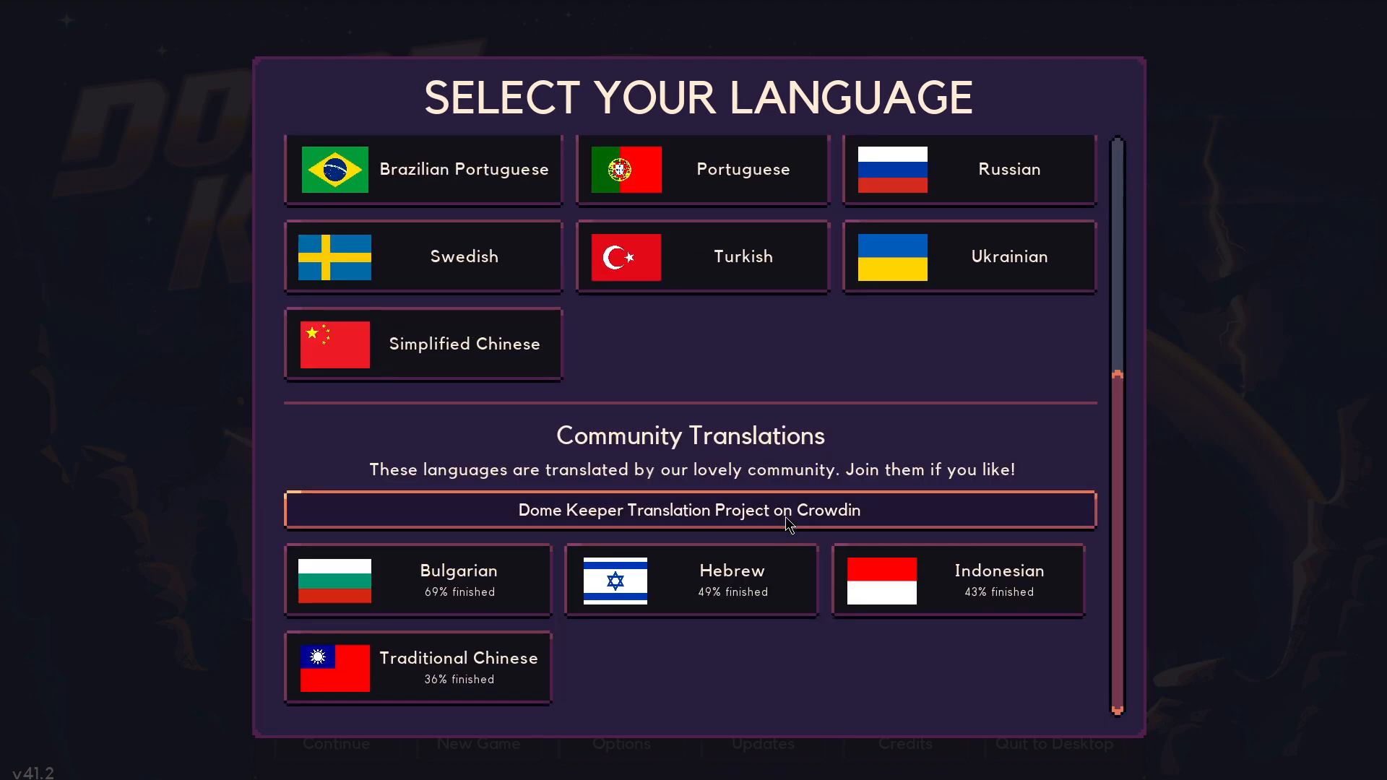
mouse_move(780, 656)
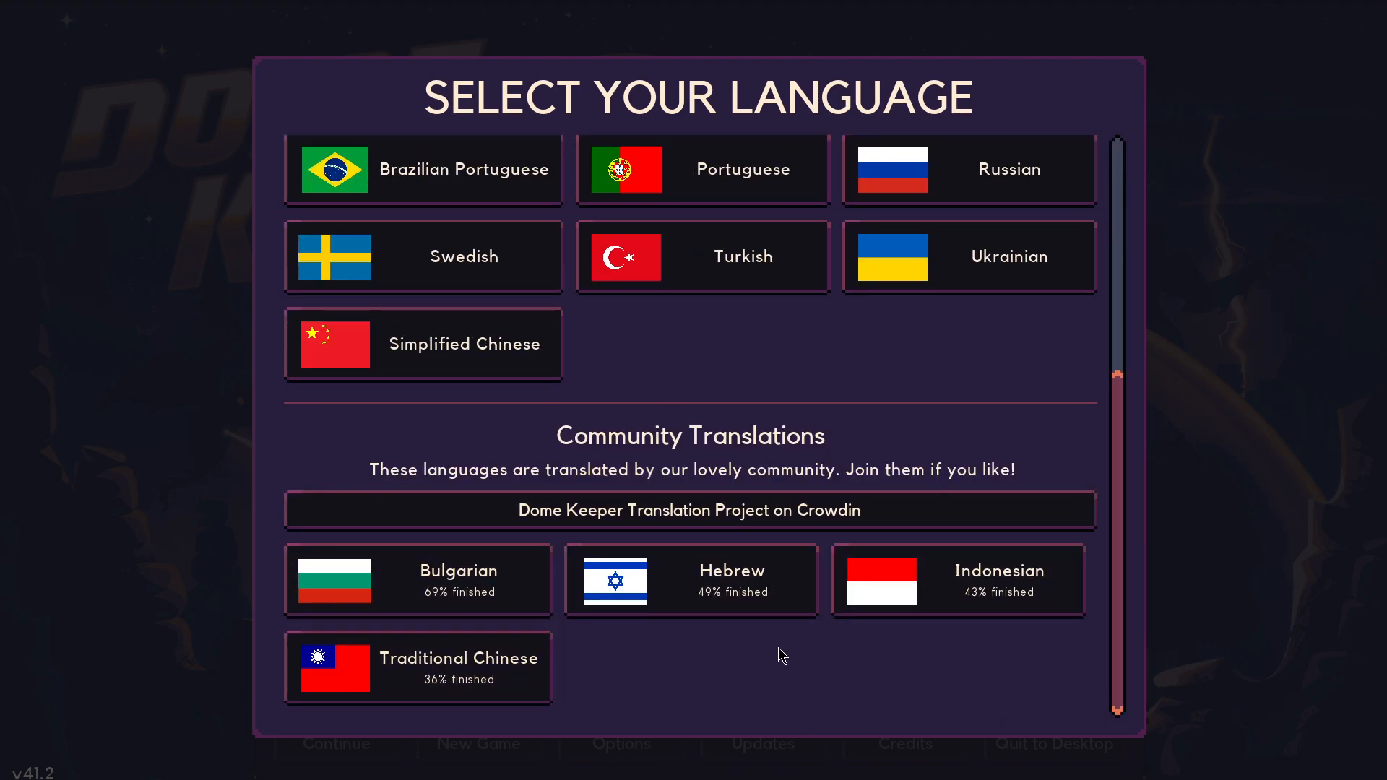
scroll("up", 3)
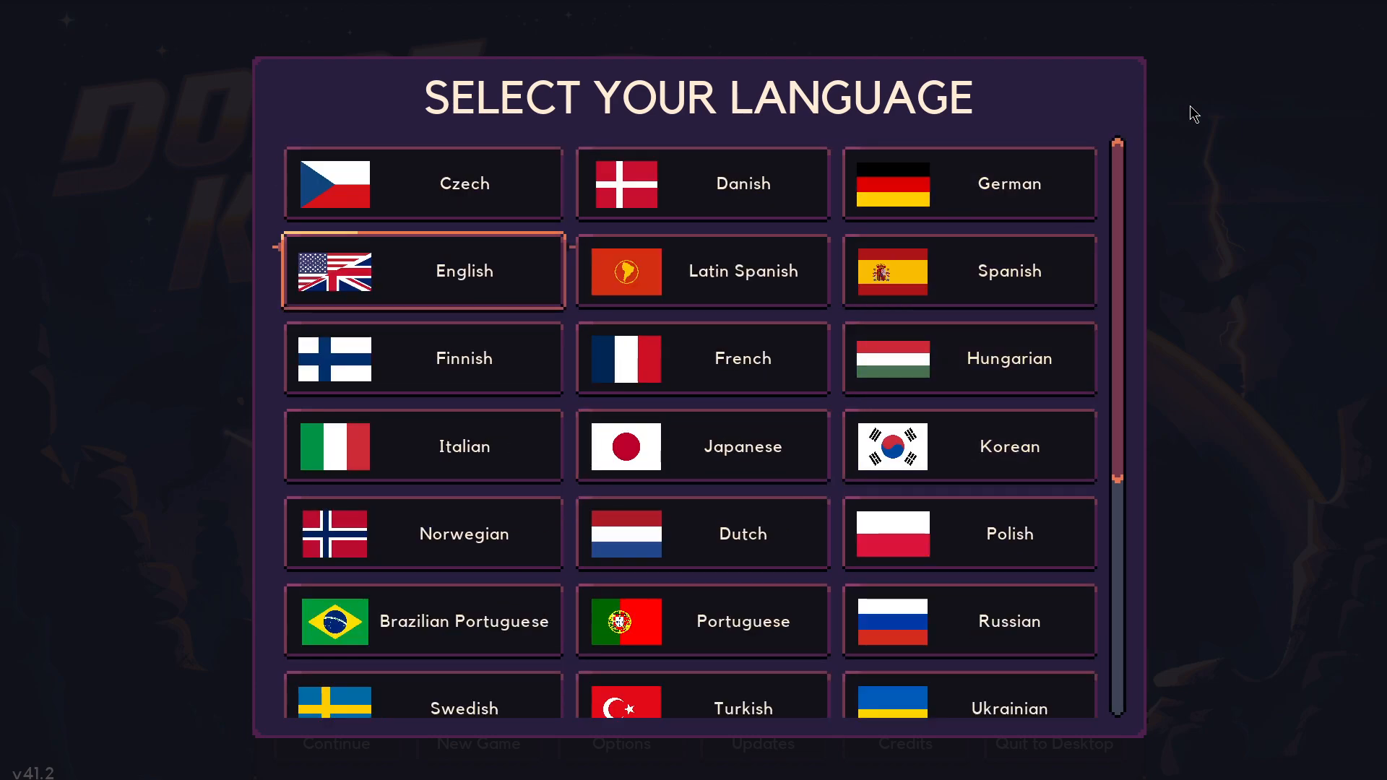
mouse_move(1267, 122)
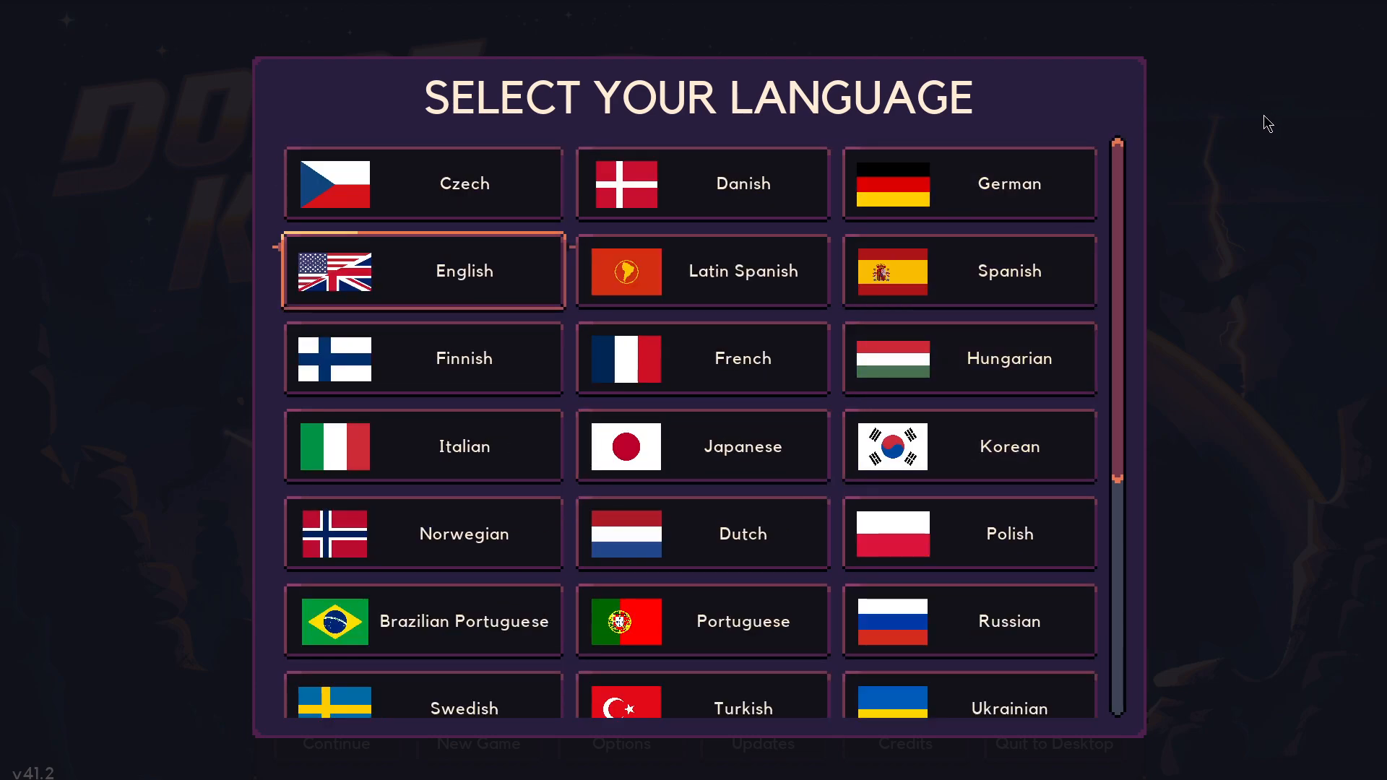
scroll("down", 3)
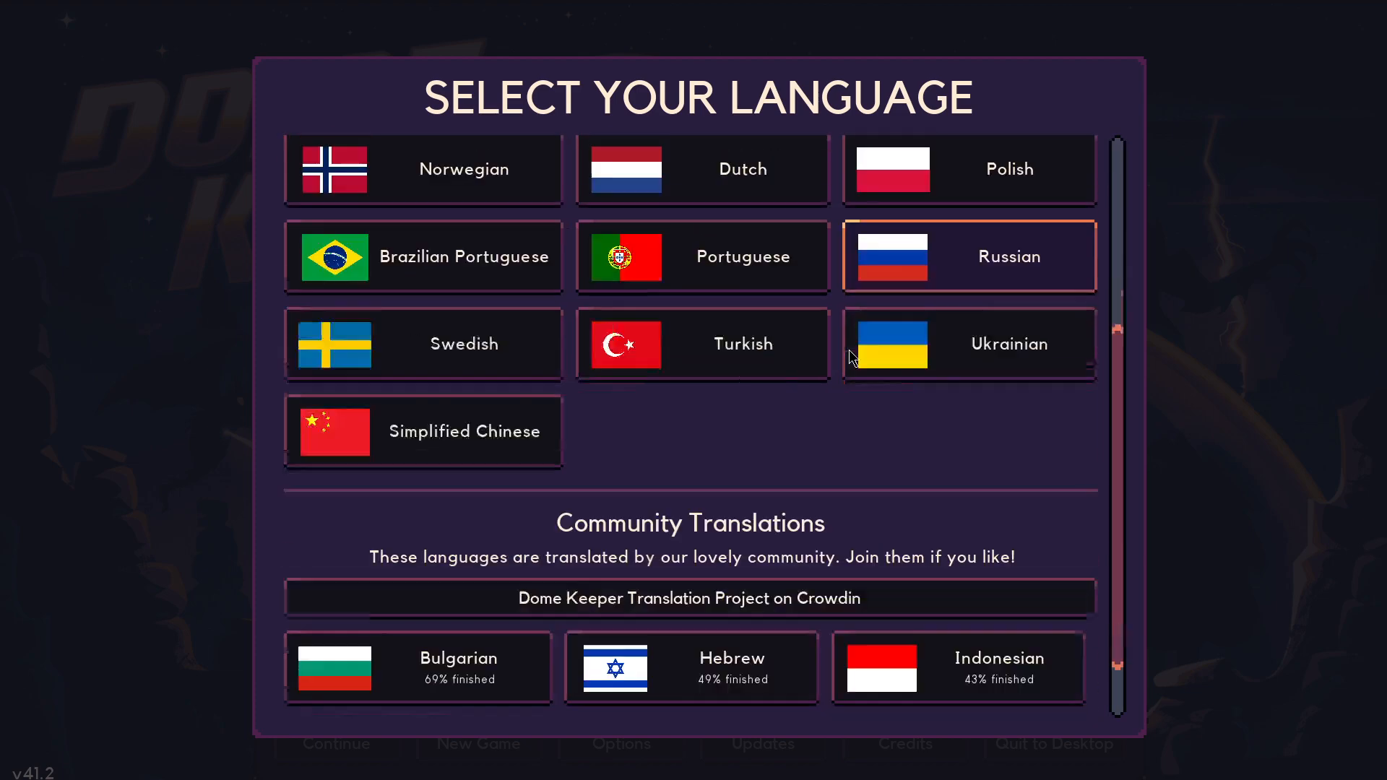
scroll("up", 3)
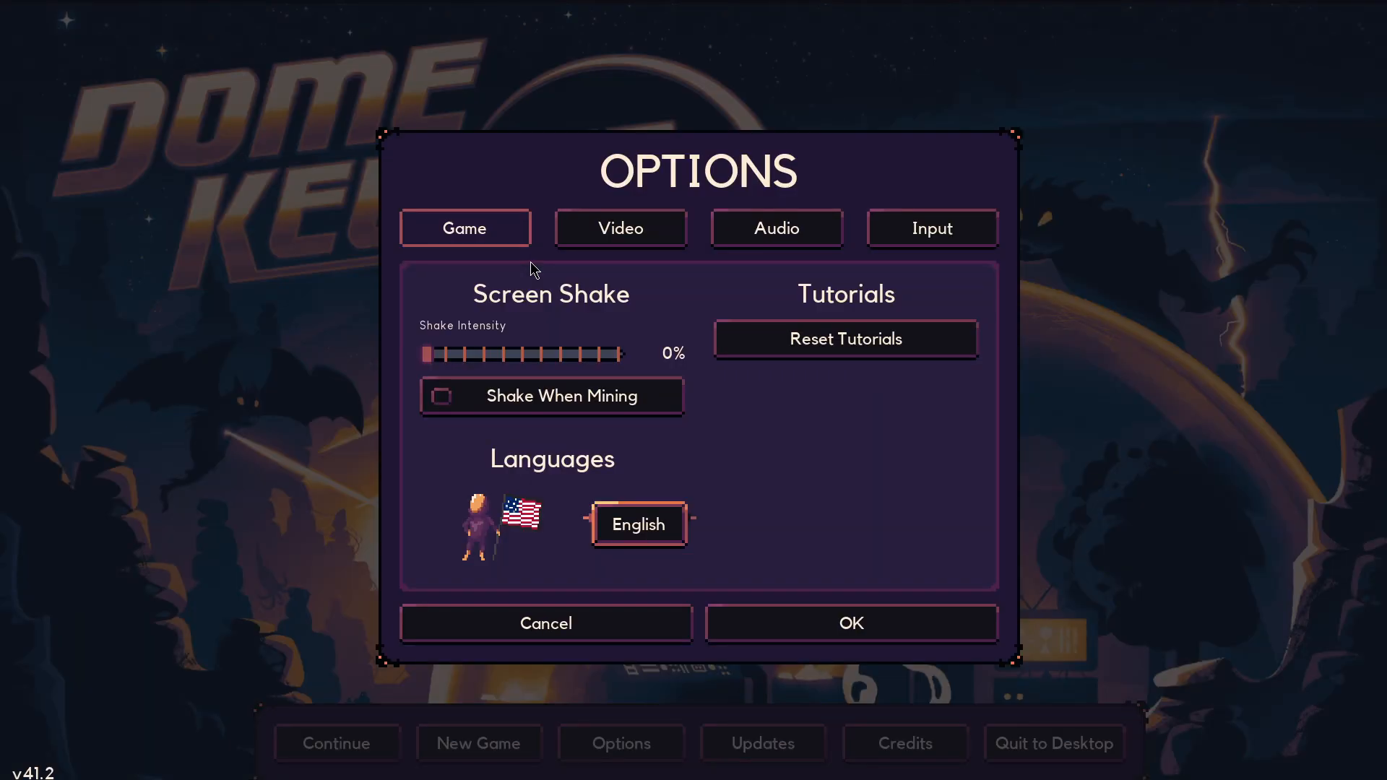
mouse_move(628, 475)
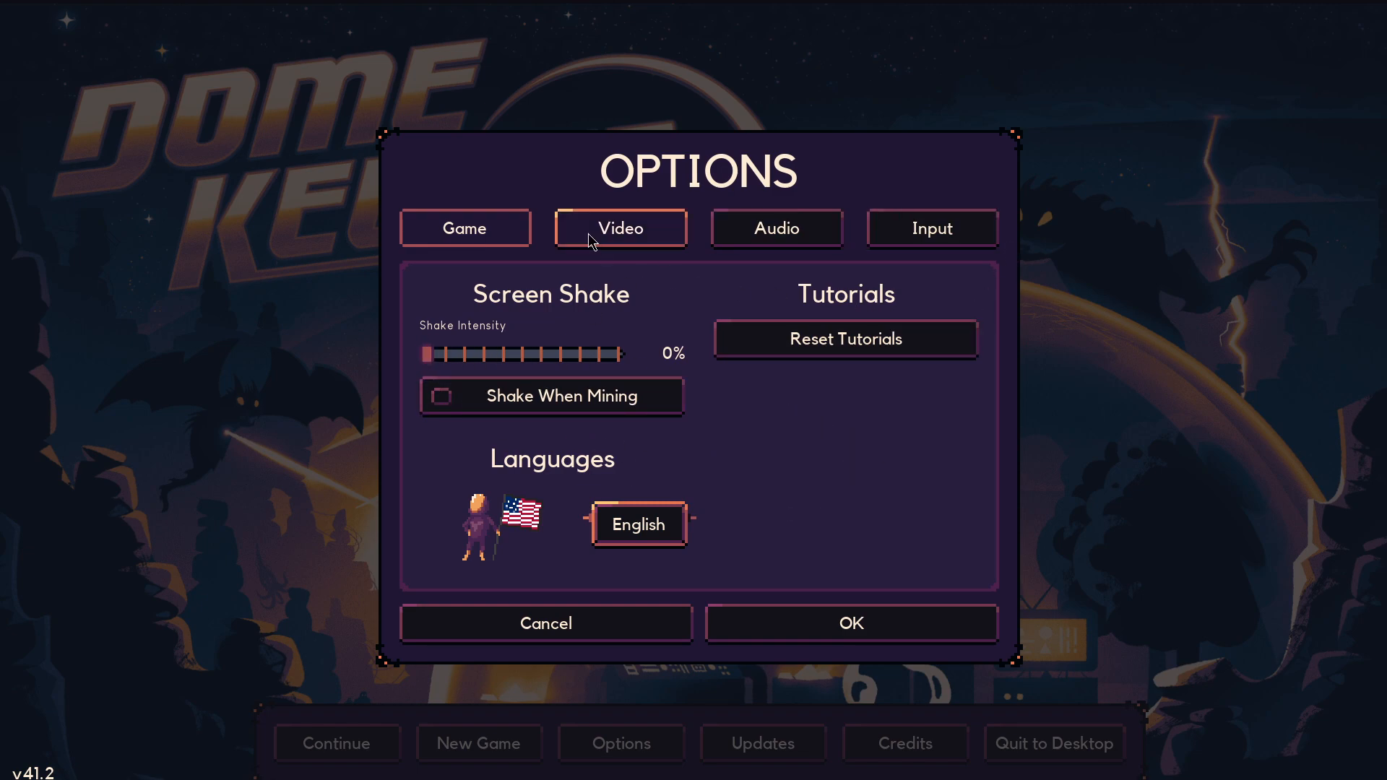
View the Video settings, then the Audio volume sliders (master 8, music 6, sound and ambience 9)
left_click(620, 228)
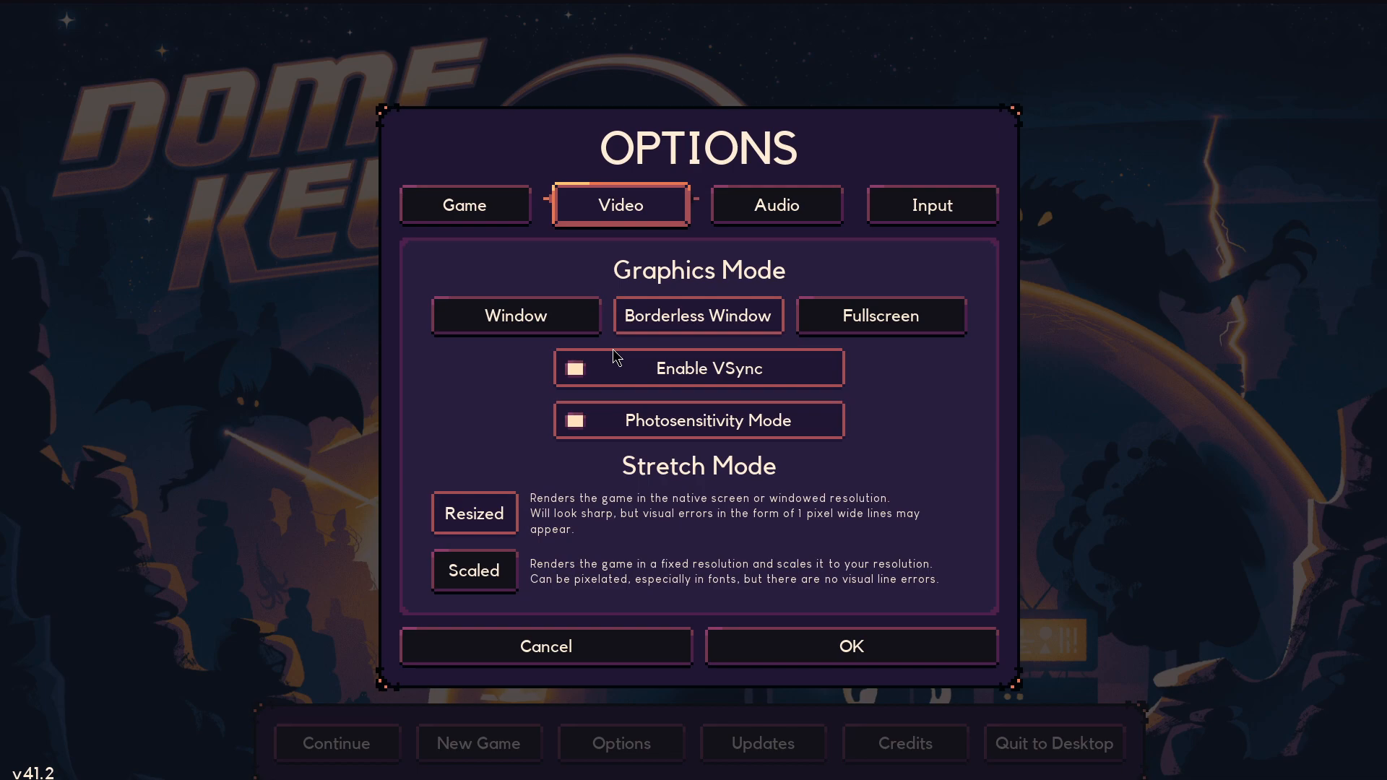
mouse_move(767, 302)
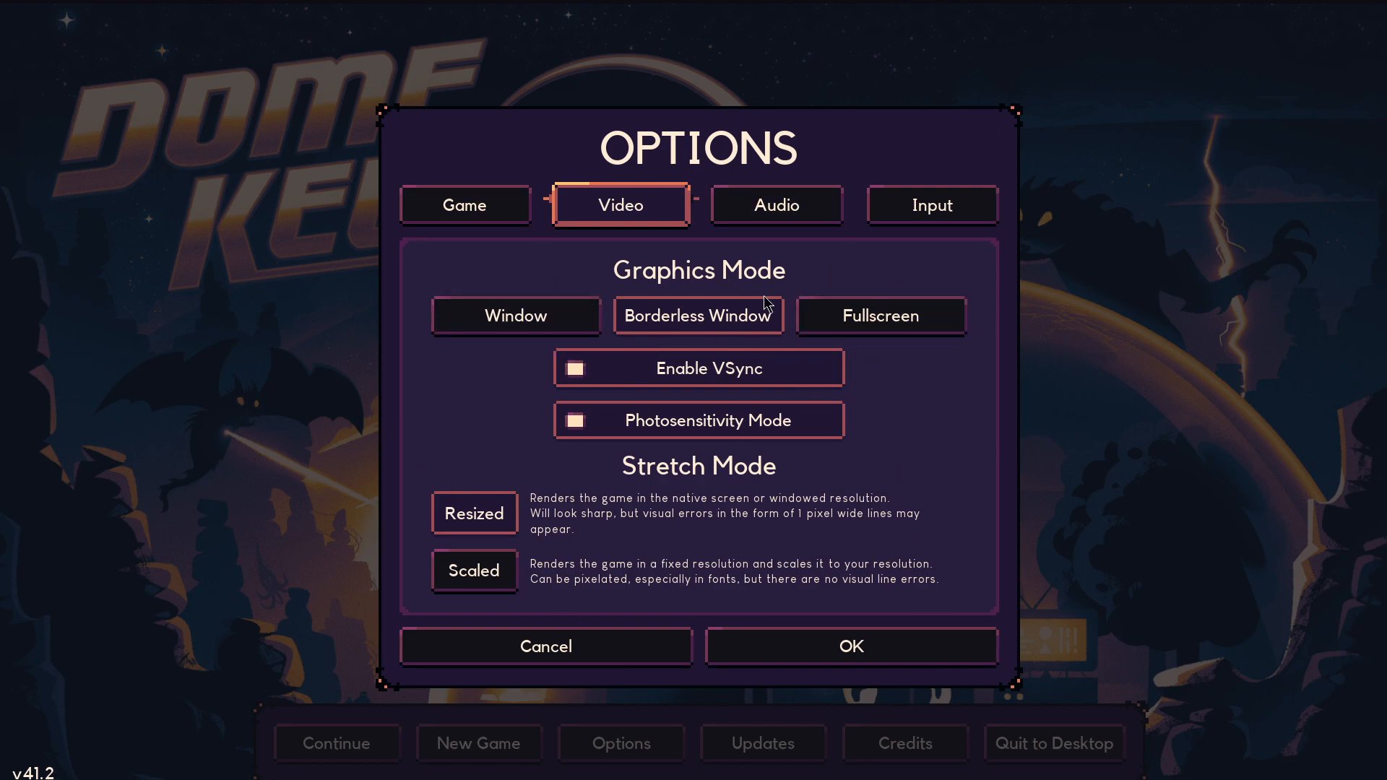
left_click(776, 203)
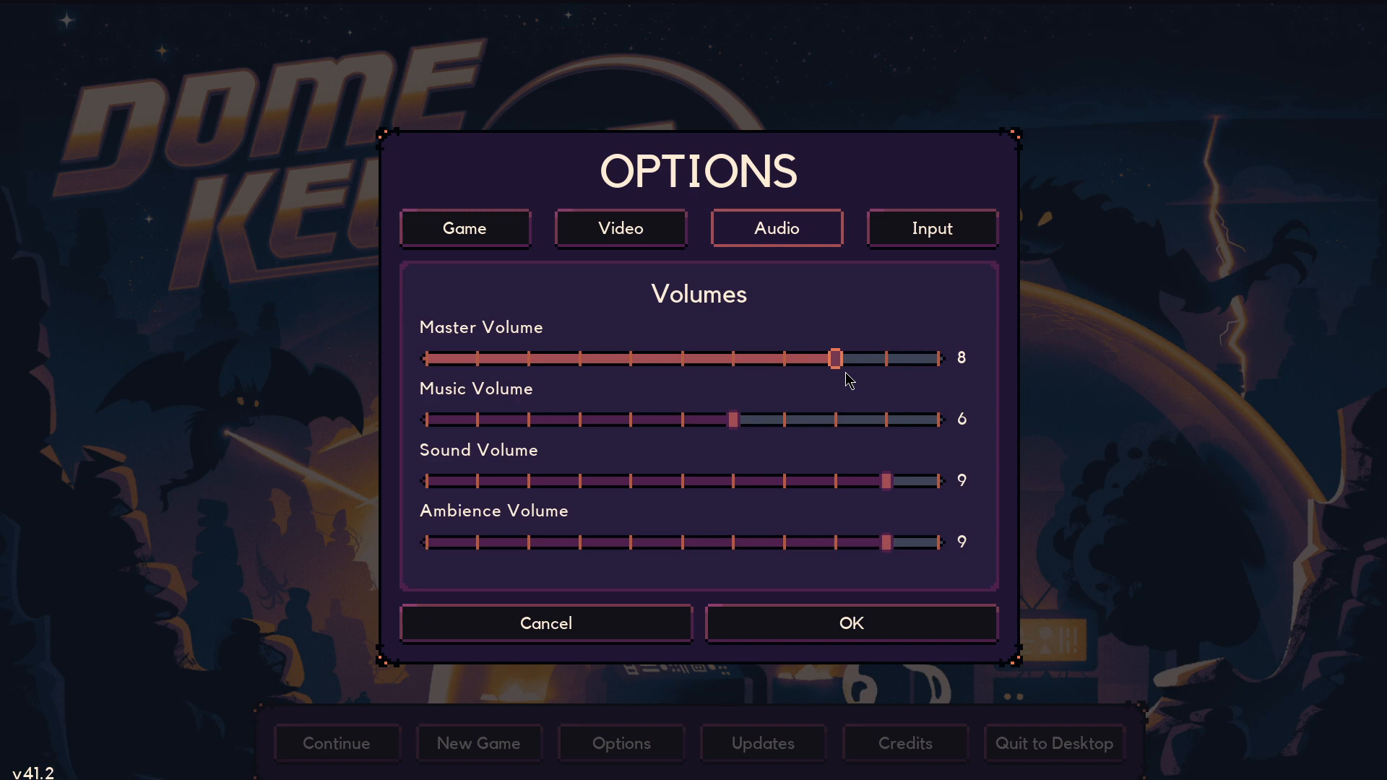
mouse_move(968, 364)
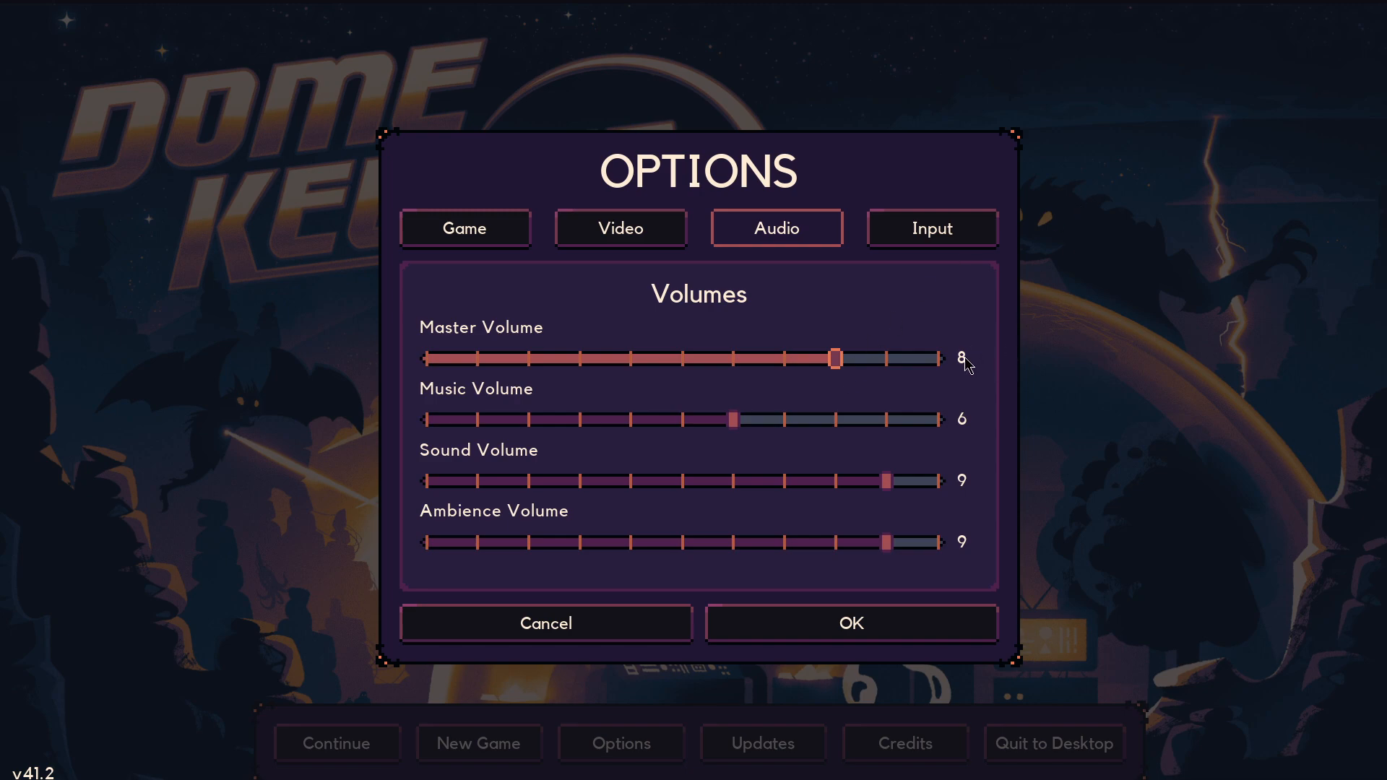
mouse_move(787, 312)
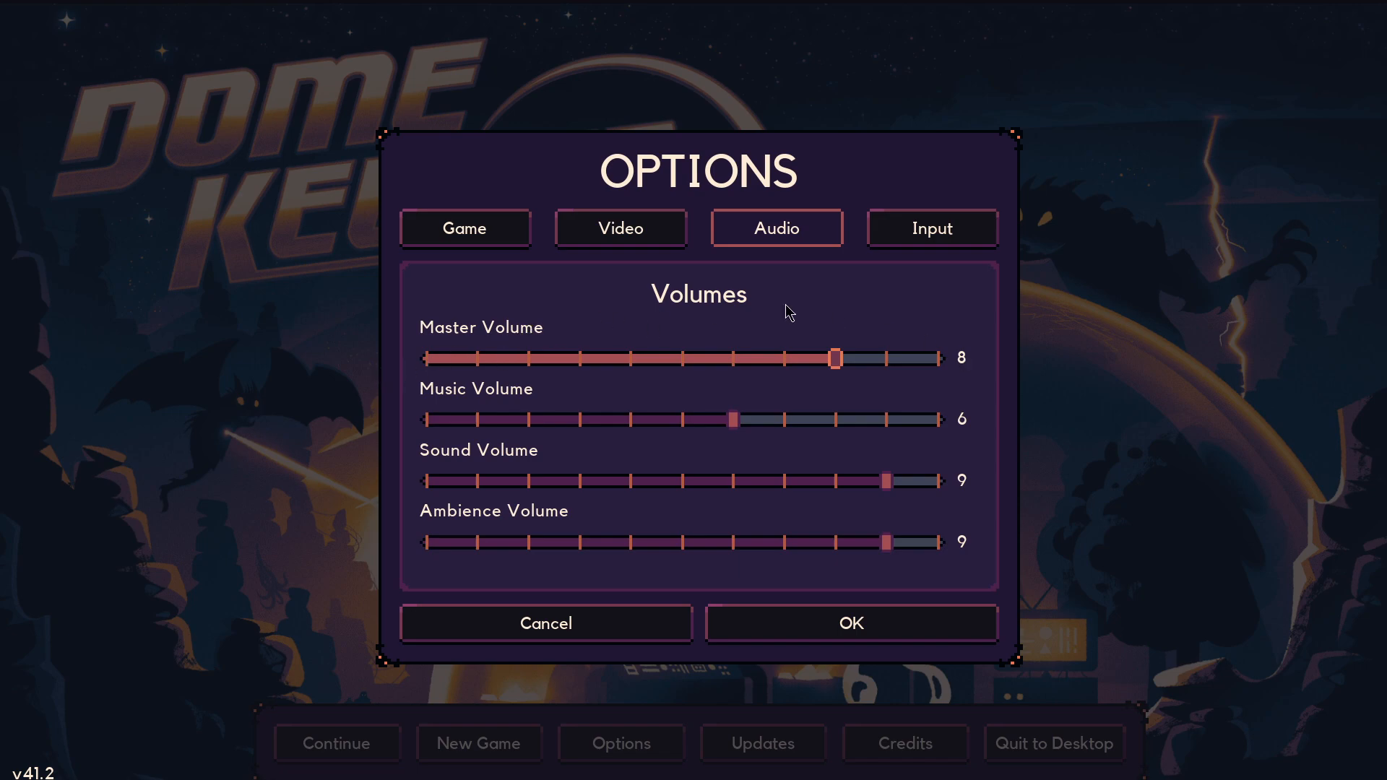
mouse_move(832, 378)
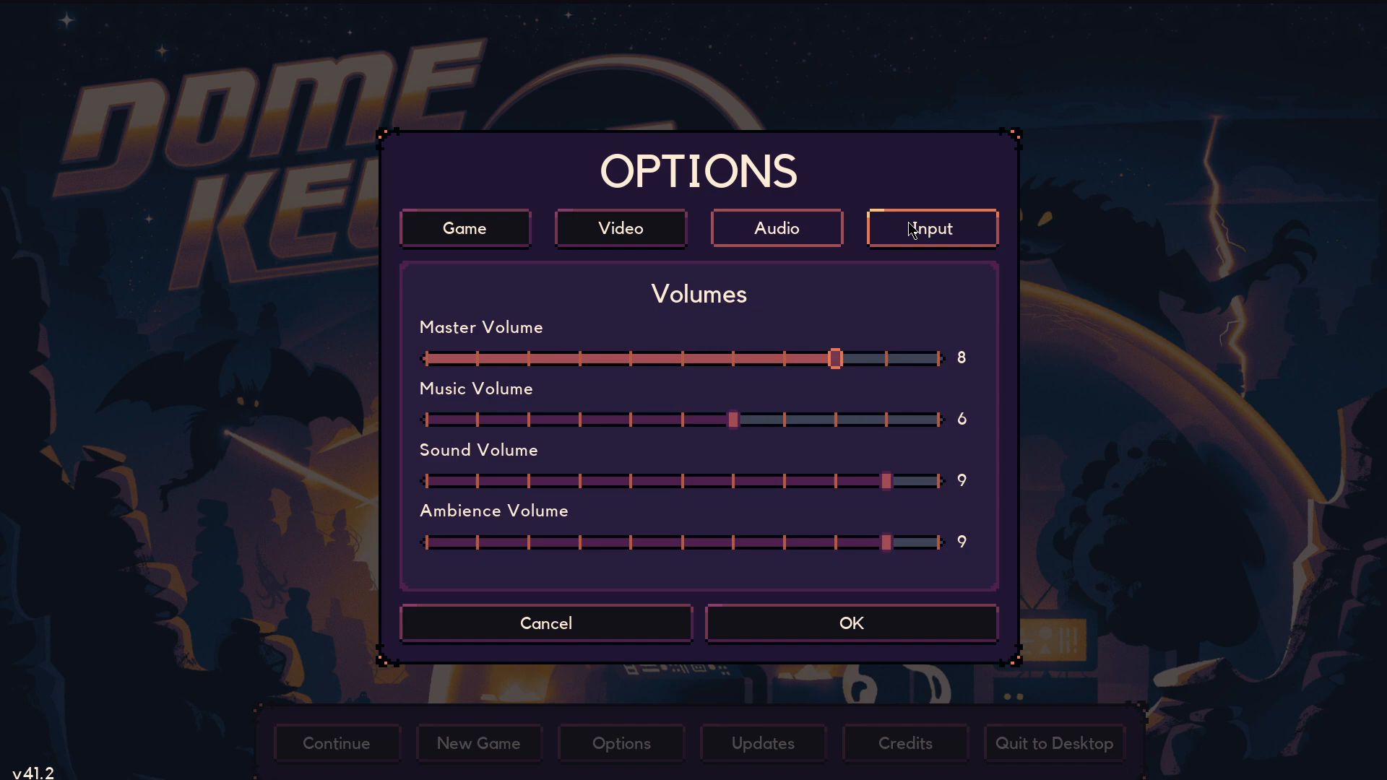
Review the Input settings and control mapping unchanged, then close Options back to the title menu
left_click(931, 228)
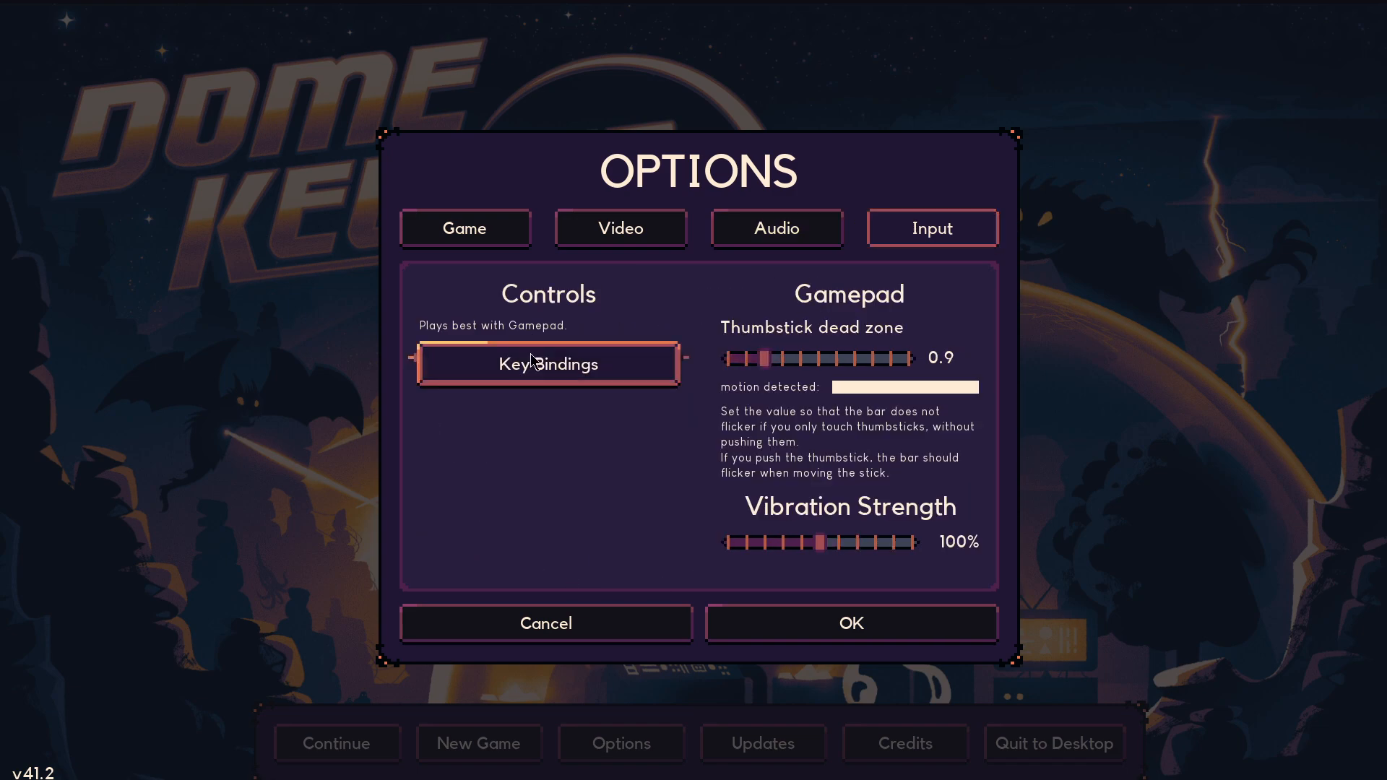
left_click(548, 364)
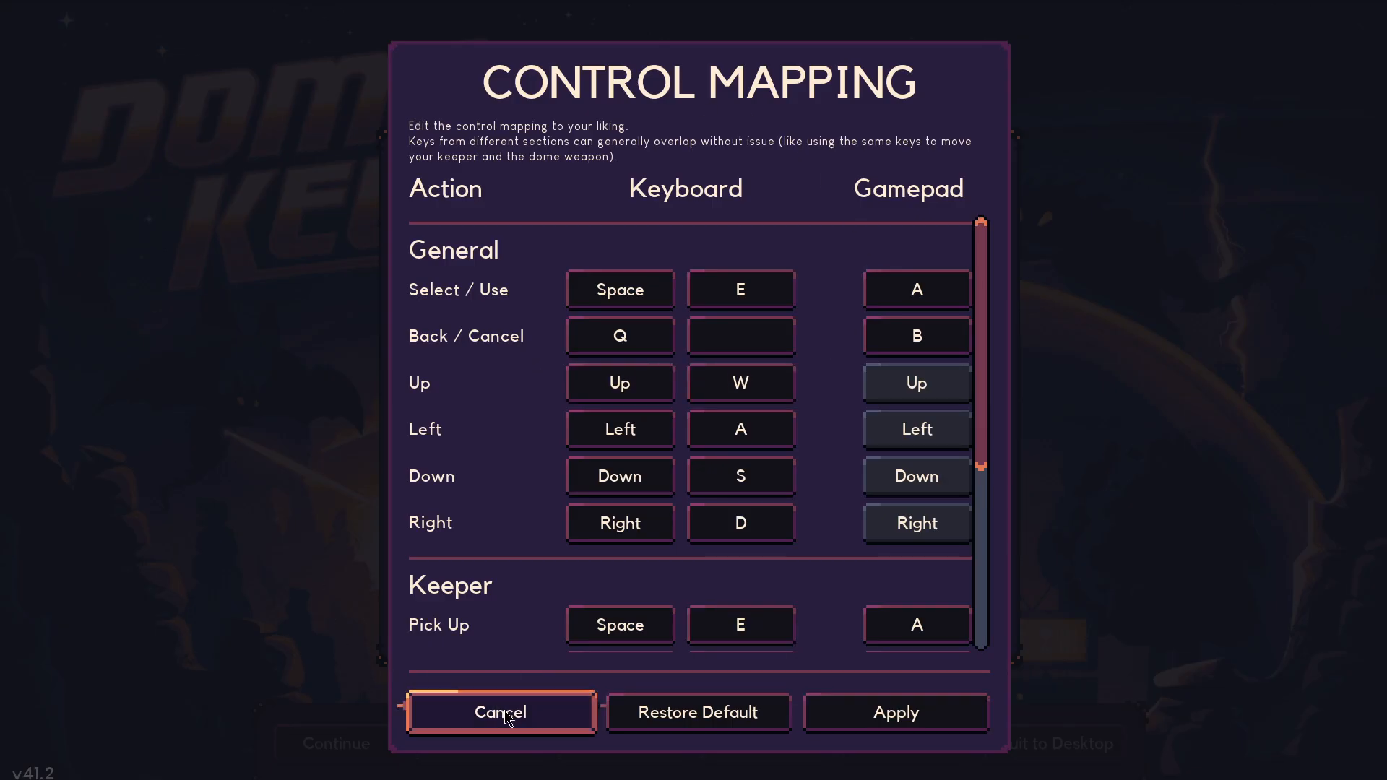
left_click(500, 712)
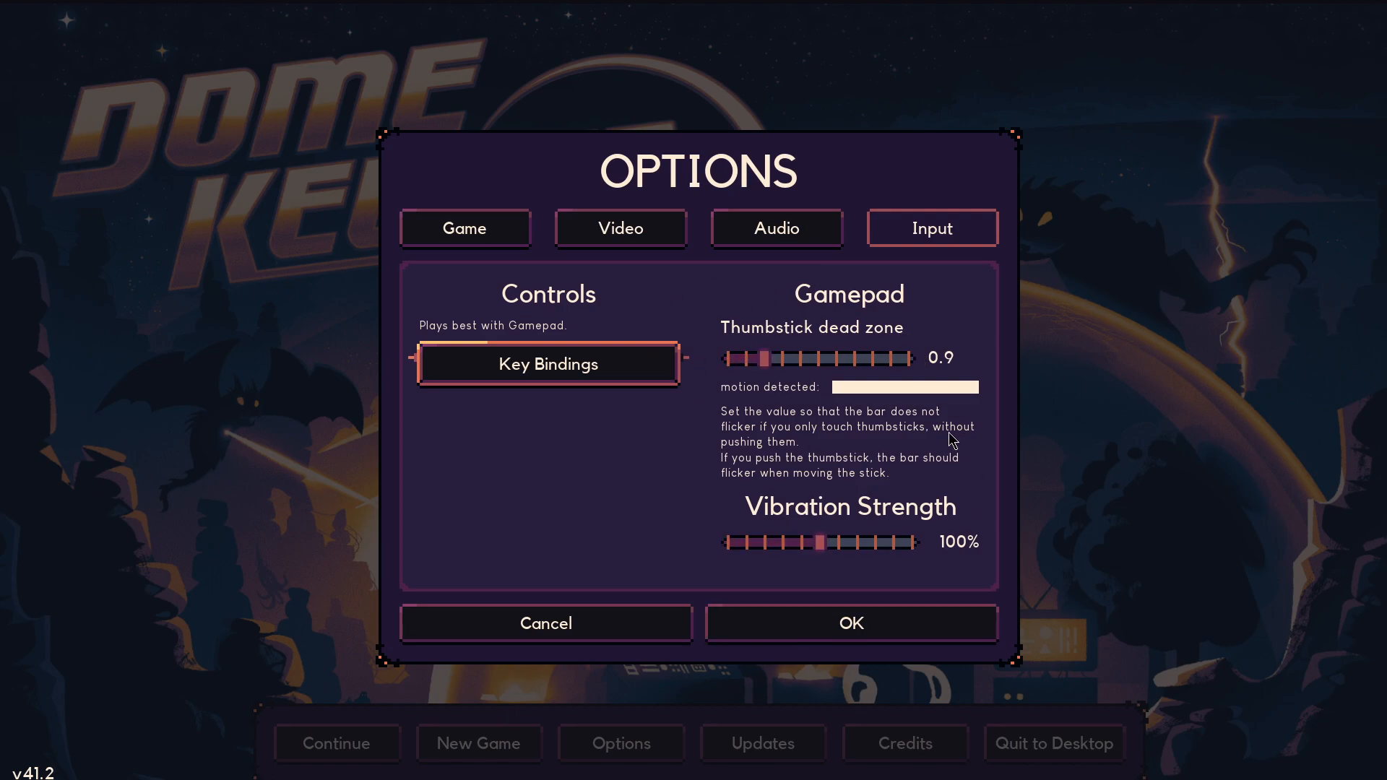
mouse_move(916, 419)
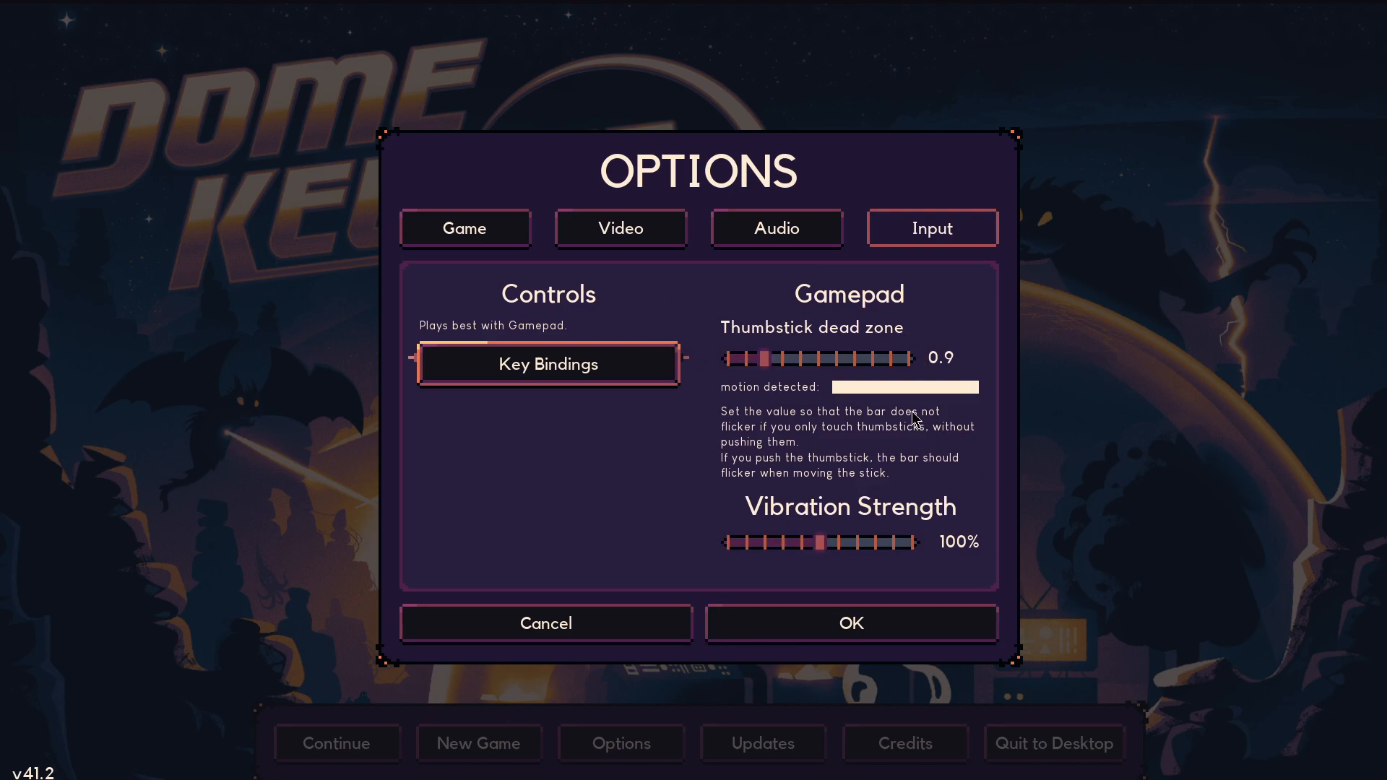
left_click(465, 228)
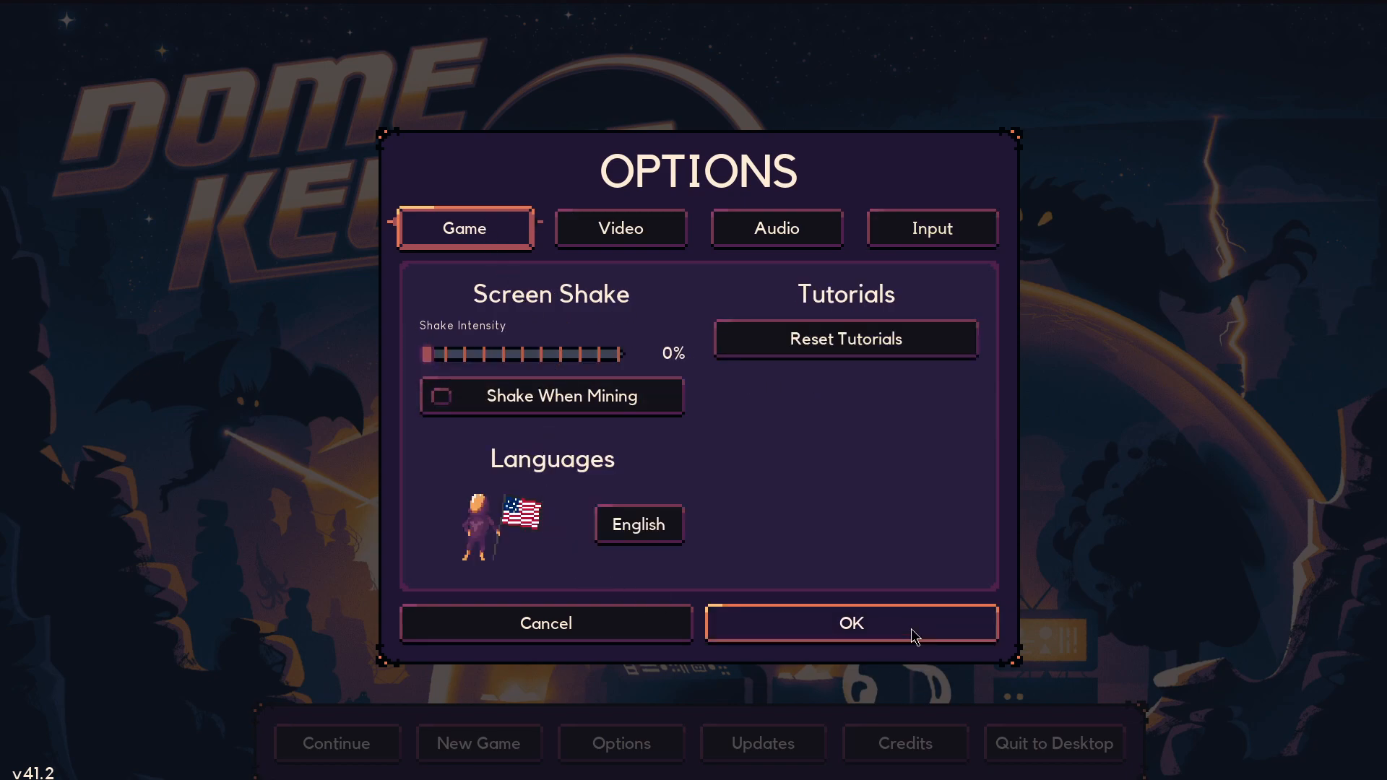
left_click(849, 623)
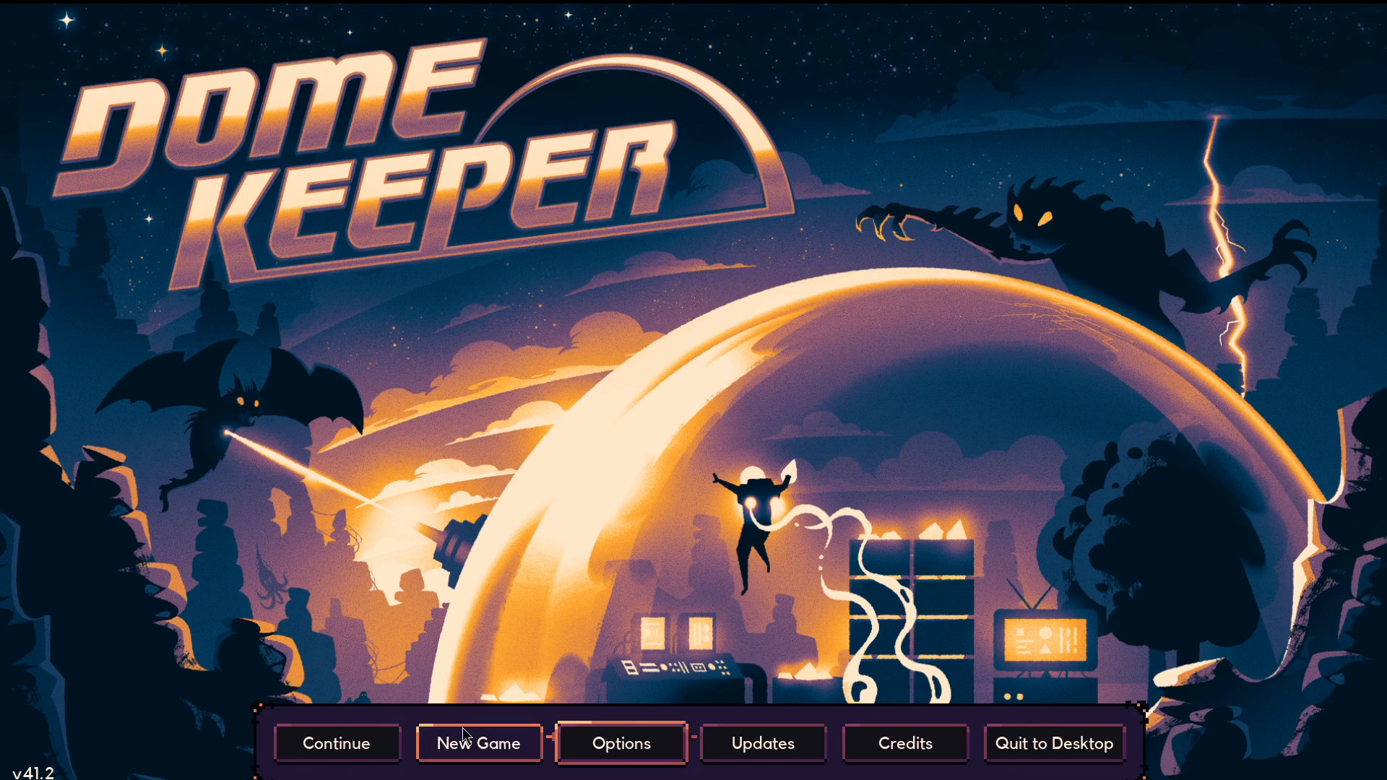
Start a New Game, keep Engineer as keeper, and bring up the Choose your Dome list
left_click(478, 743)
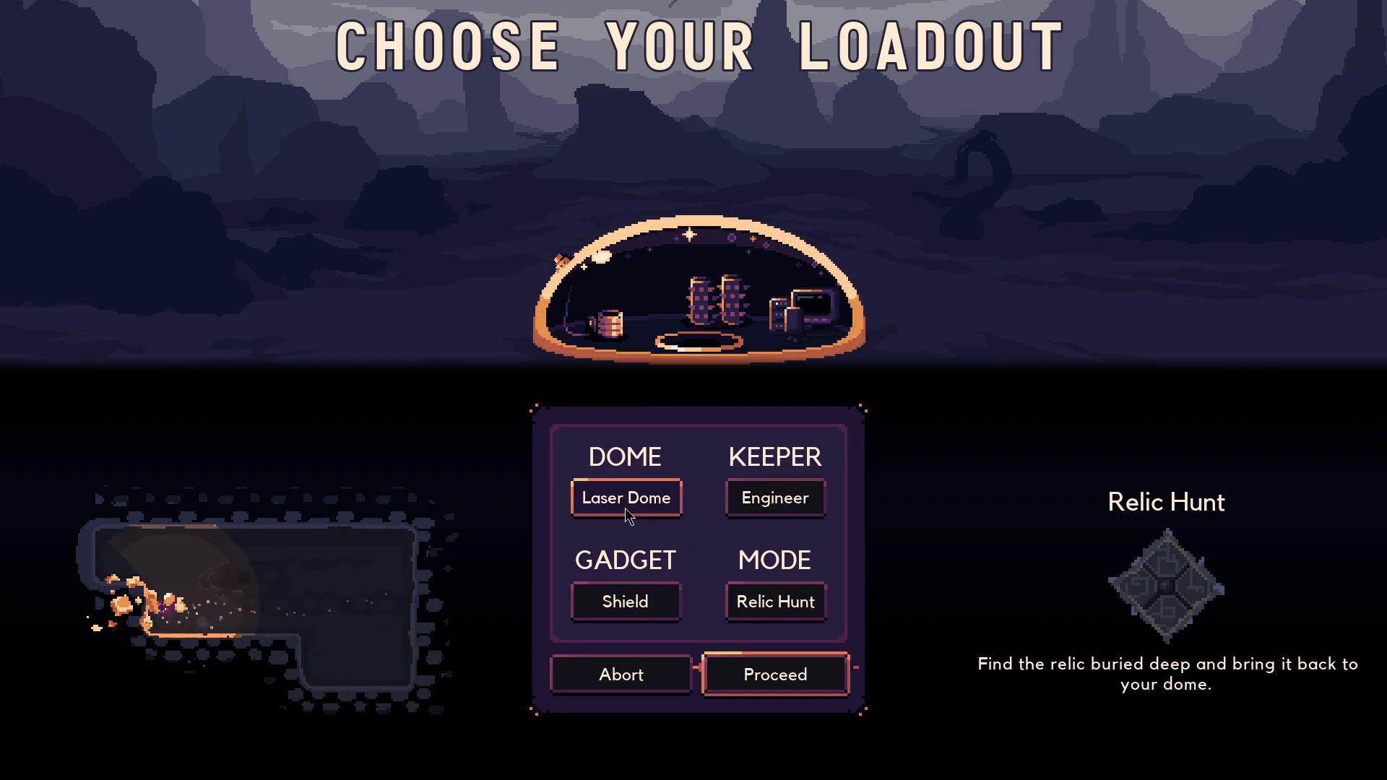
left_click(773, 499)
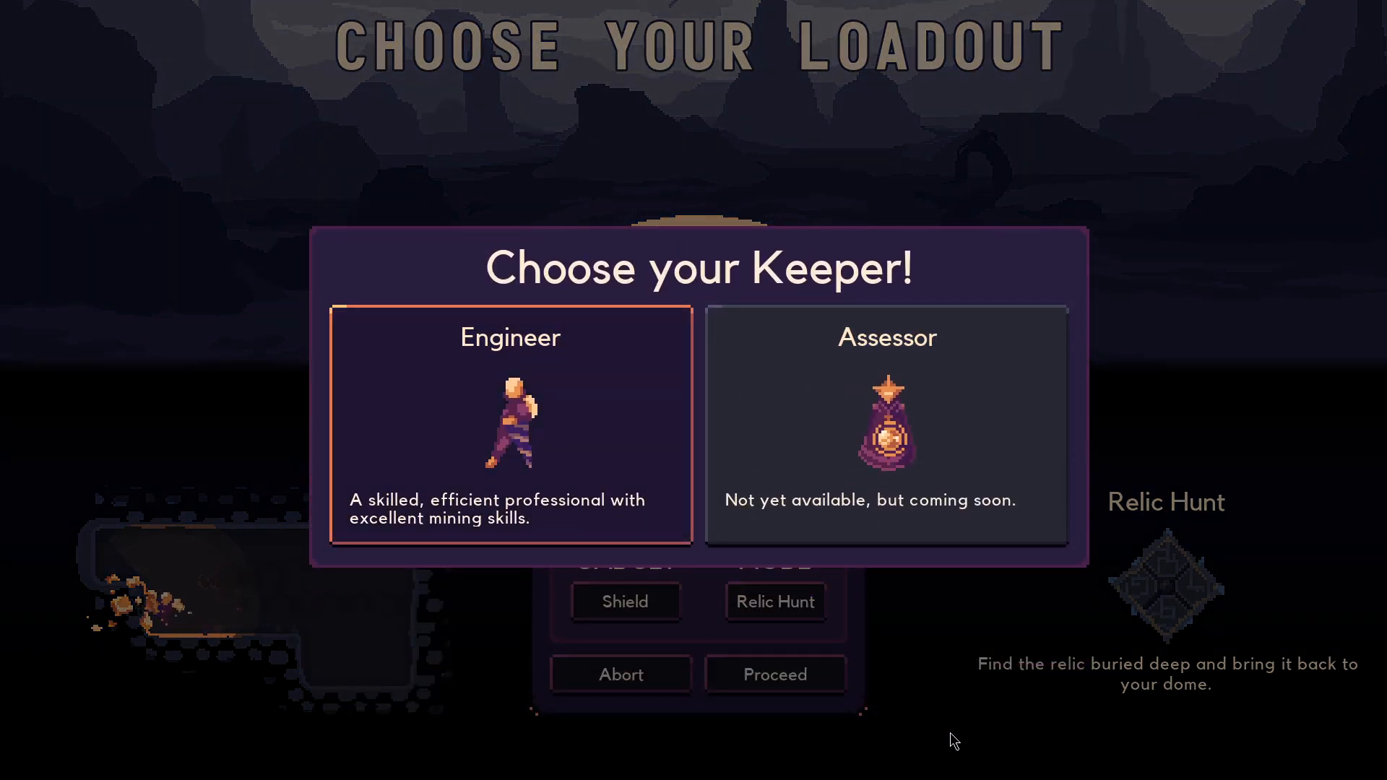
left_click(509, 421)
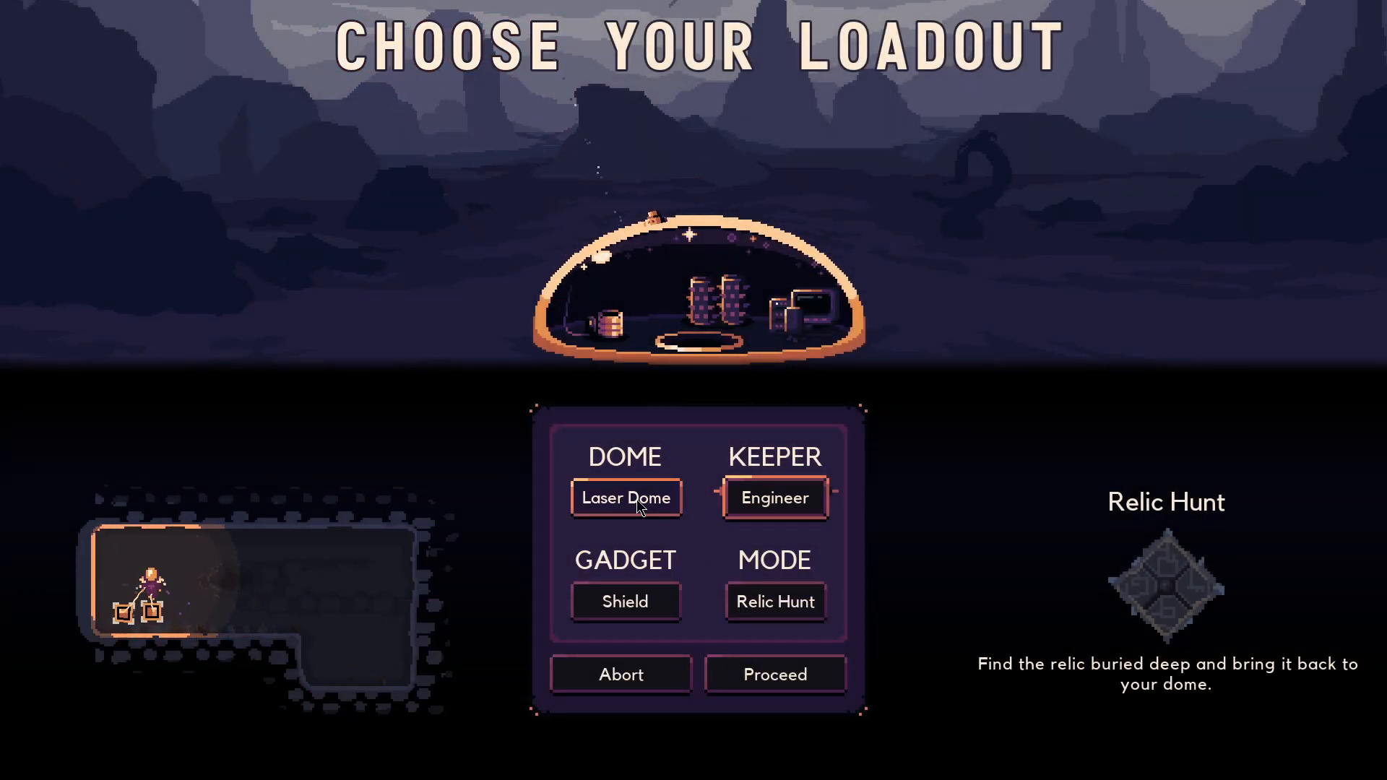
left_click(626, 497)
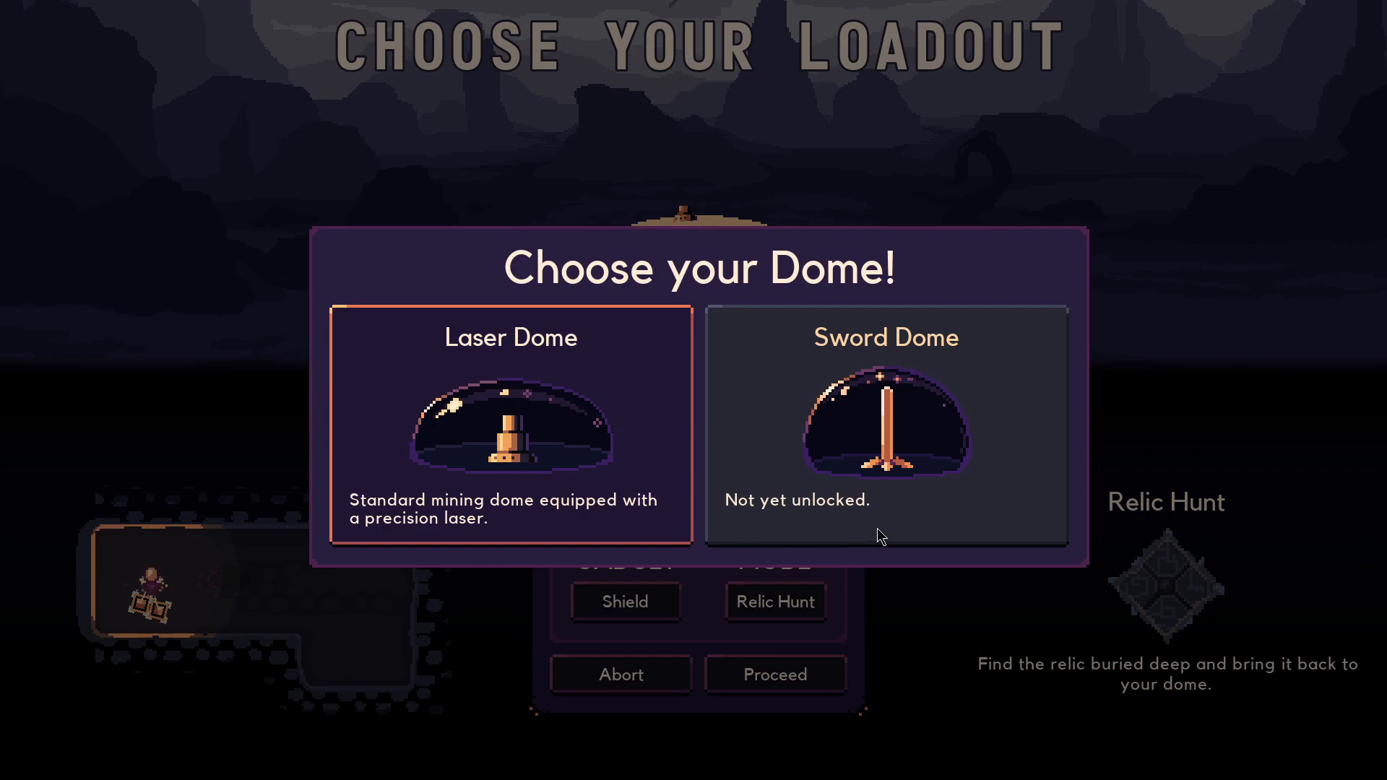
Keep the Laser Dome, leave the loadout, and reopen Options on the Audio volume settings
left_click(510, 424)
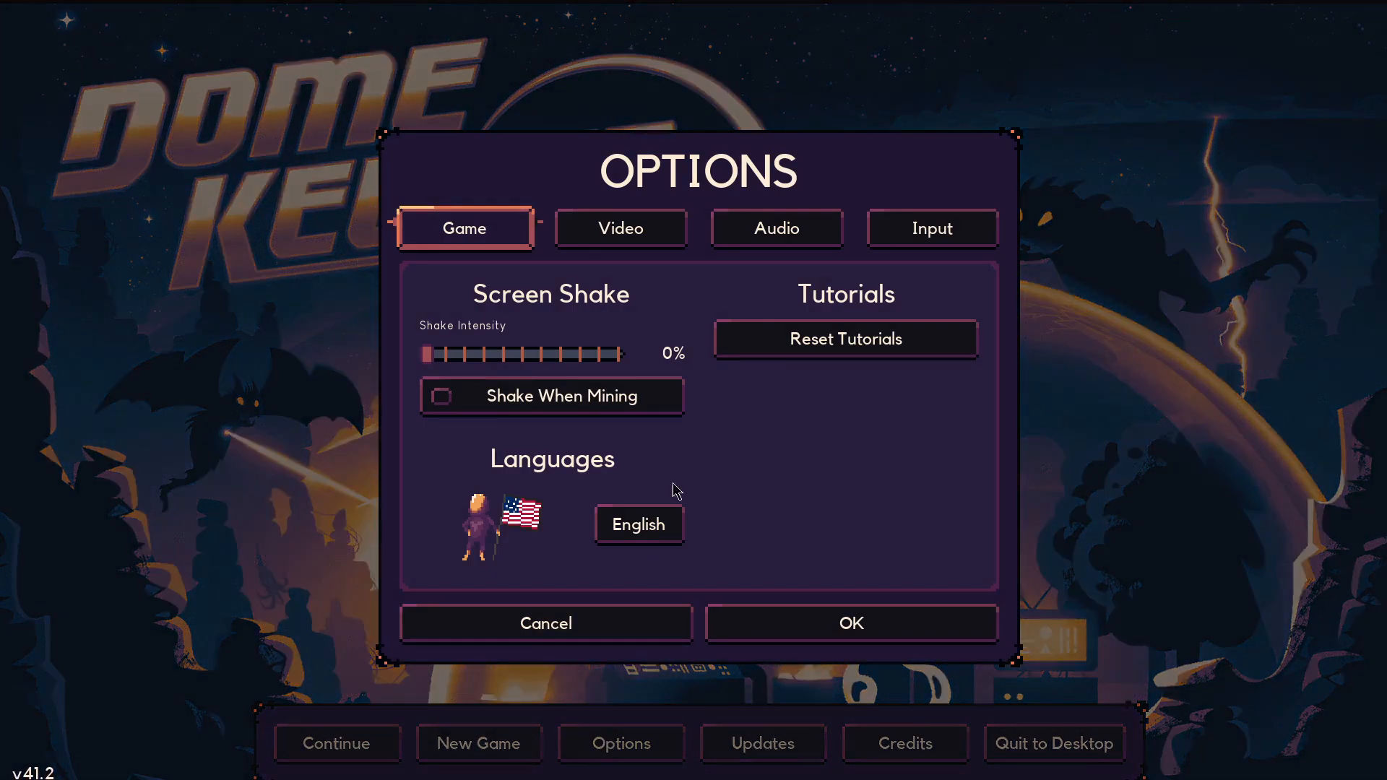
left_click(776, 228)
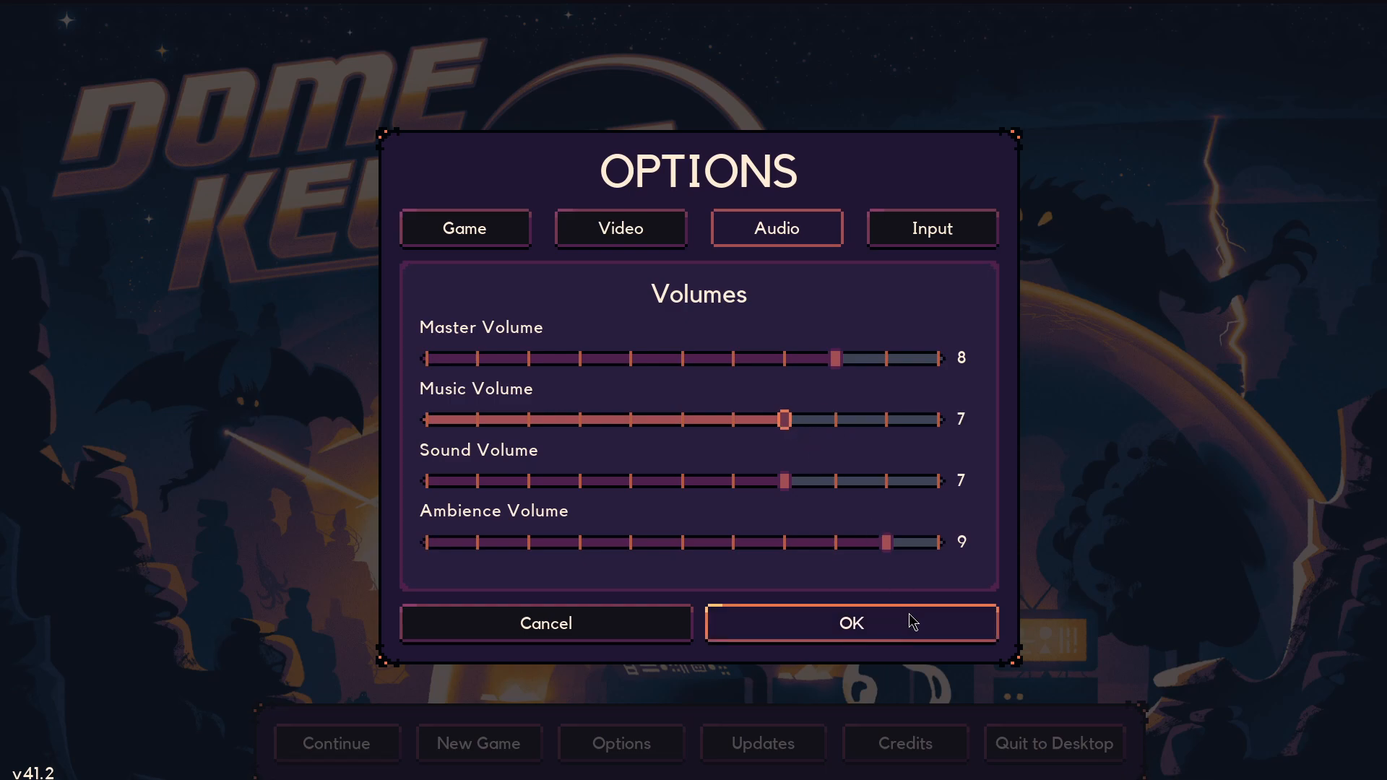
Accept the settings with OK, returning to the title menu
left_click(849, 623)
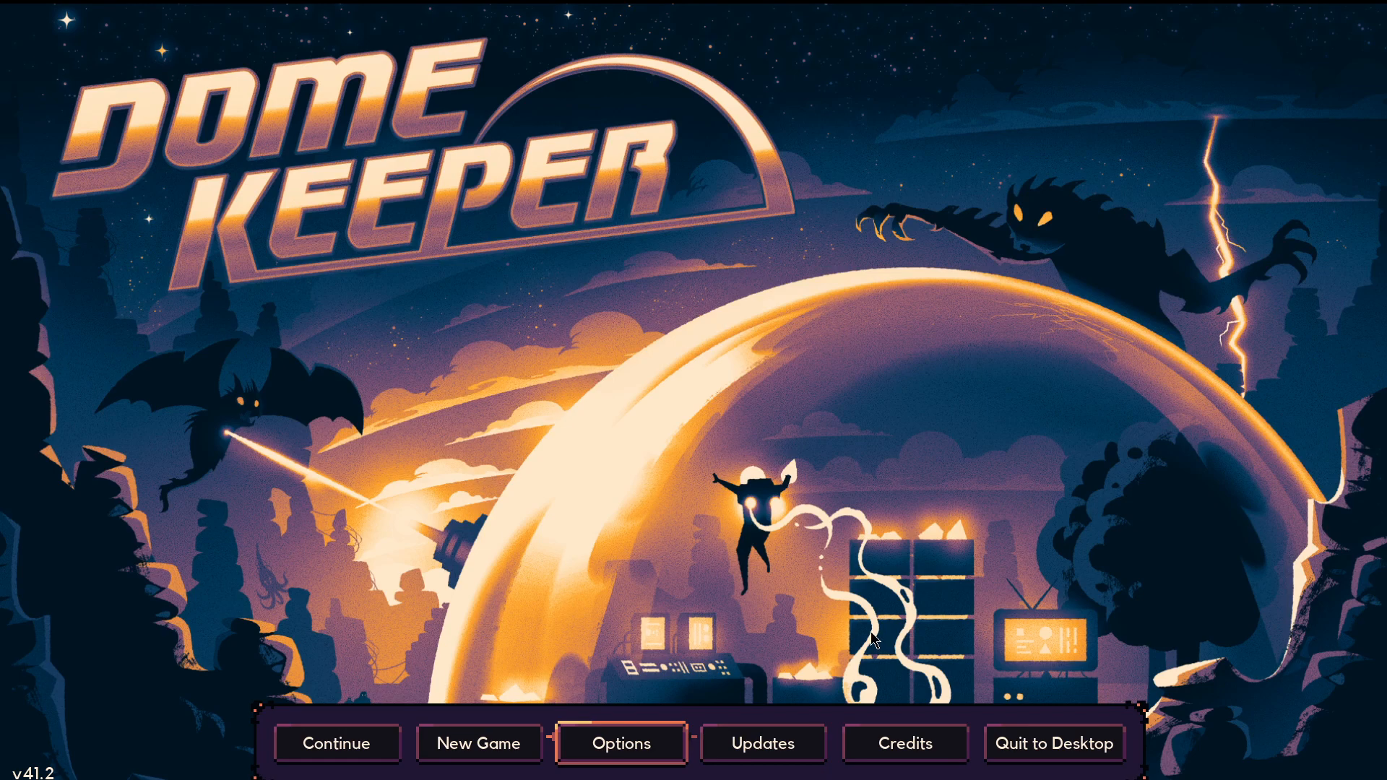
mouse_move(822, 648)
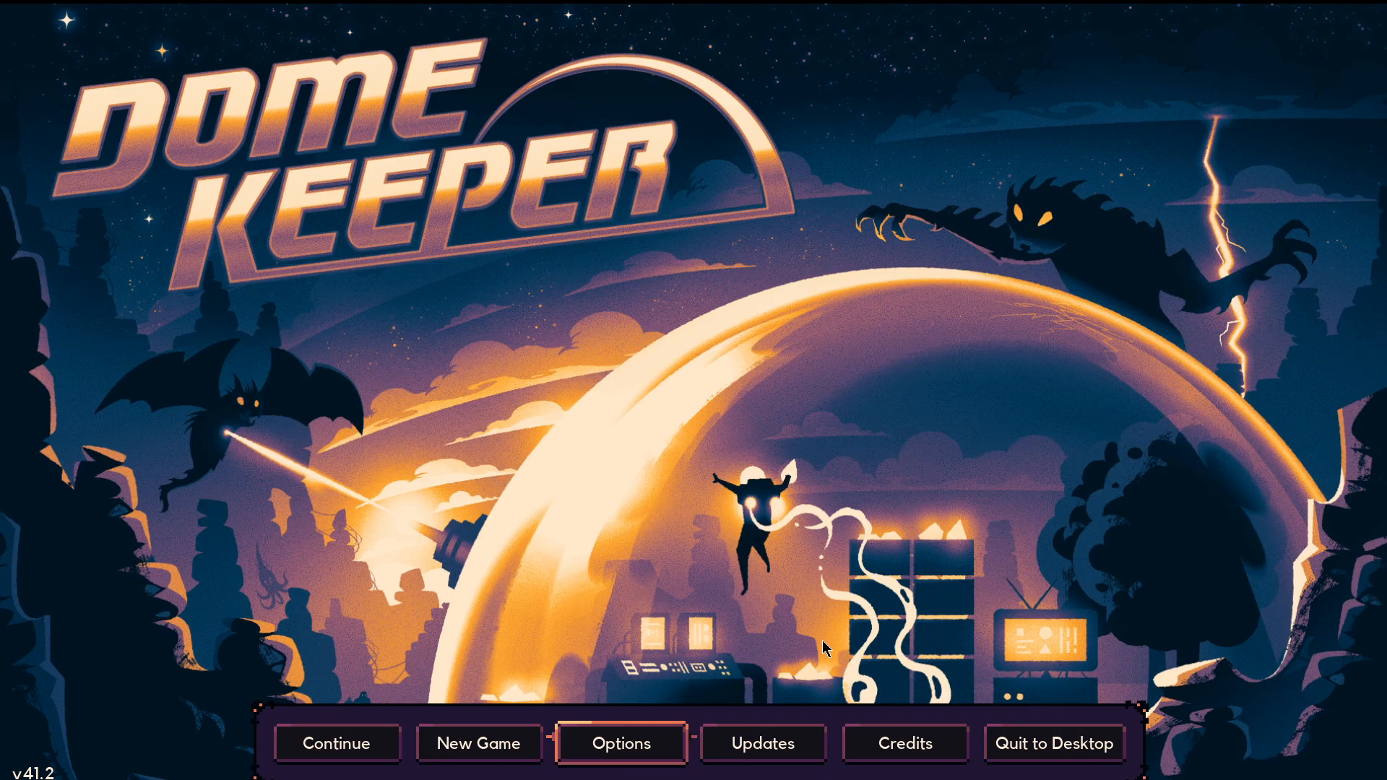
mouse_move(478, 742)
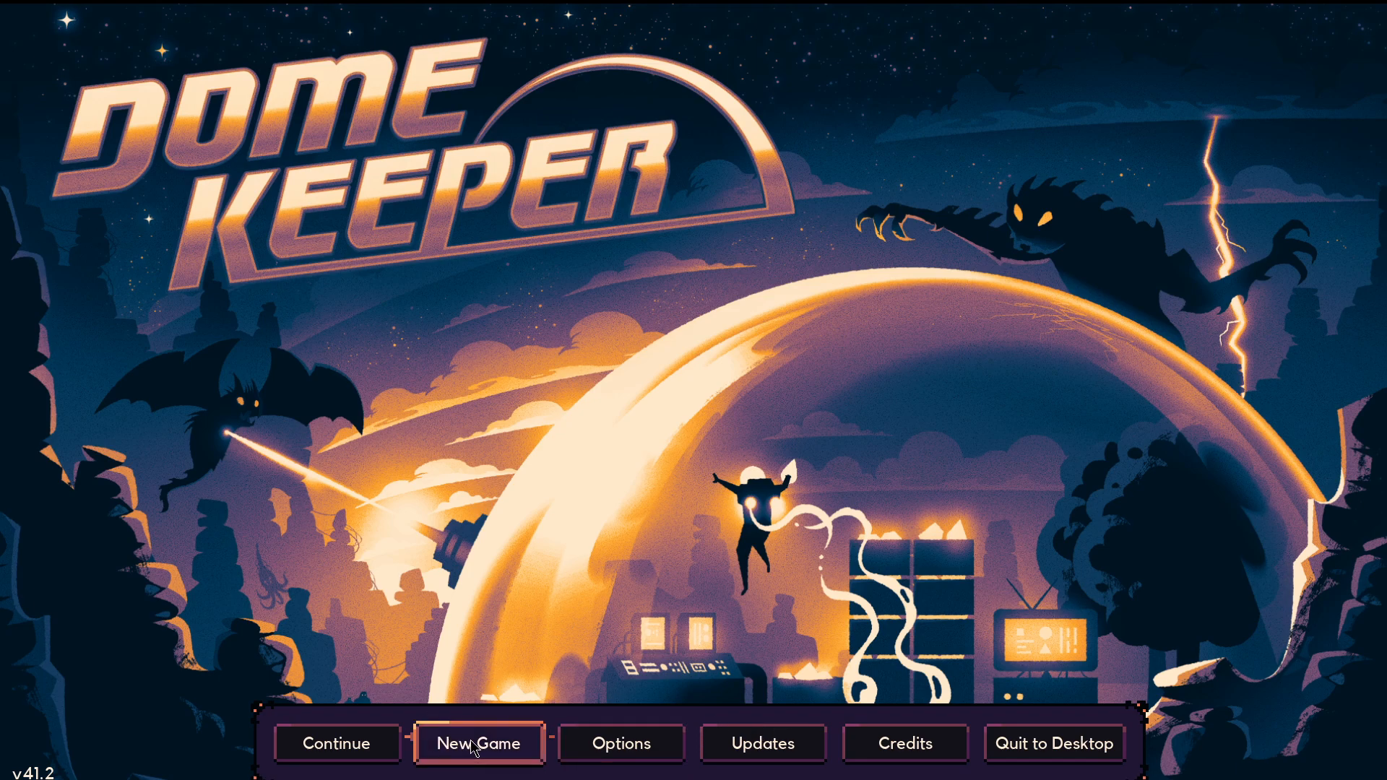
Start a New Game and keep the Shield gadget and Relic Hunt mode alongside Laser Dome and Engineer
left_click(478, 743)
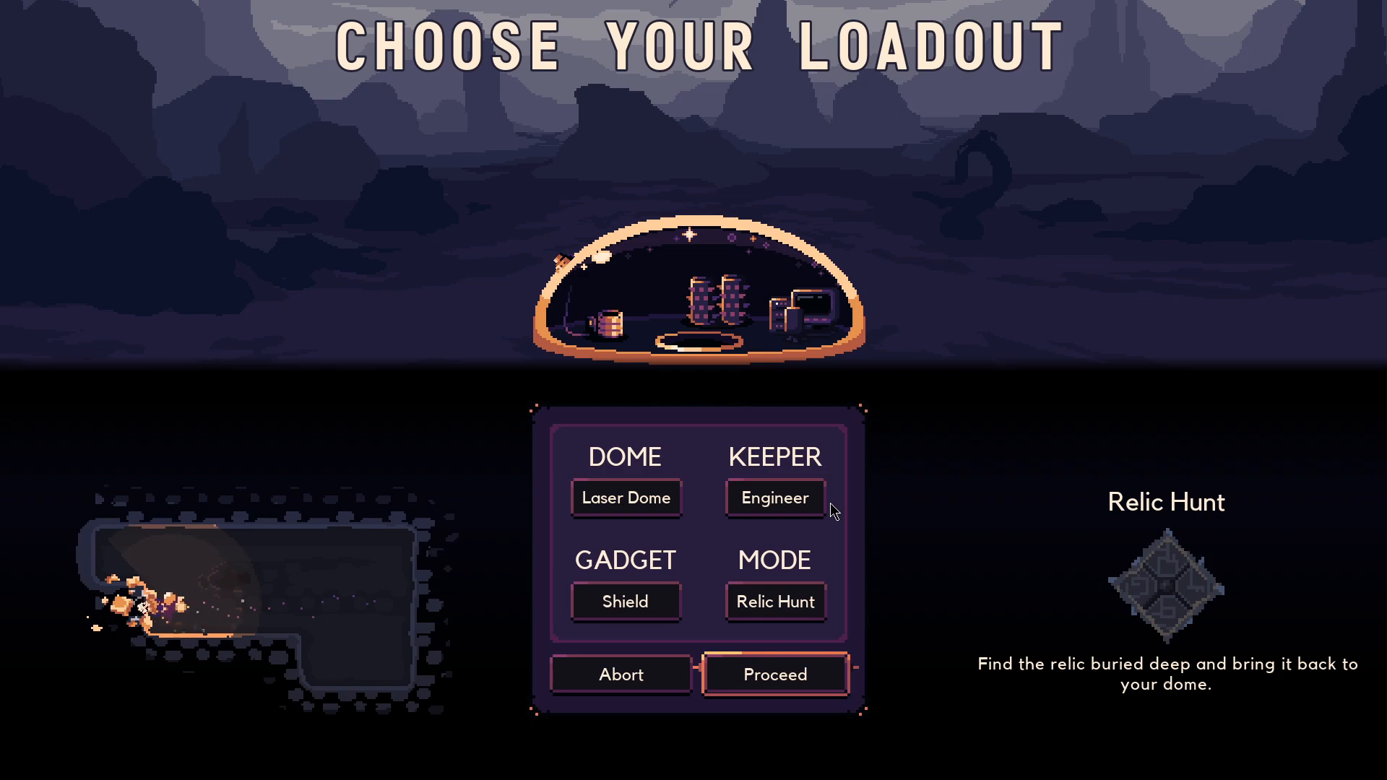
left_click(625, 601)
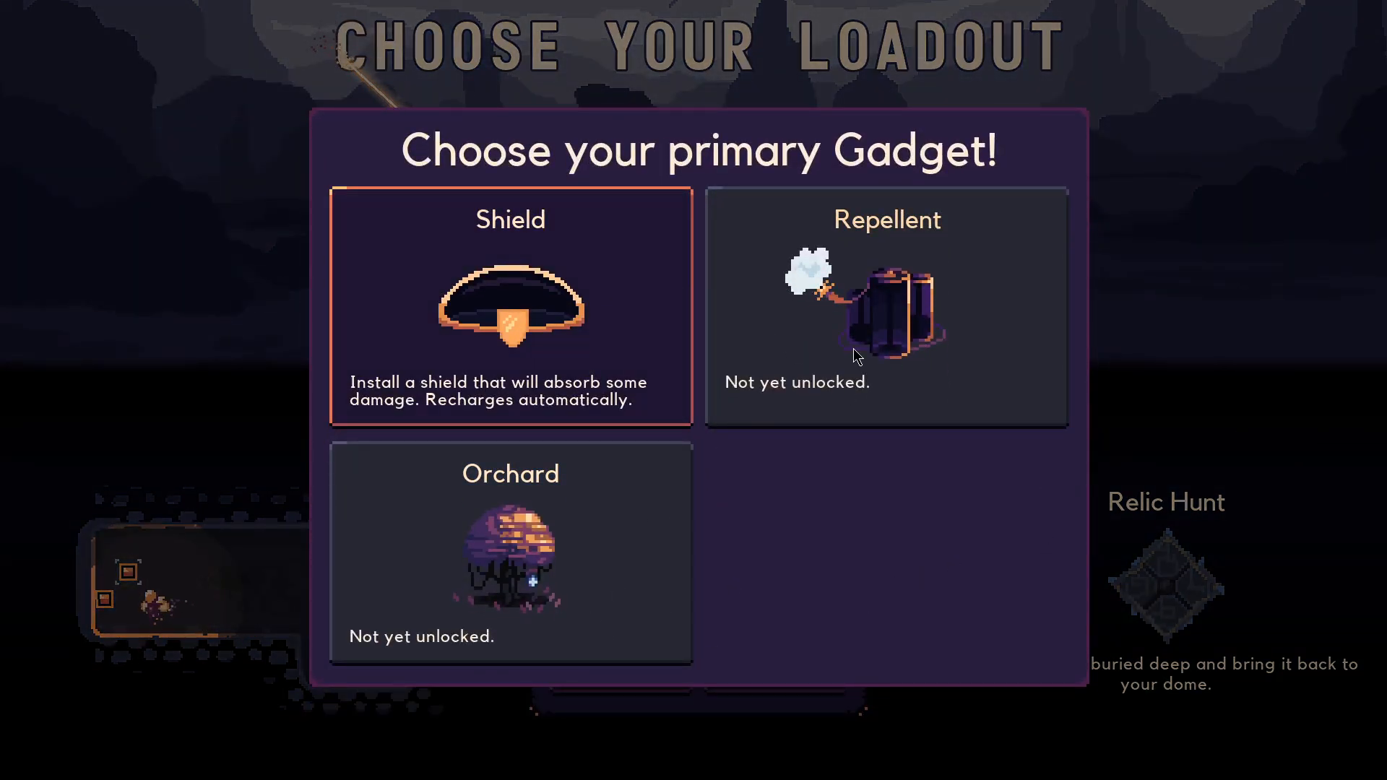
left_click(510, 304)
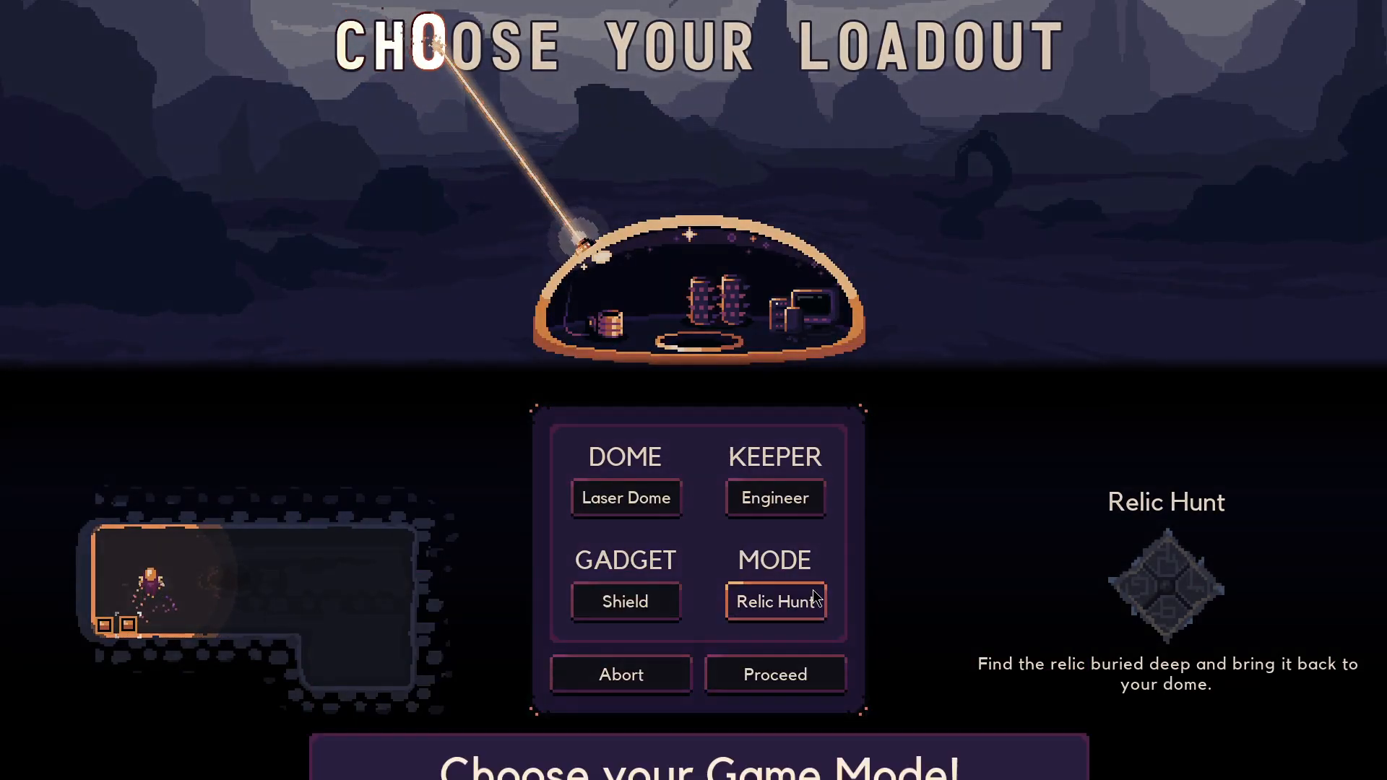
left_click(774, 601)
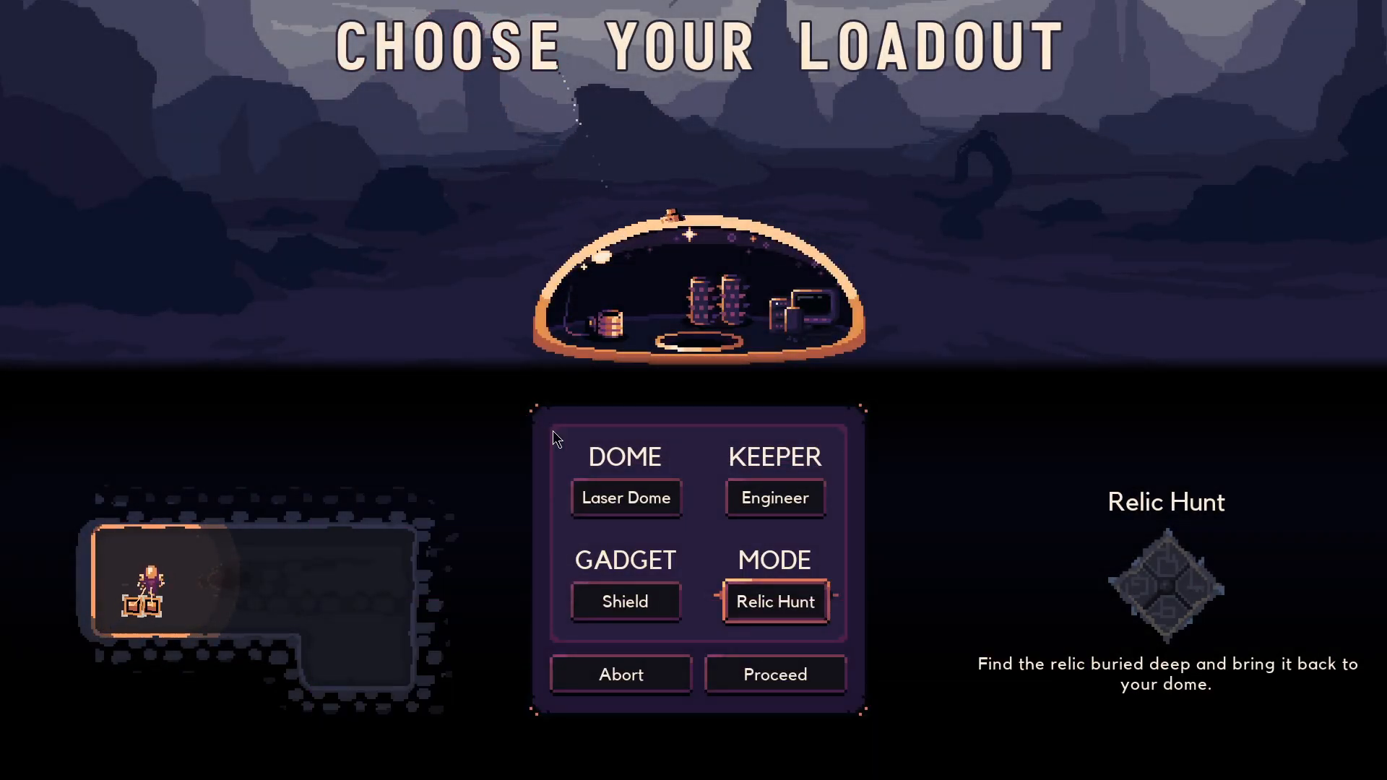
left_click(775, 675)
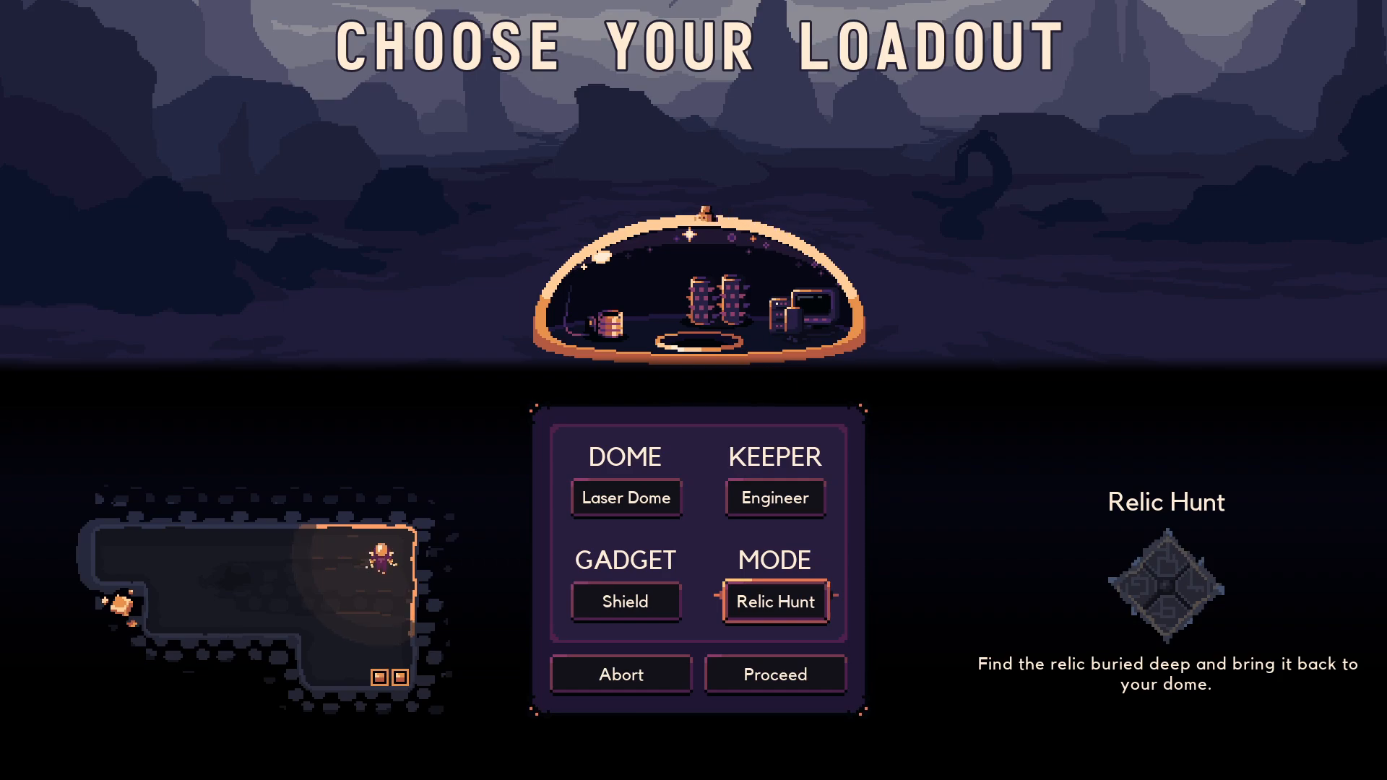
mouse_move(1038, 691)
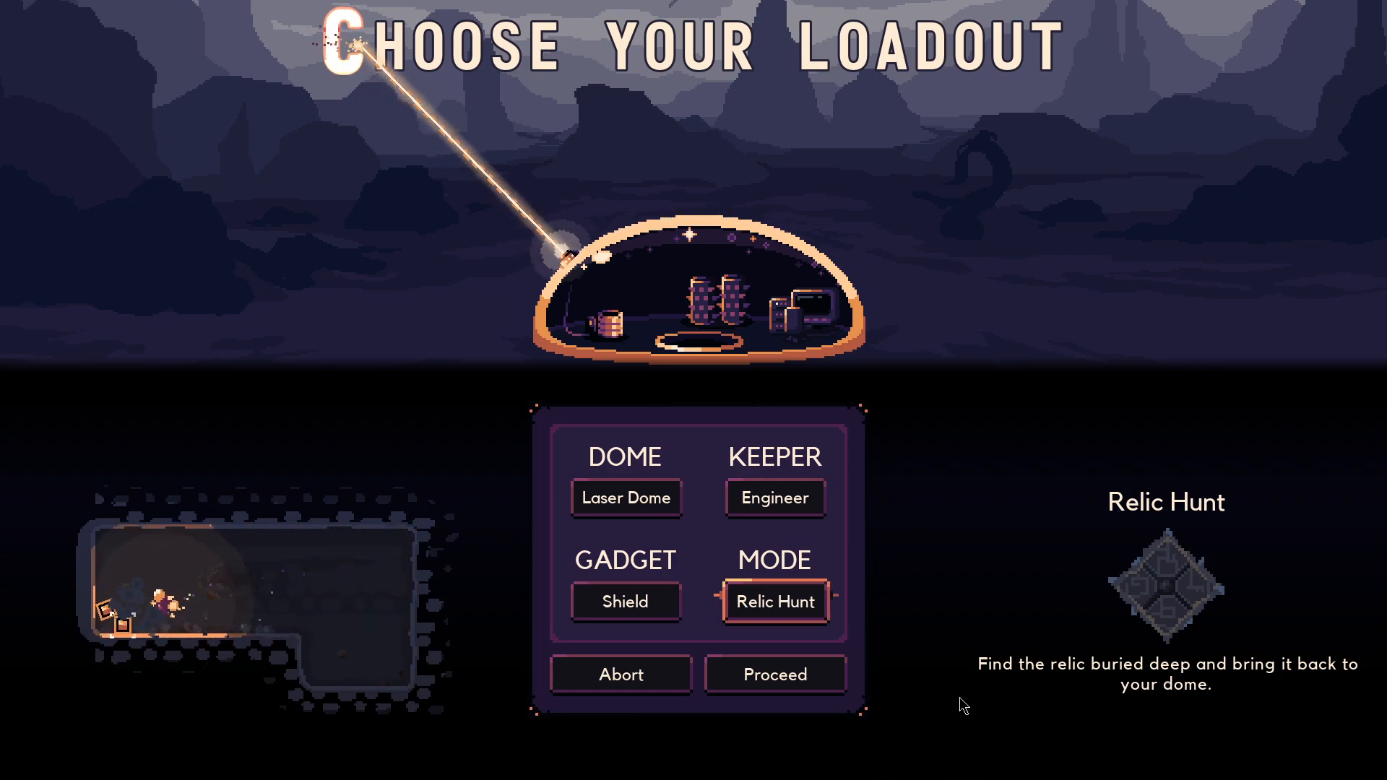
Switch between Normal and Brutal difficulty, settle on Brutal, and start the Relic Hunt run
left_click(773, 673)
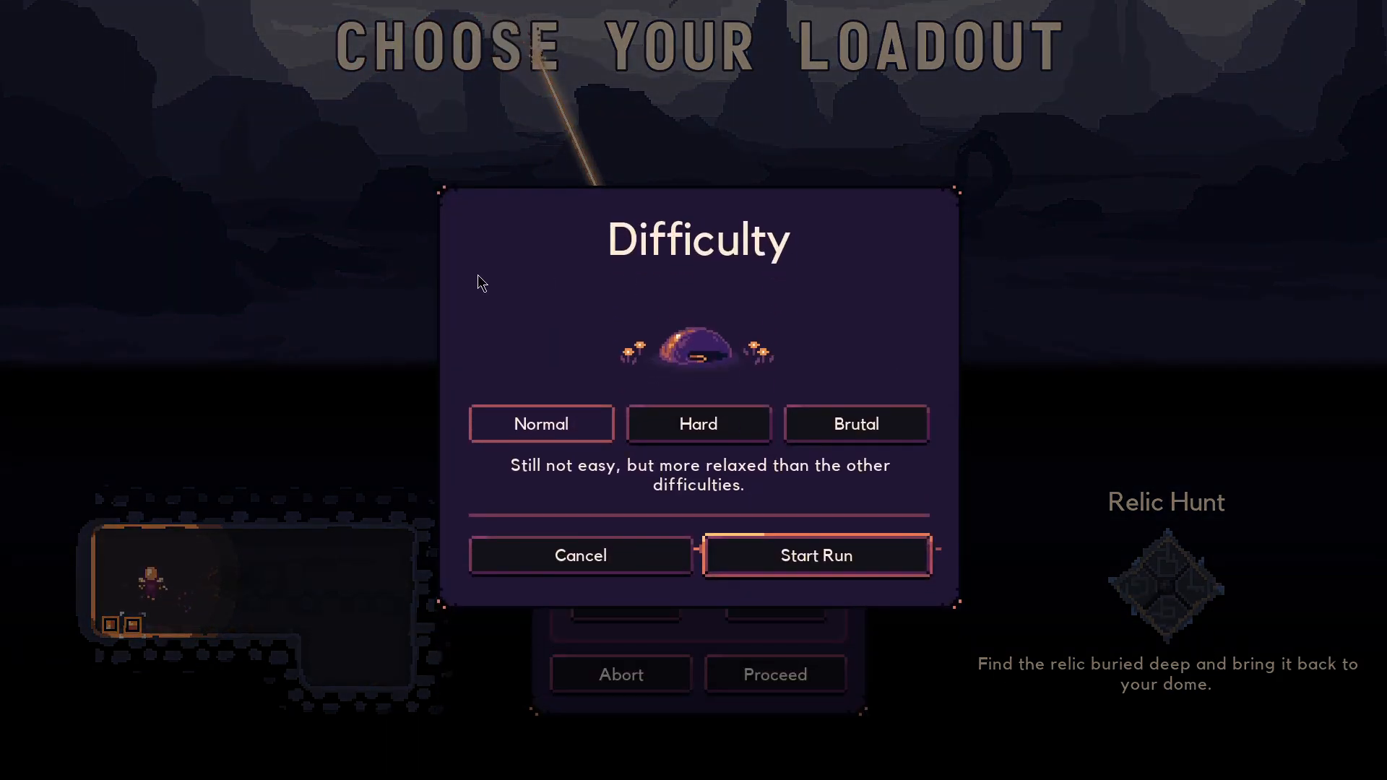
left_click(540, 423)
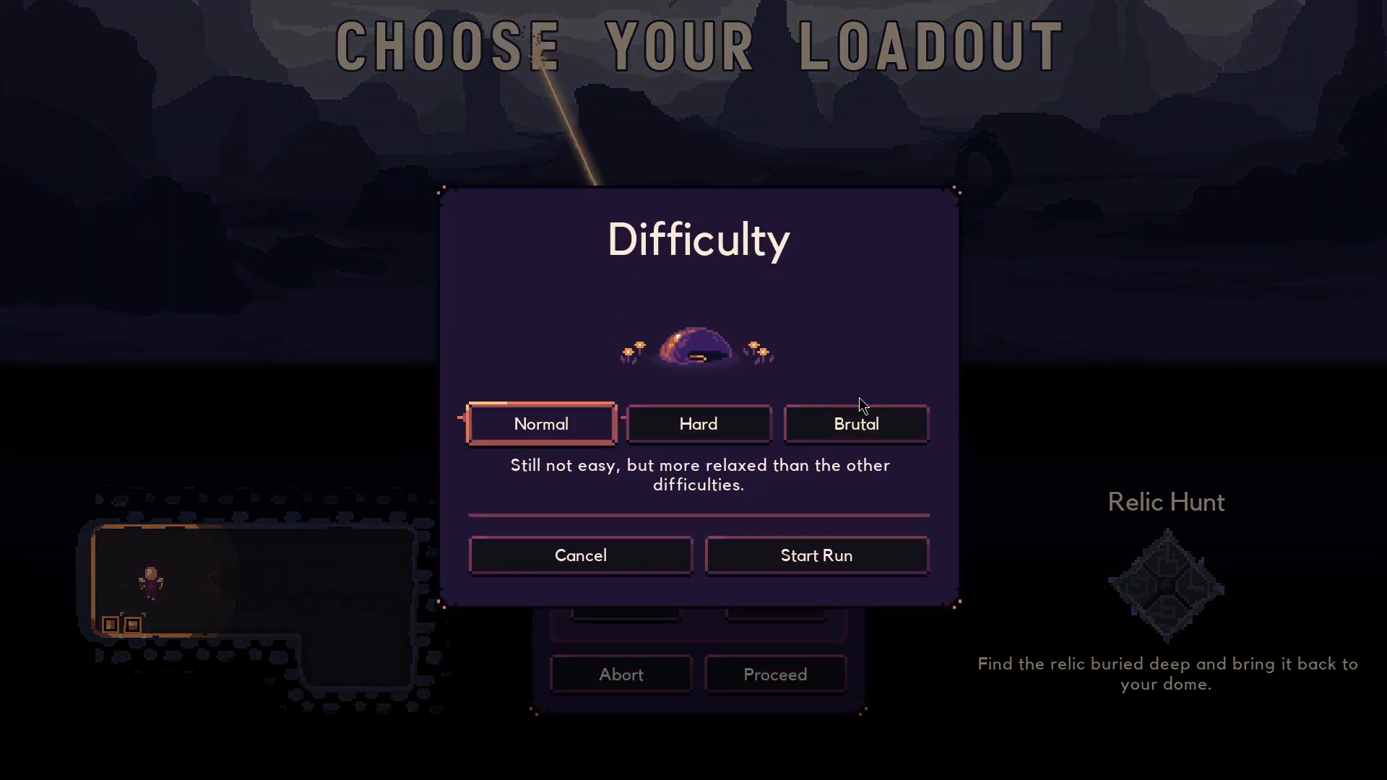
left_click(853, 423)
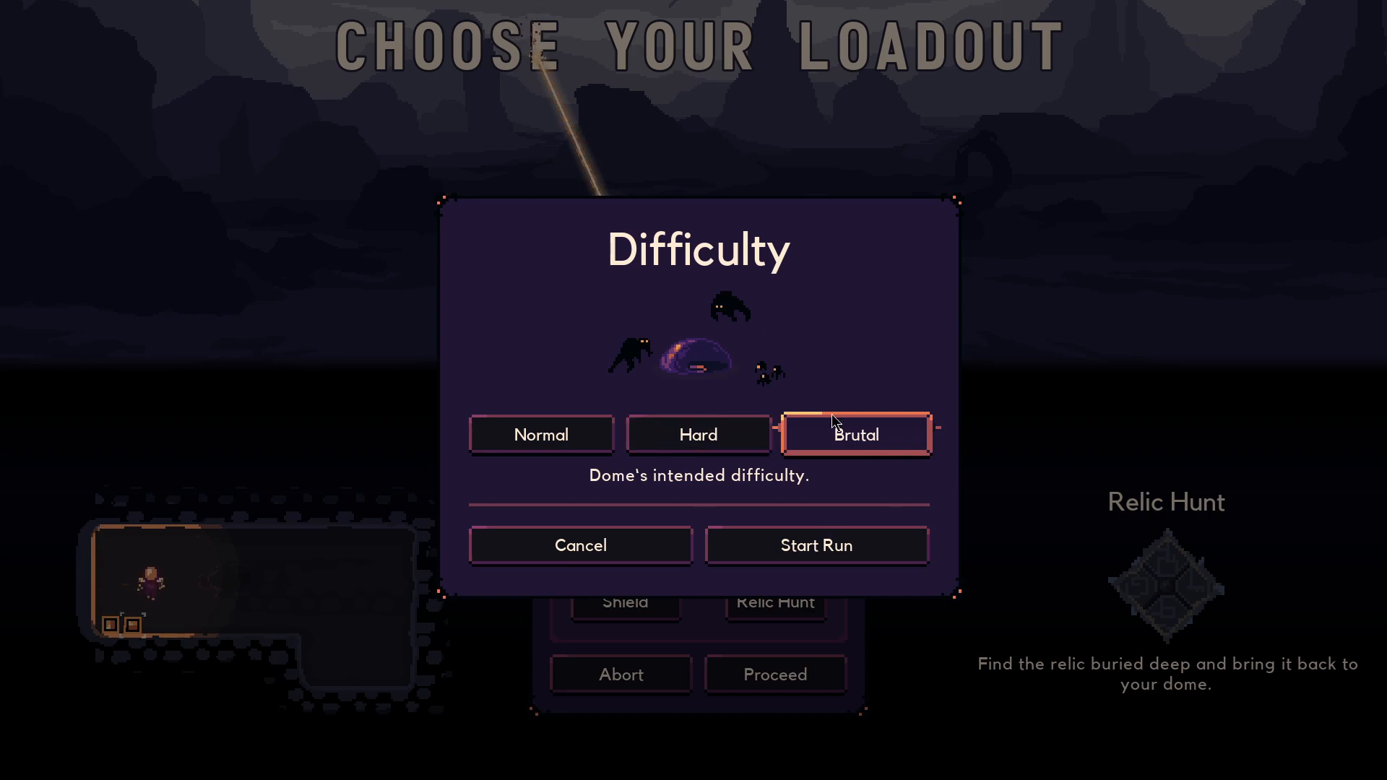
mouse_move(672, 226)
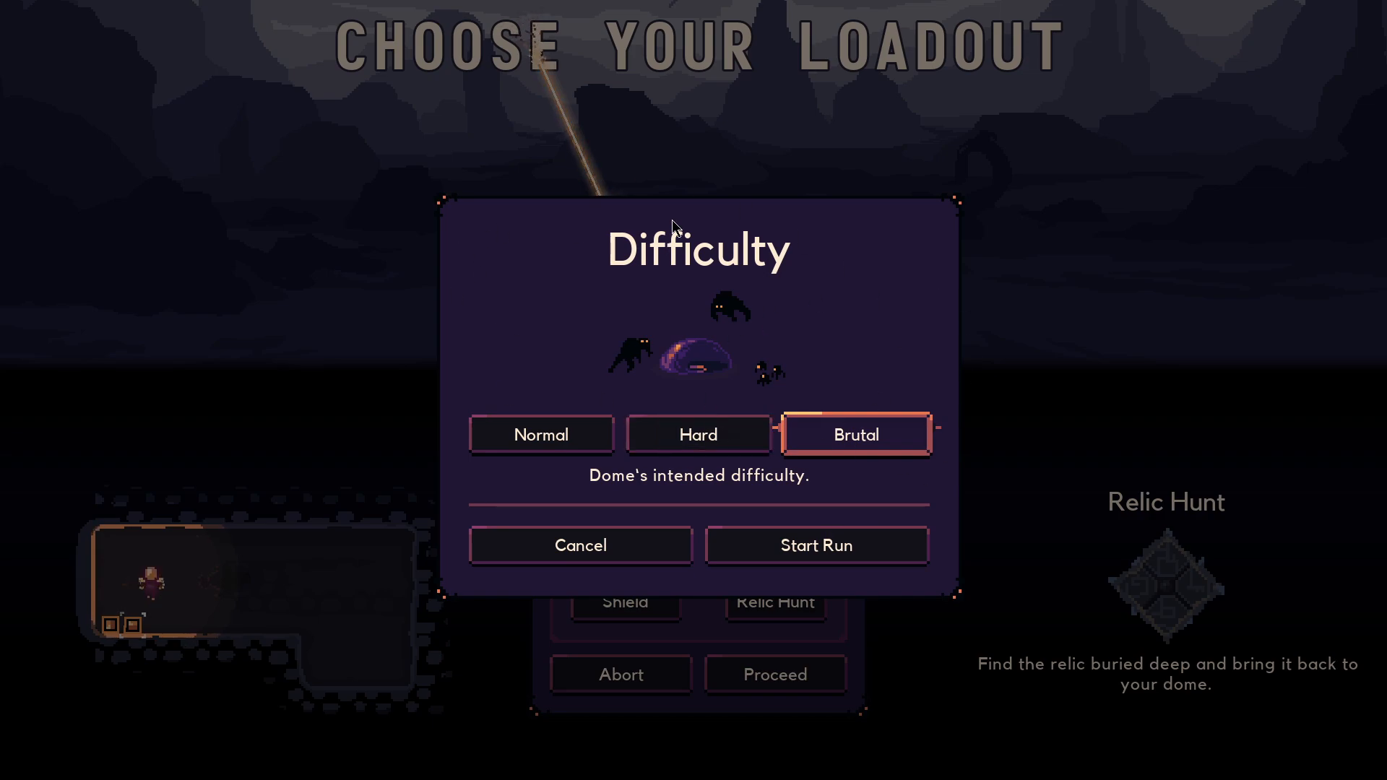
mouse_move(933, 380)
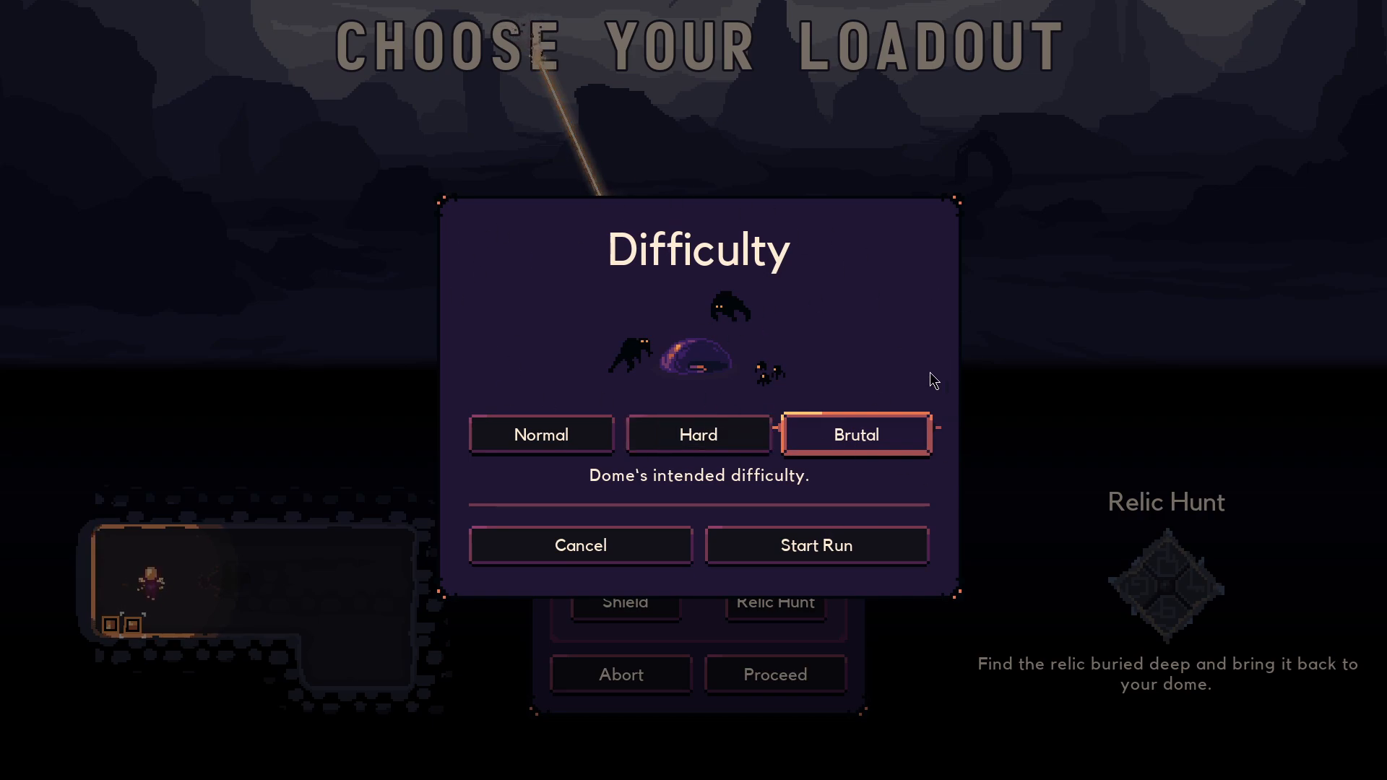
left_click(540, 435)
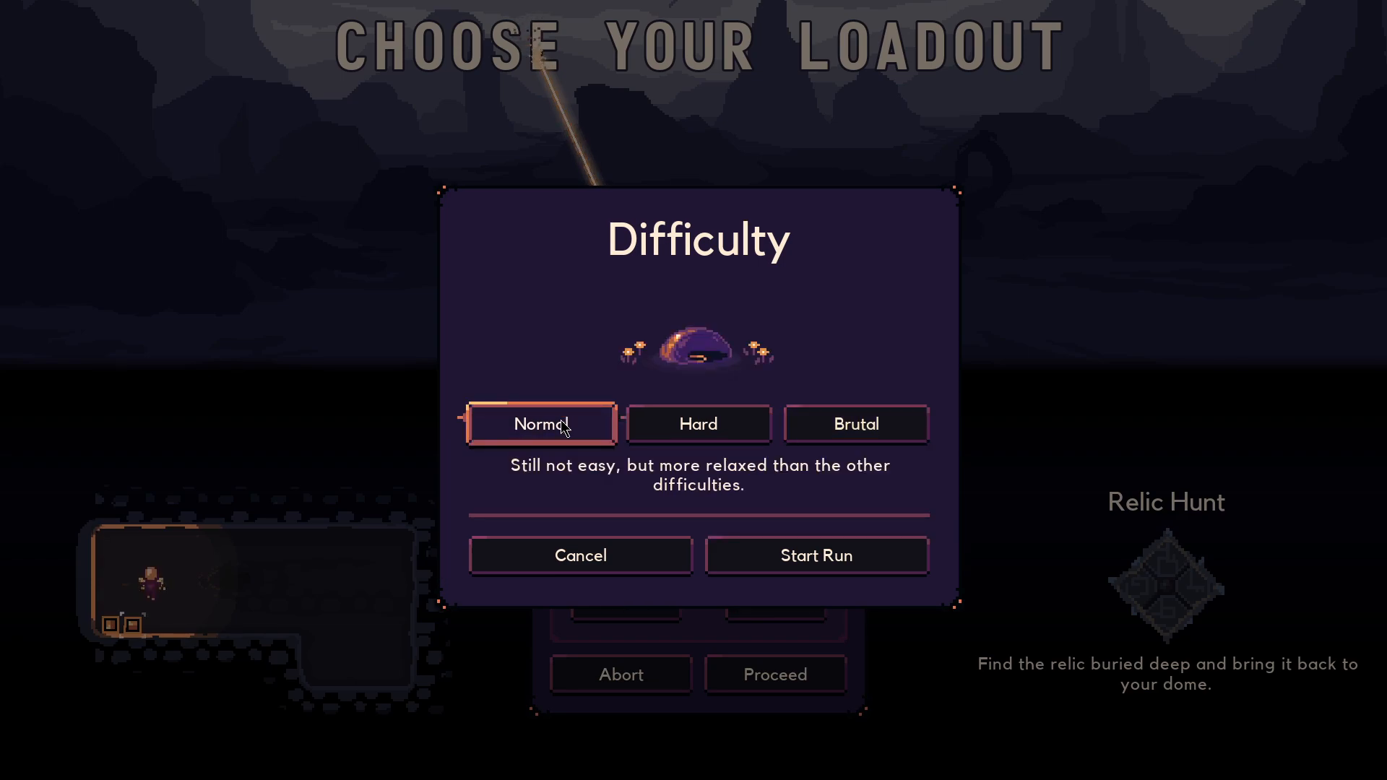
mouse_move(400, 522)
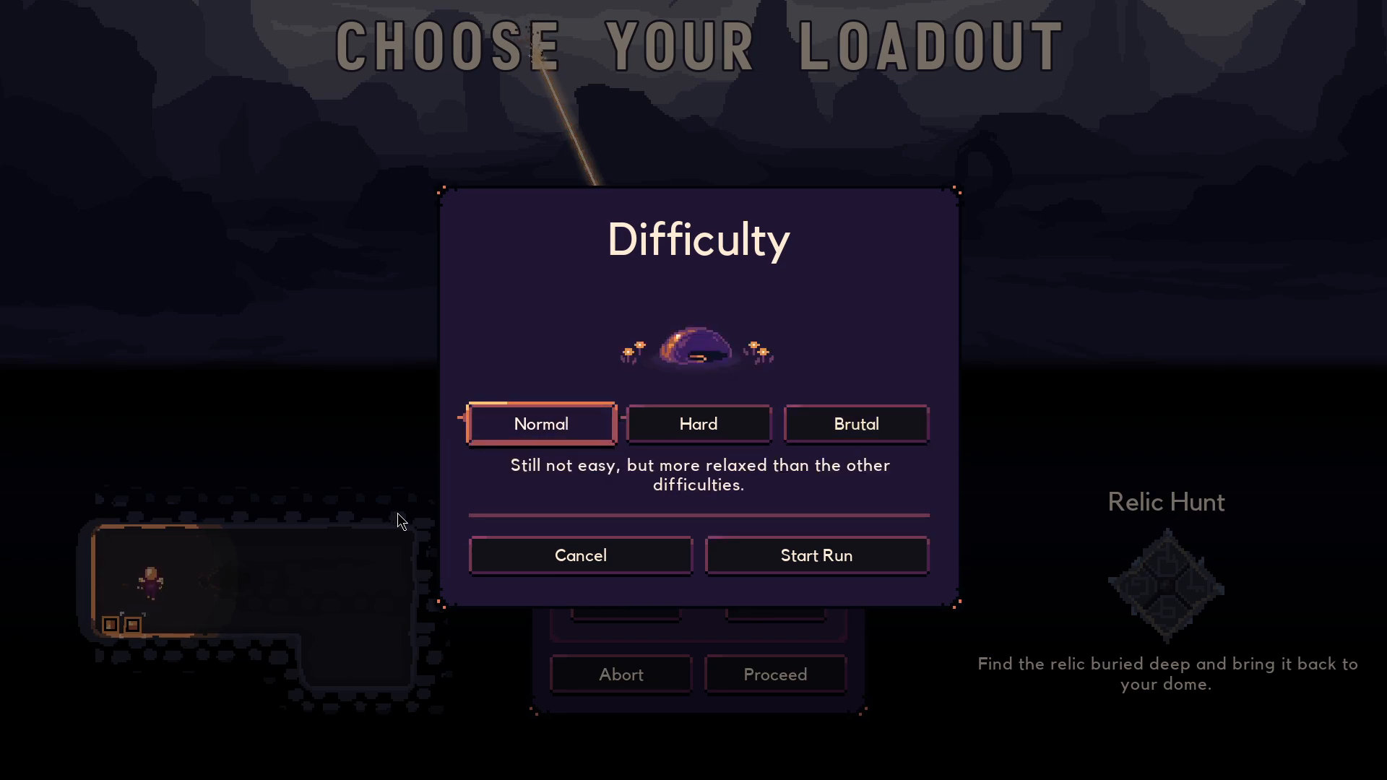
mouse_move(409, 529)
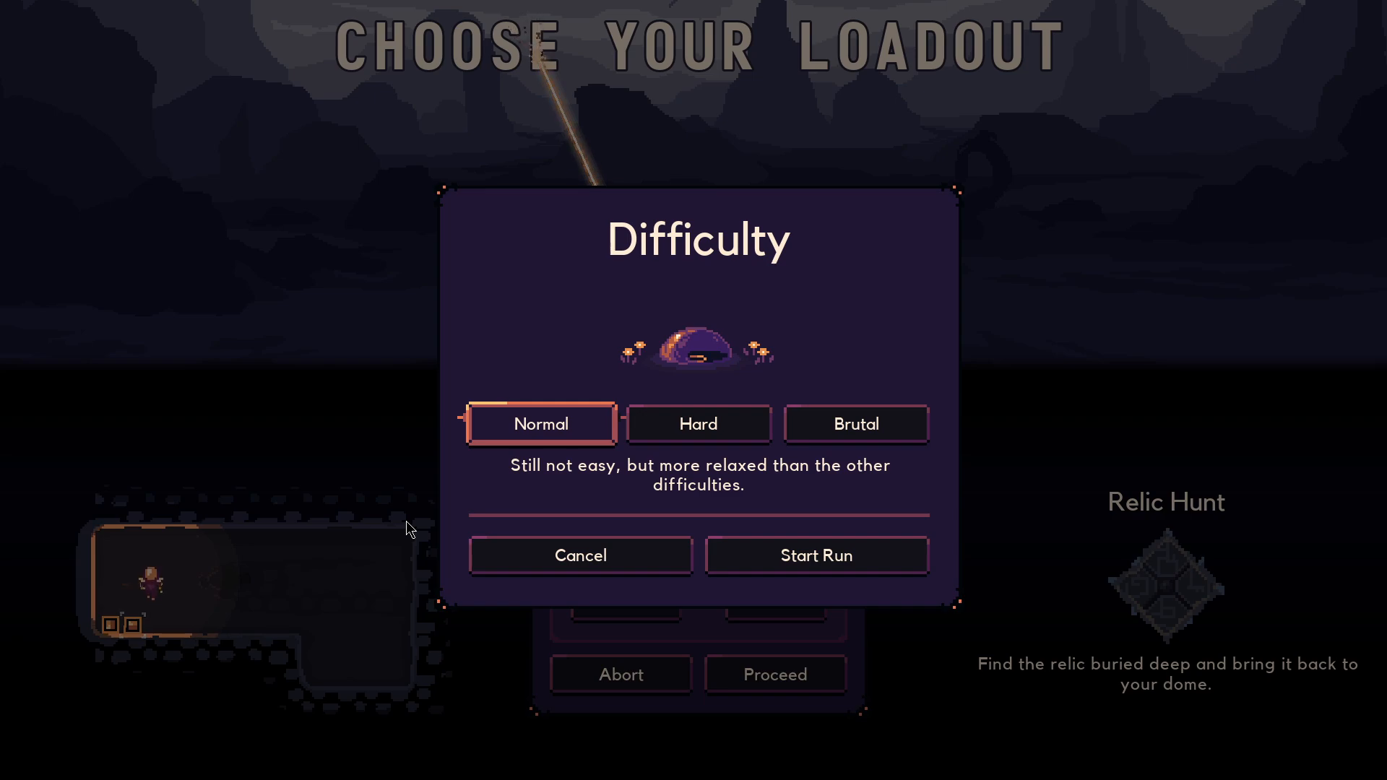
mouse_move(803, 419)
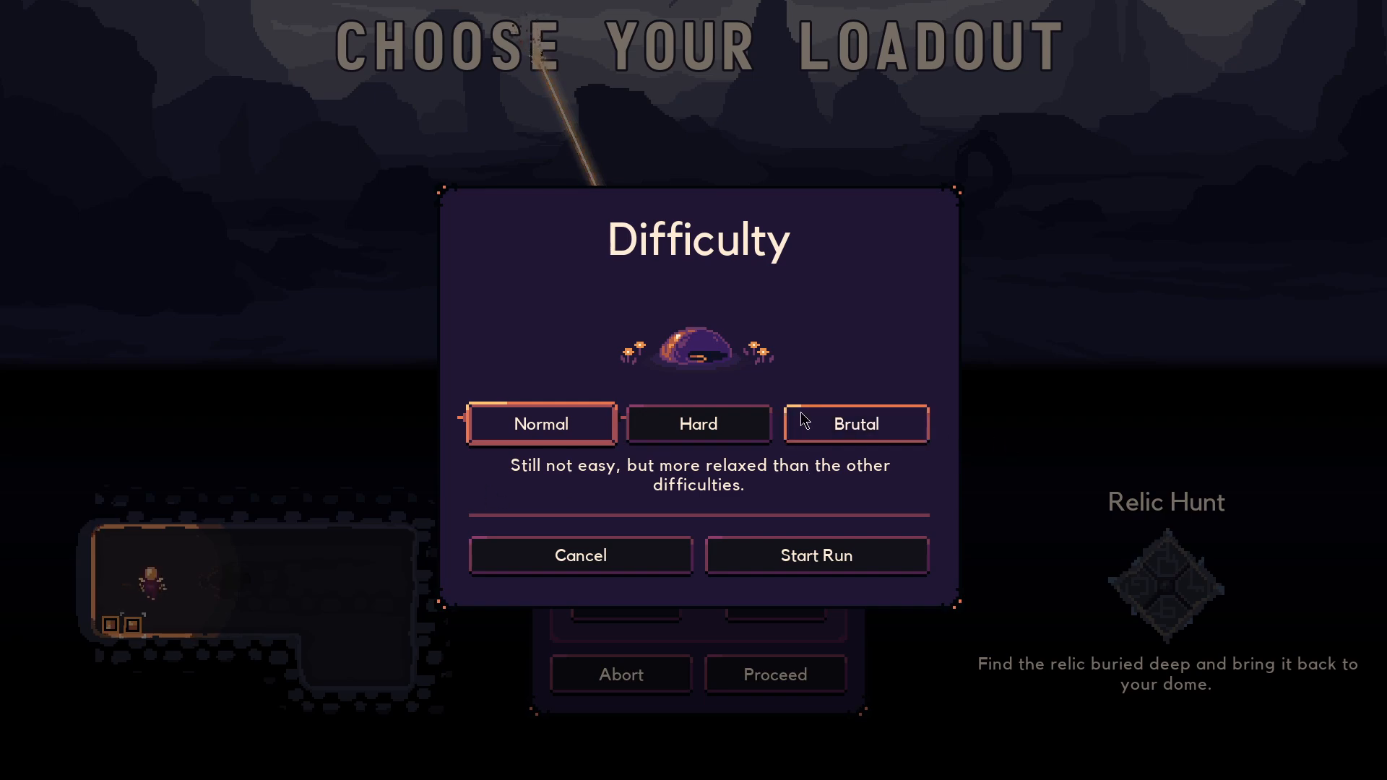
left_click(855, 423)
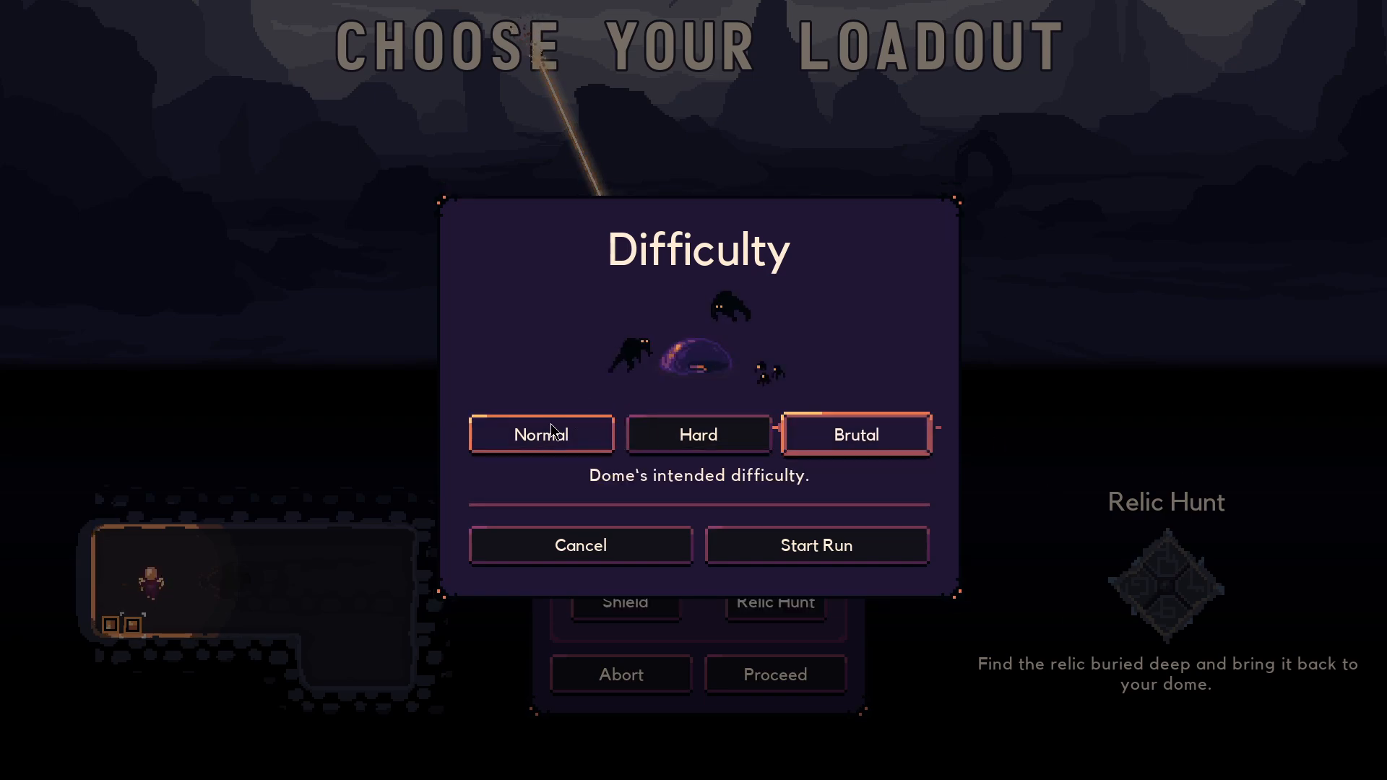
left_click(815, 545)
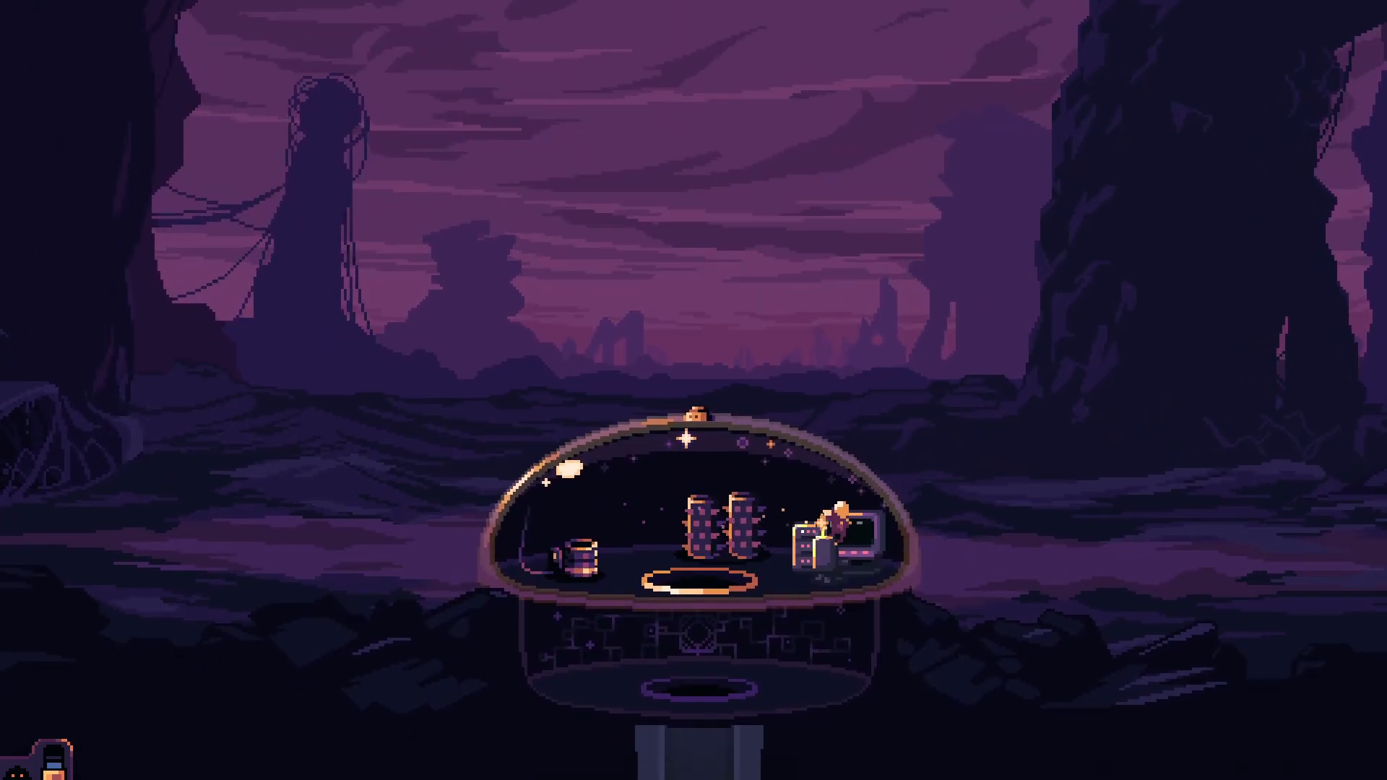
key("Escape")
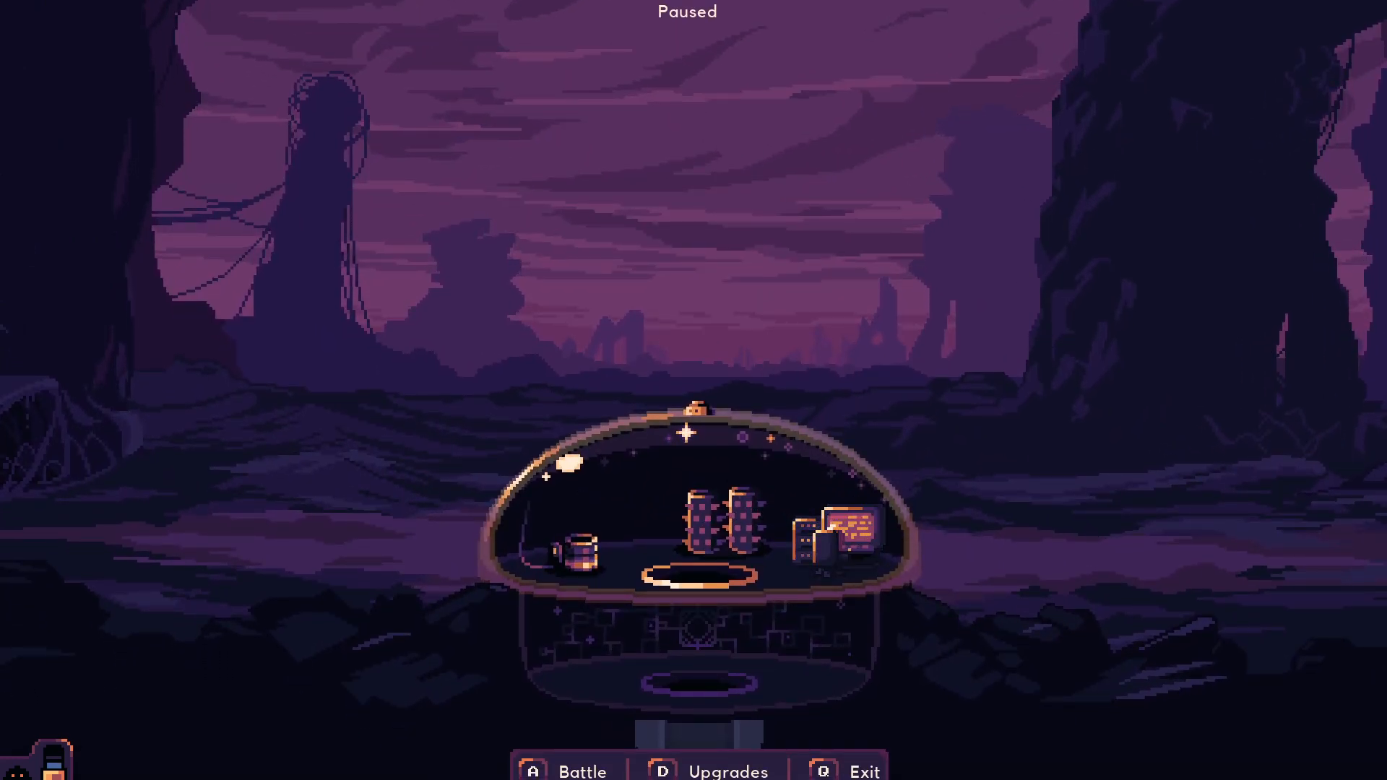
left_click(582, 770)
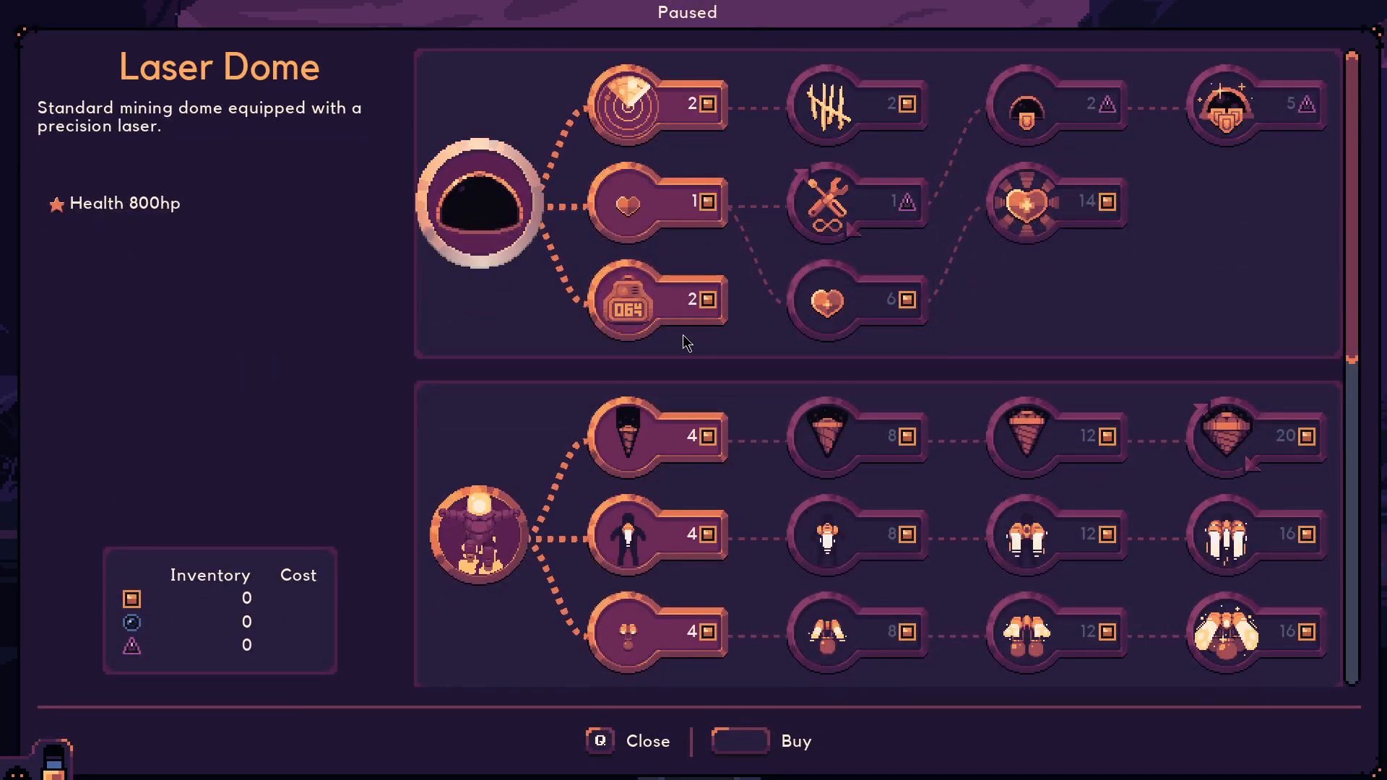
scroll("down", 3)
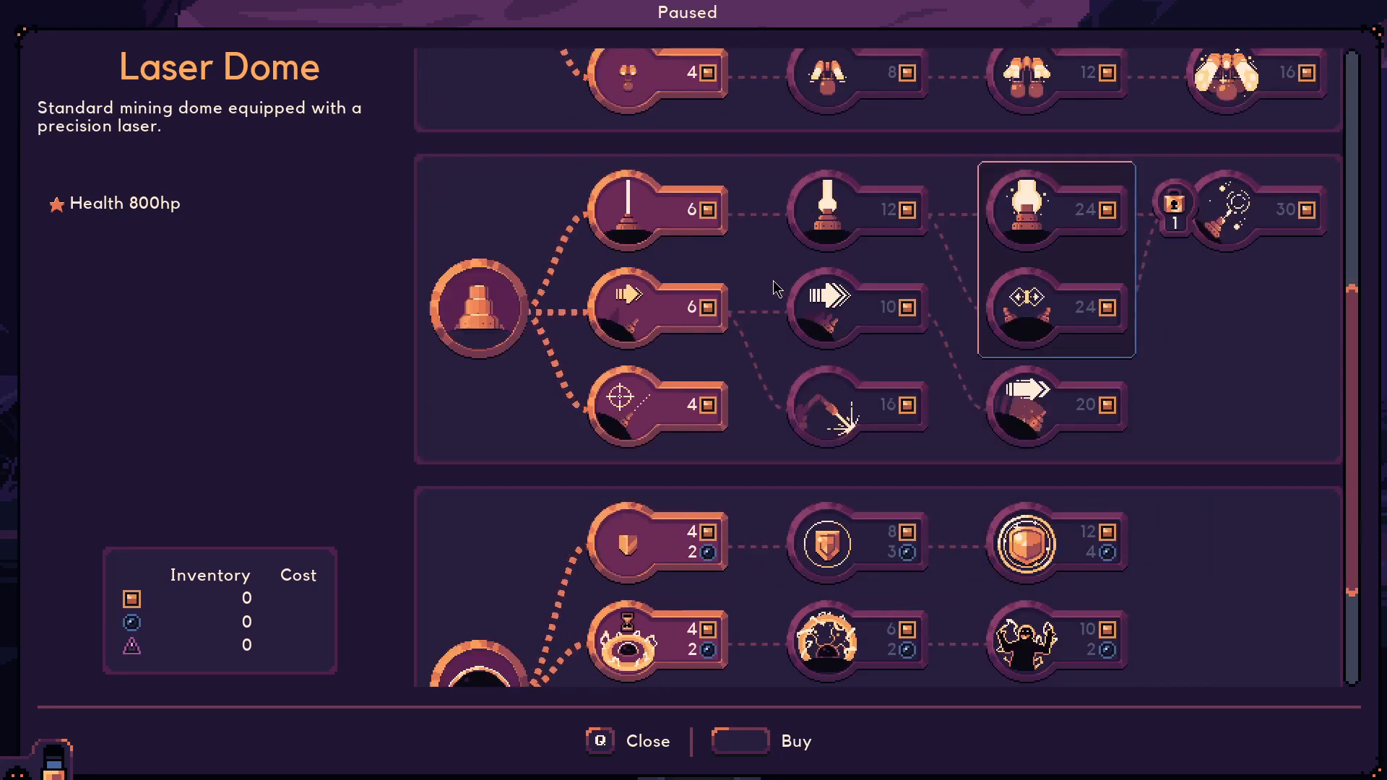
scroll("down", 3)
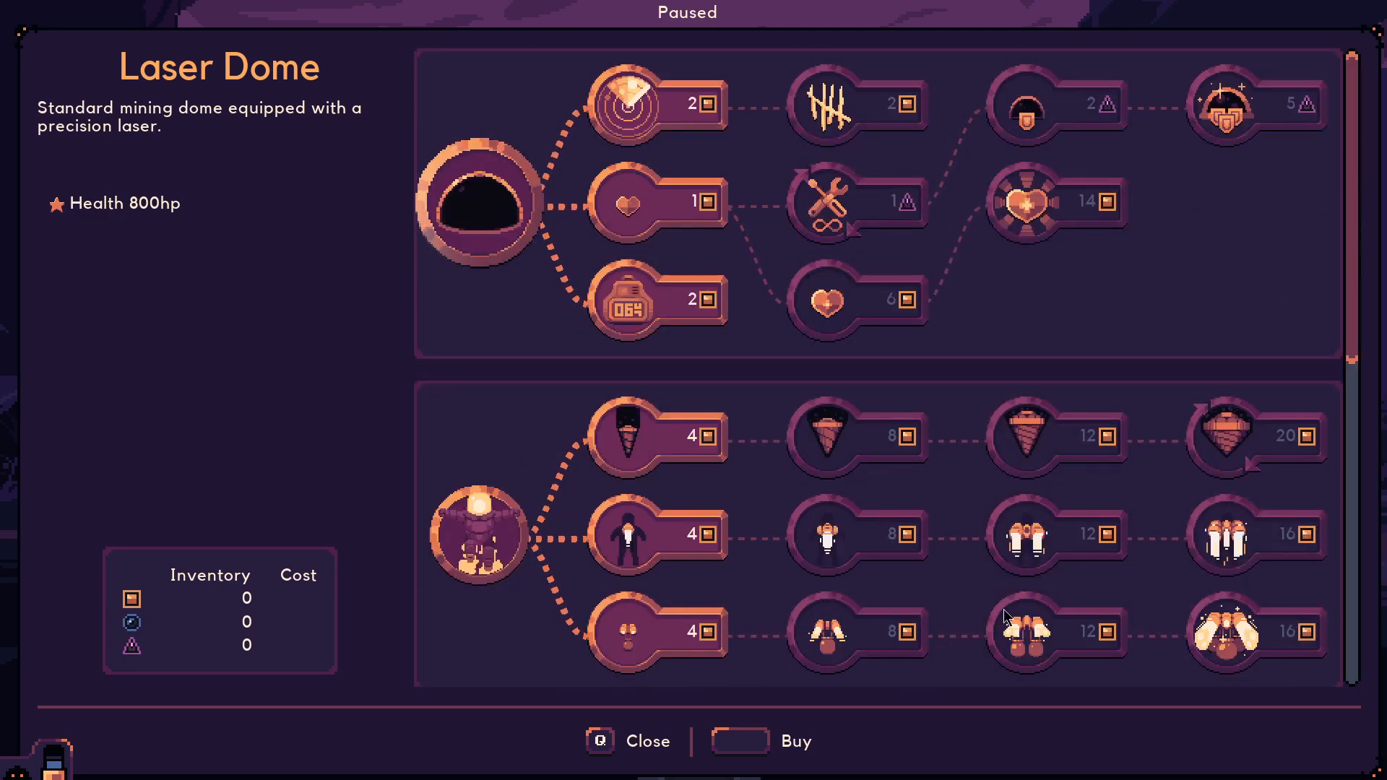
mouse_move(850, 476)
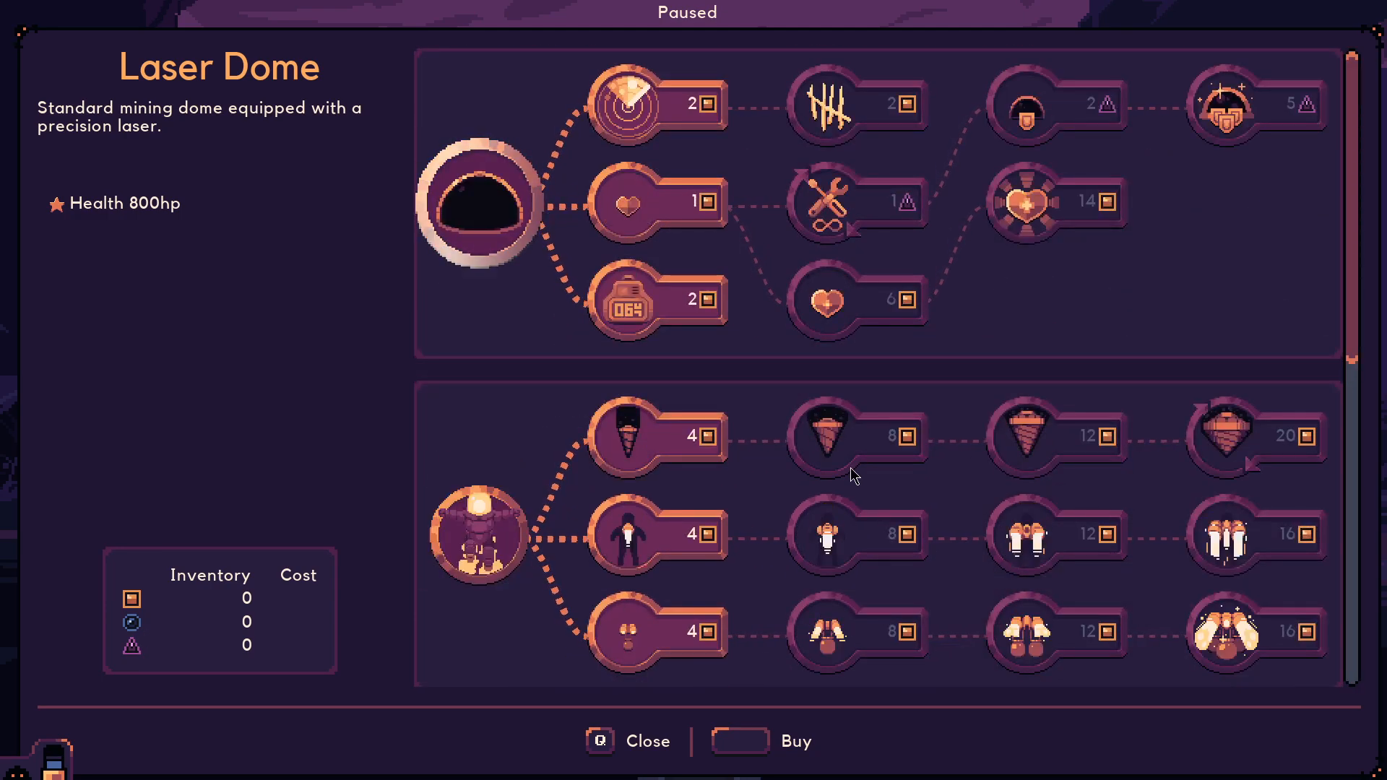
left_click(629, 741)
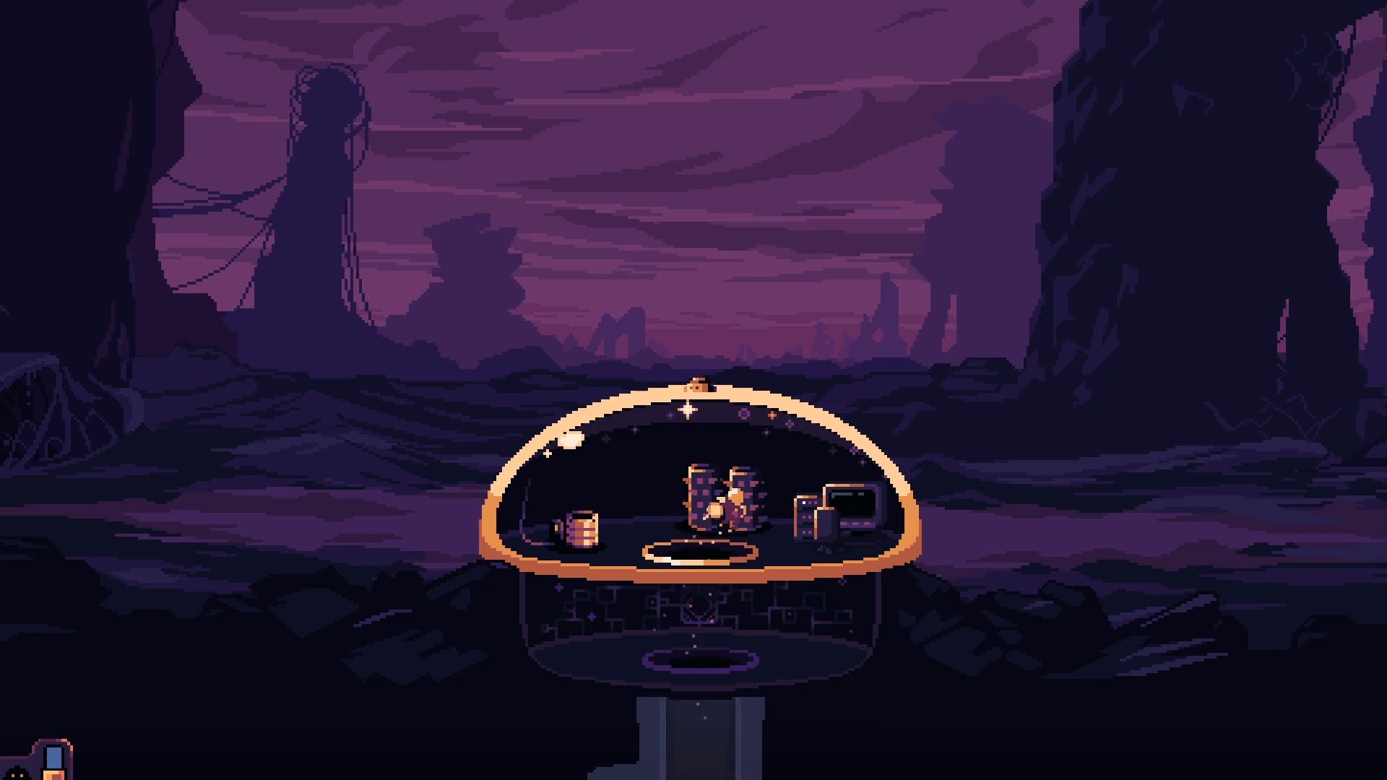
Buy the 2-iron Hostile Proximity Meter in the dome's upgrade tree, leaving 4 iron
key("Escape")
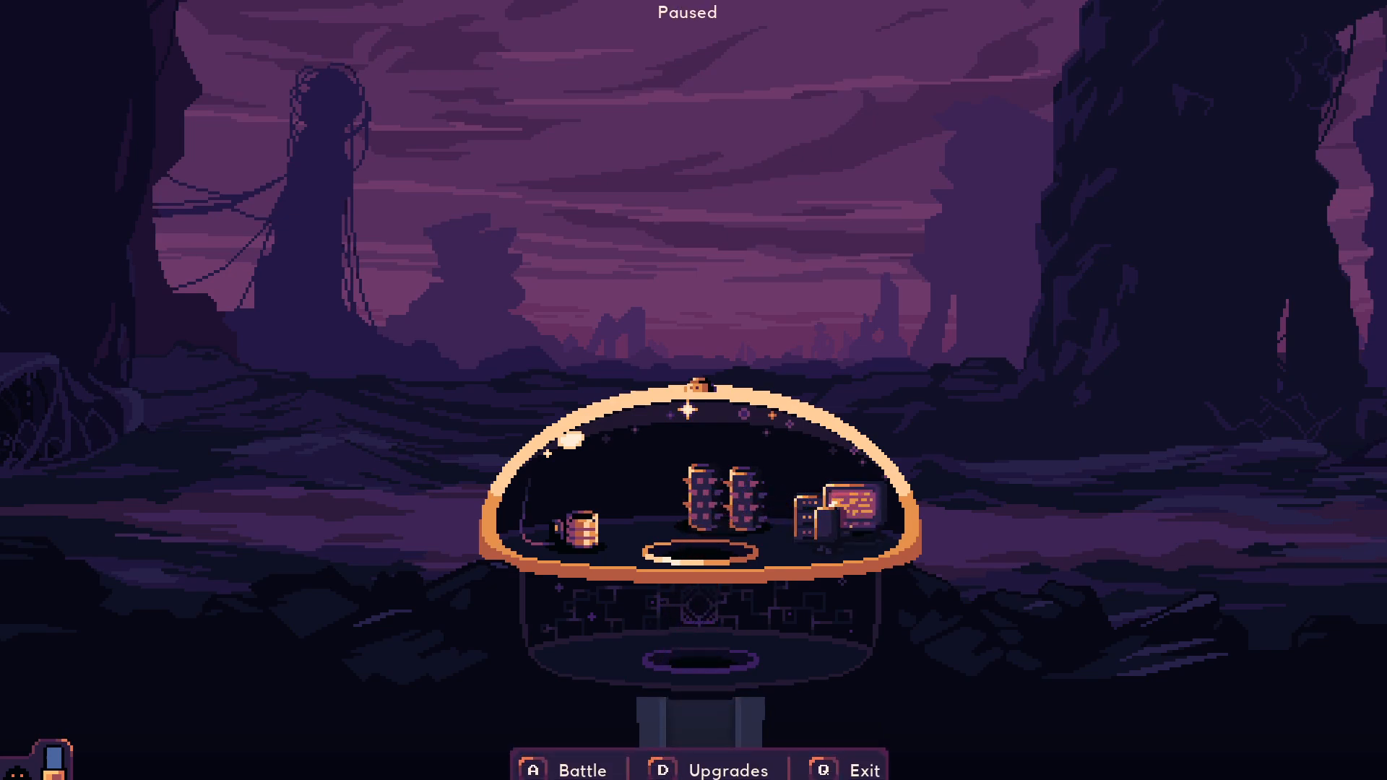
left_click(708, 769)
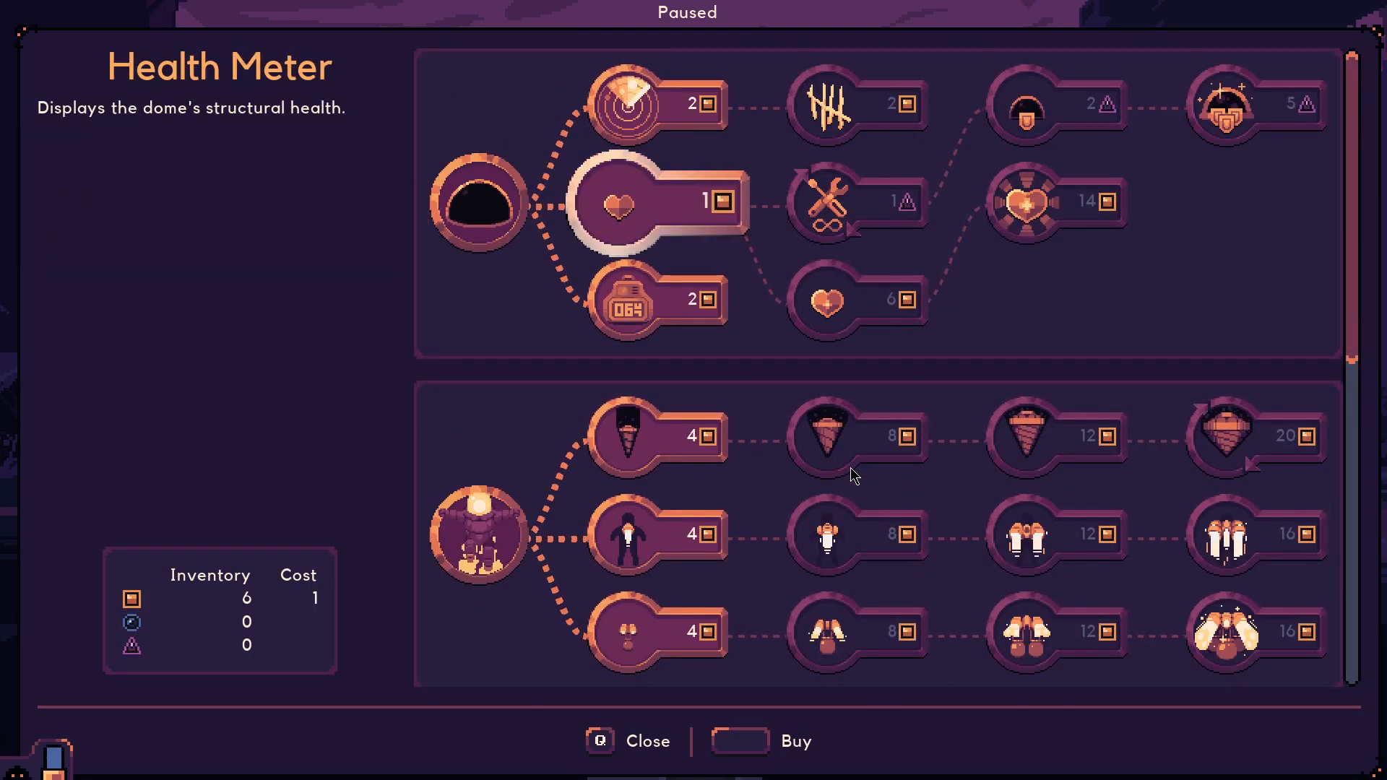
left_click(629, 104)
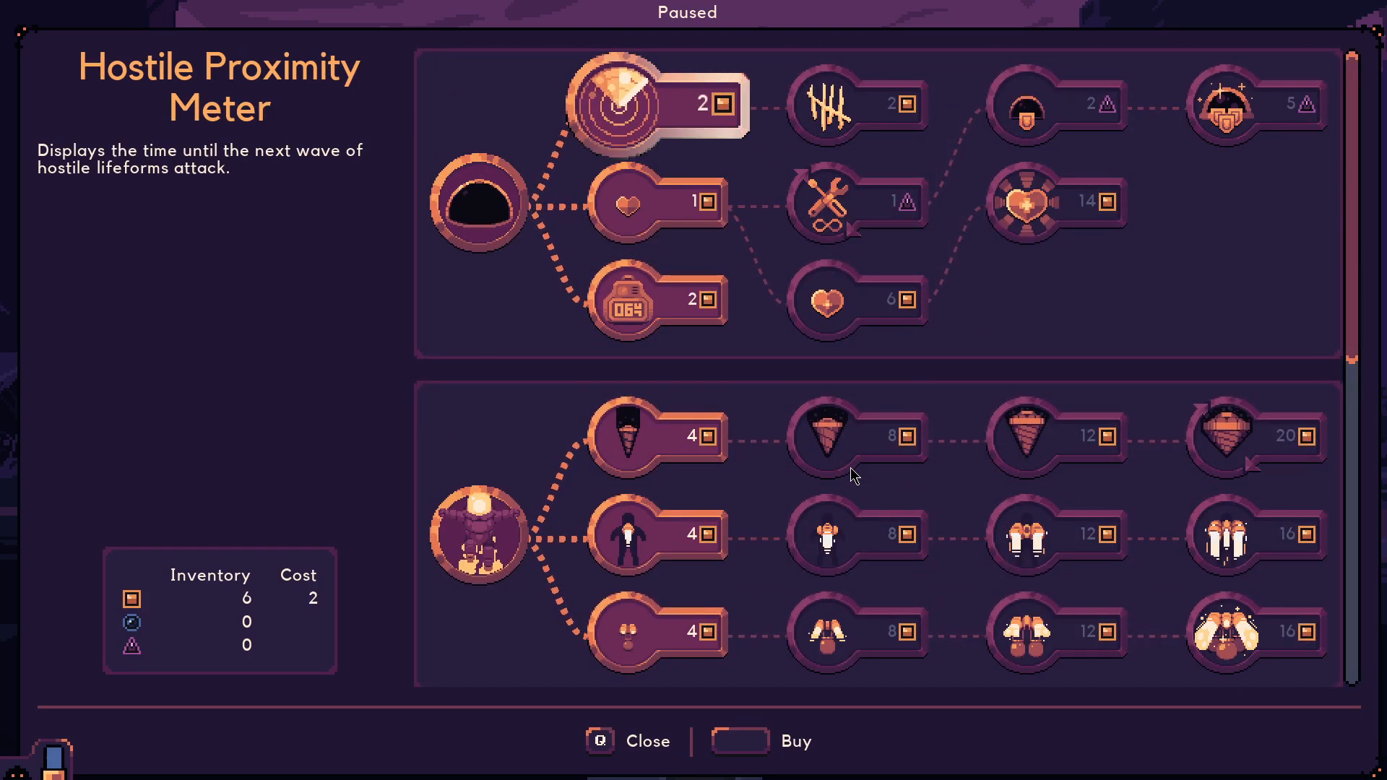
left_click(614, 104)
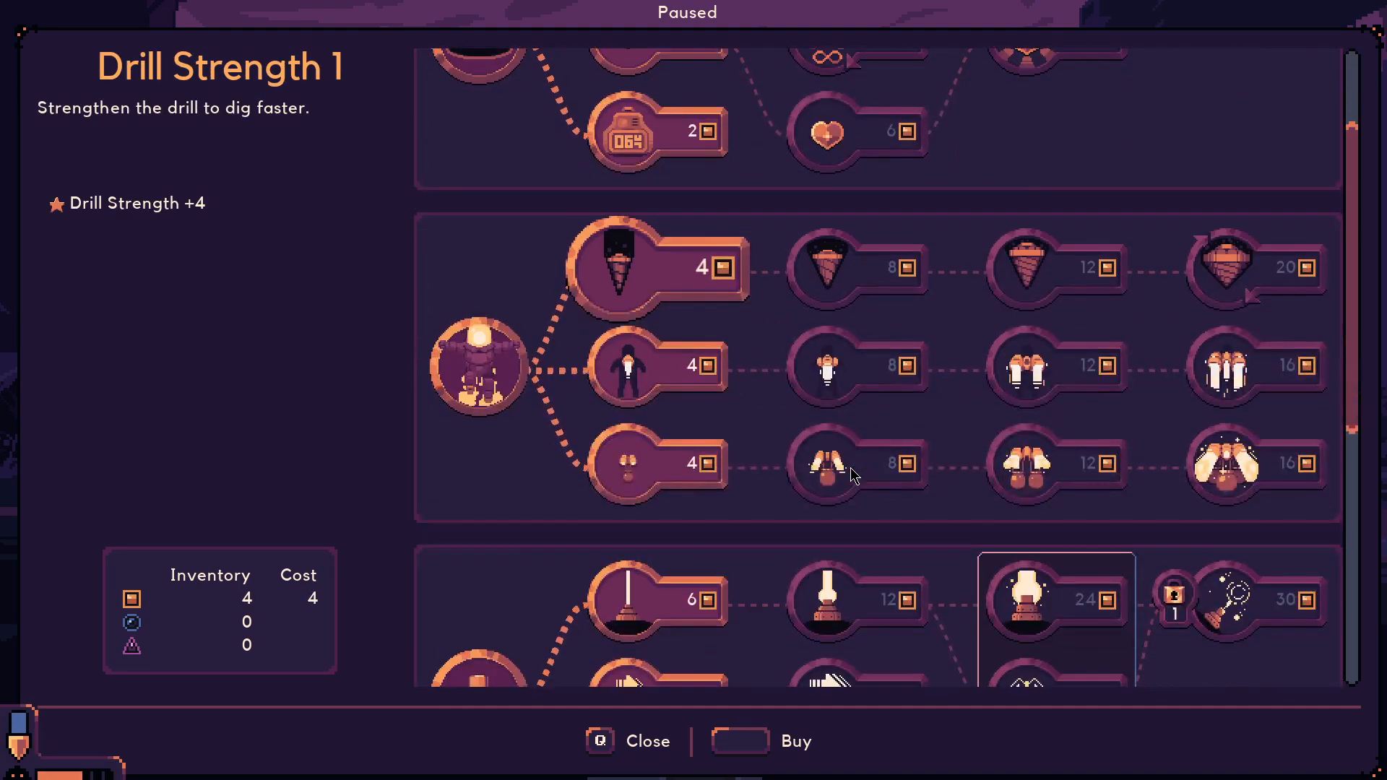
Look over the Speed 1, Power 1 and Strength 1 upgrades without buying, then return to the dome
left_click(654, 366)
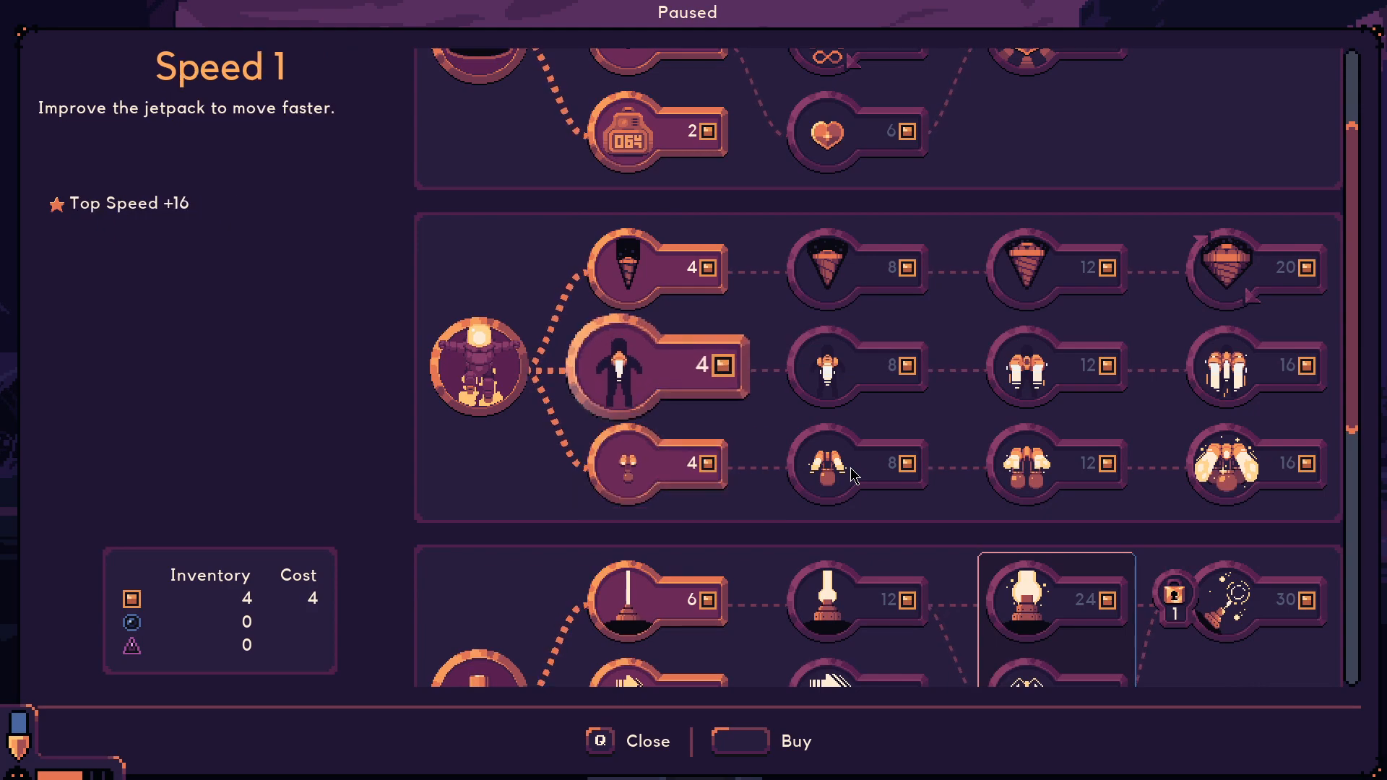
left_click(646, 365)
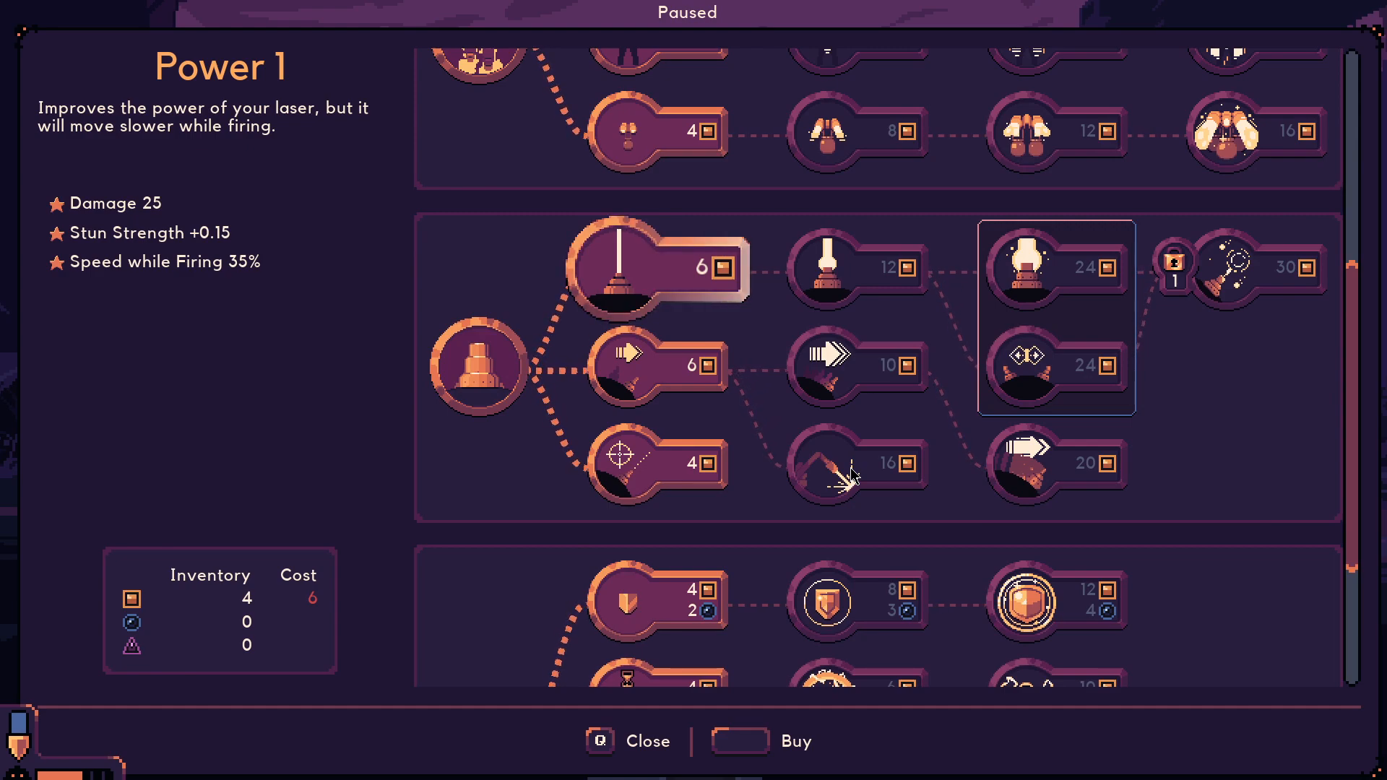
left_click(655, 464)
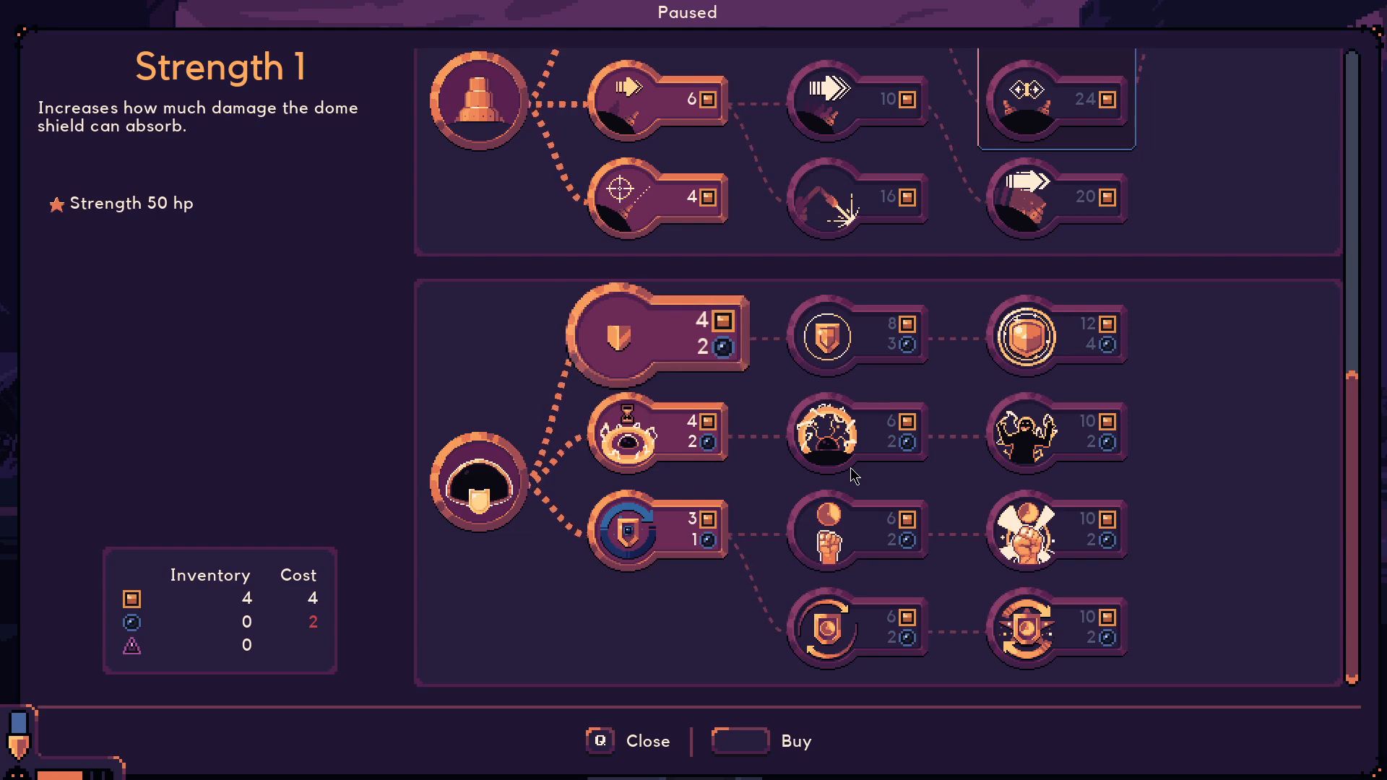
left_click(633, 432)
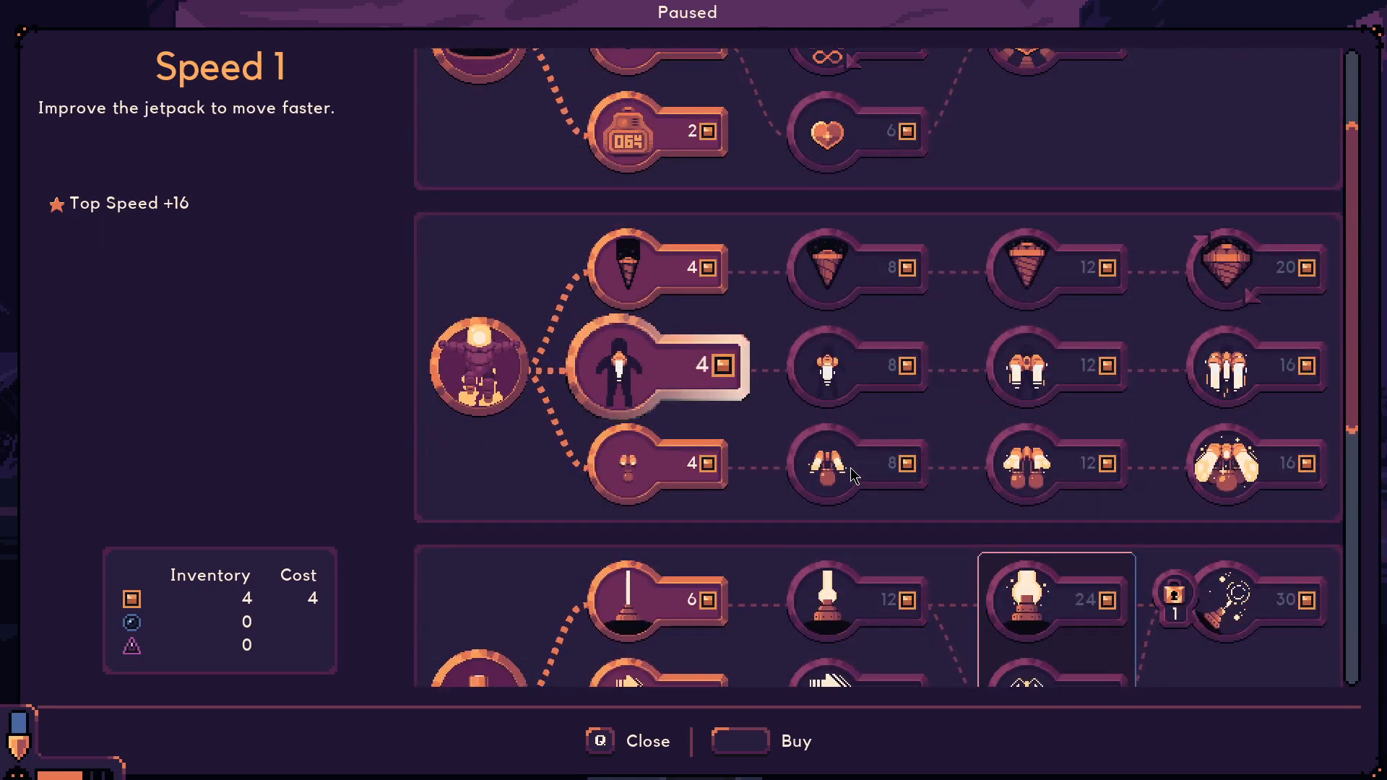
left_click(629, 742)
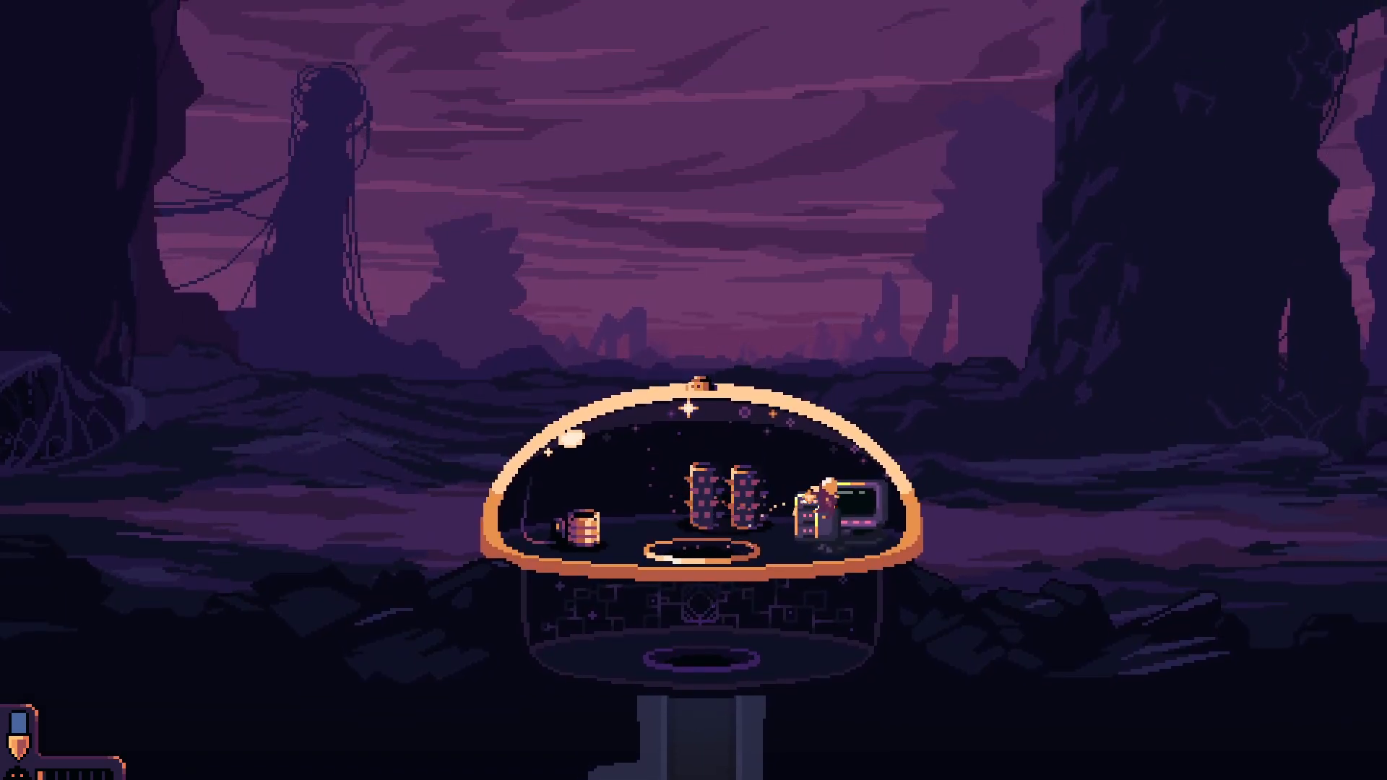
Briefly control the dome's laser in Battle mode, then send the keeper back down the shaft
key("Escape")
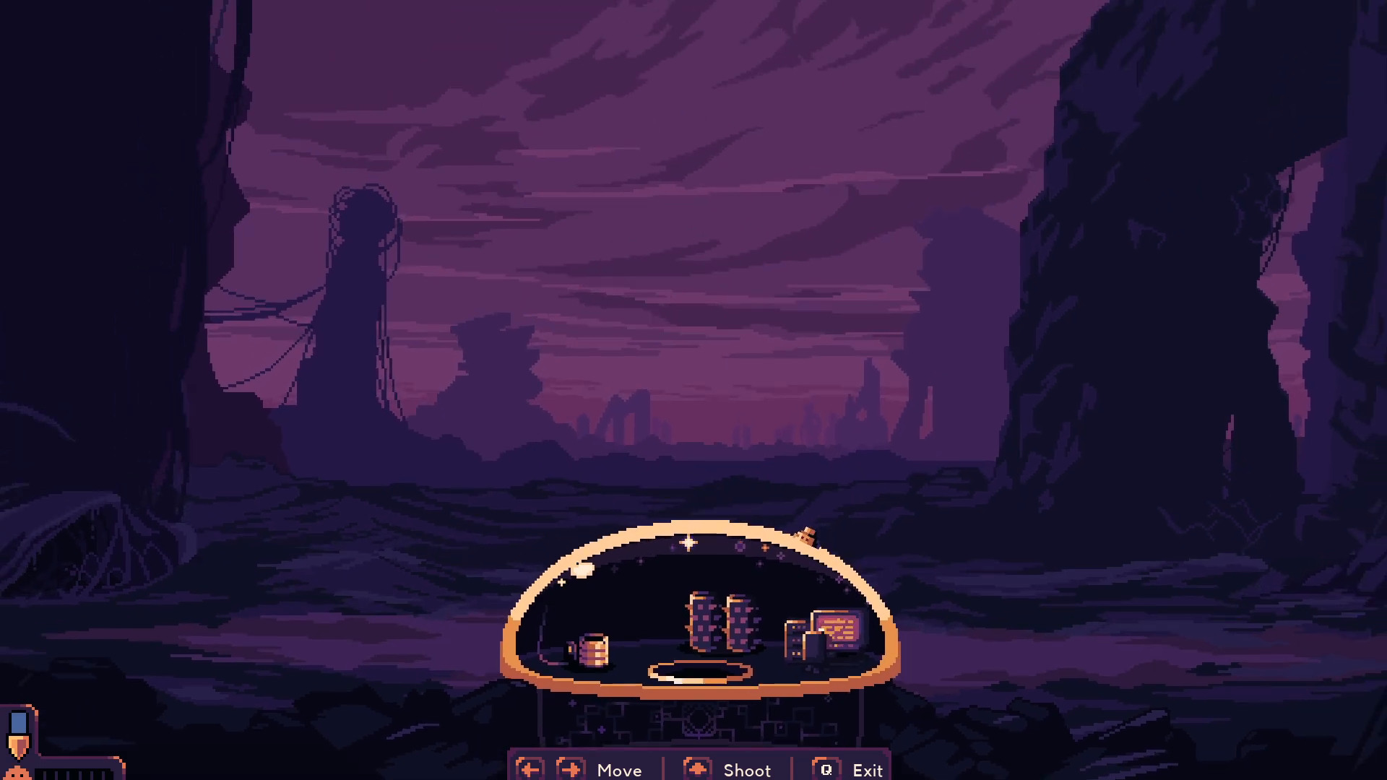
key("Left")
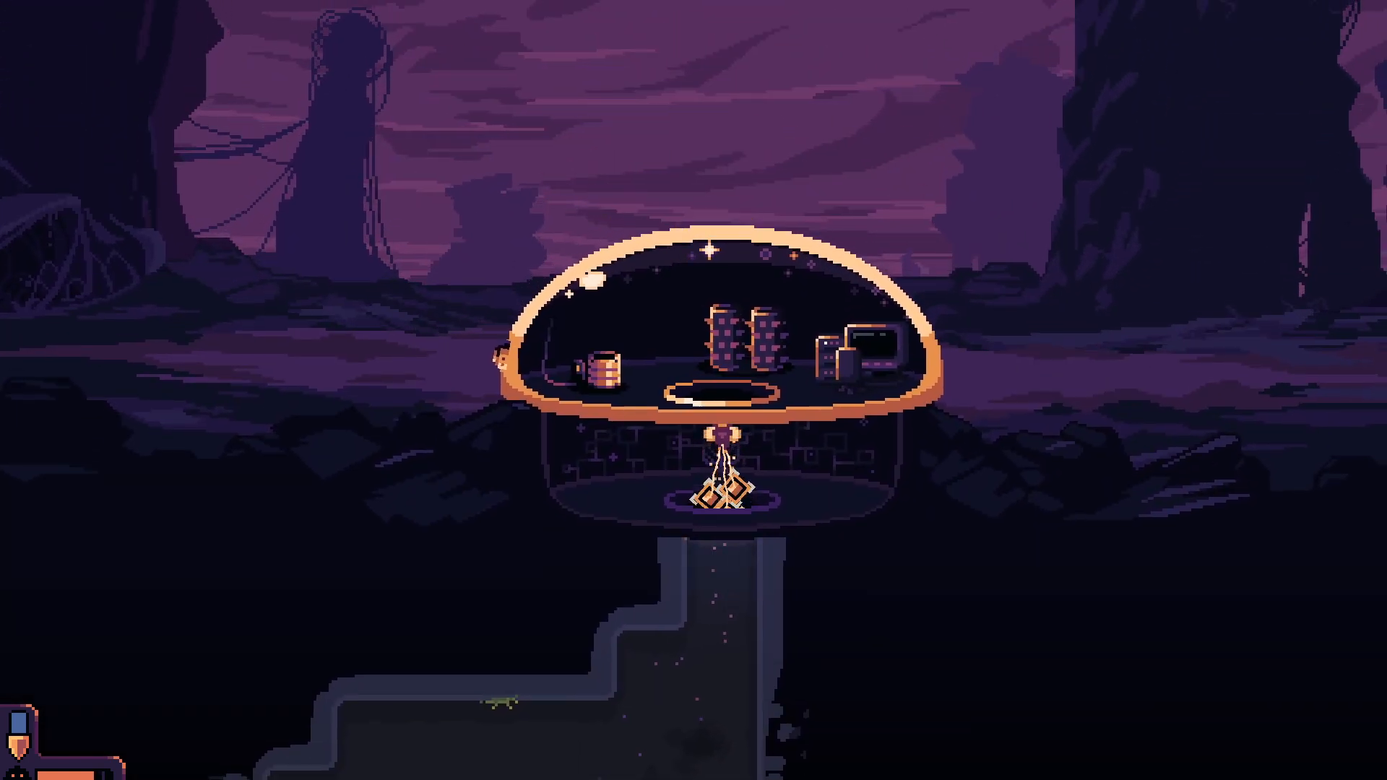
Check the dome console's laser controls, then leave the console to fly the keeper up
key("Escape")
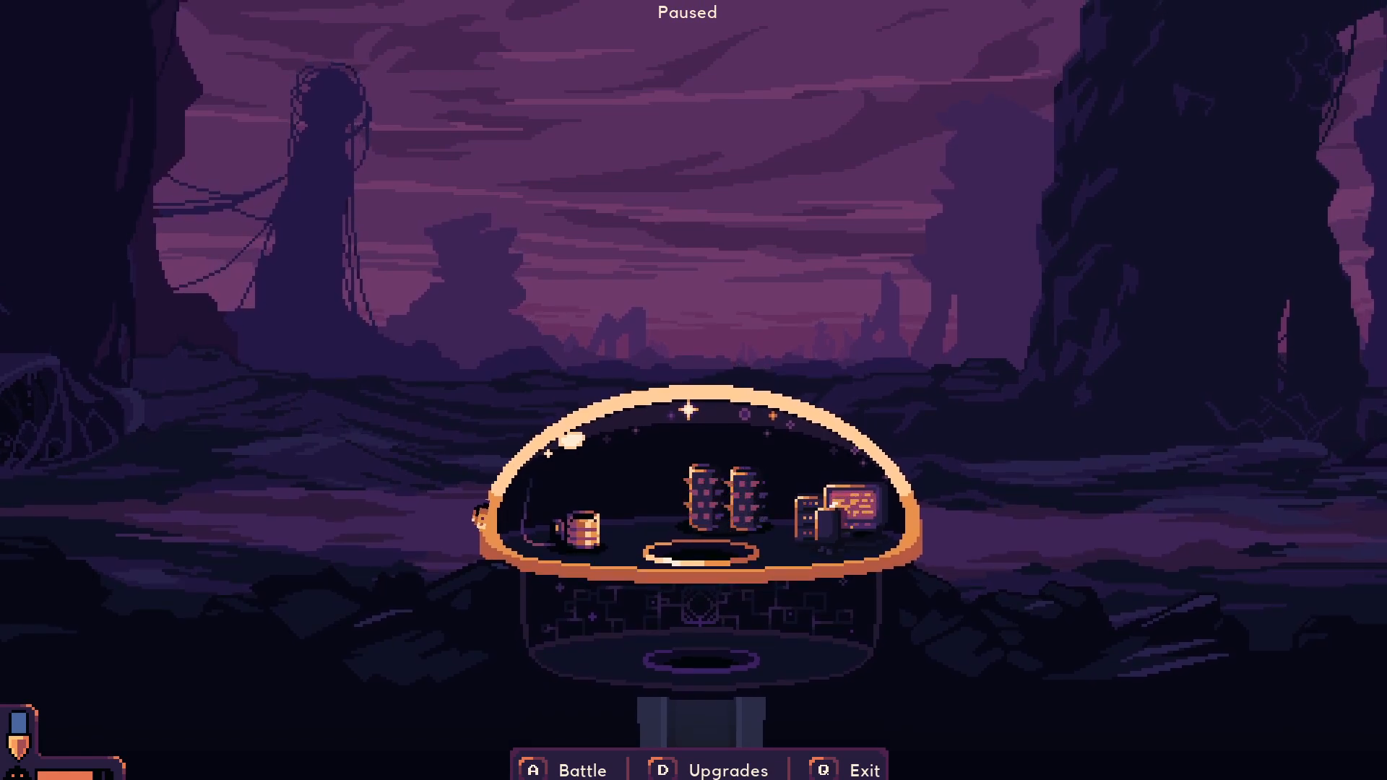
left_click(567, 767)
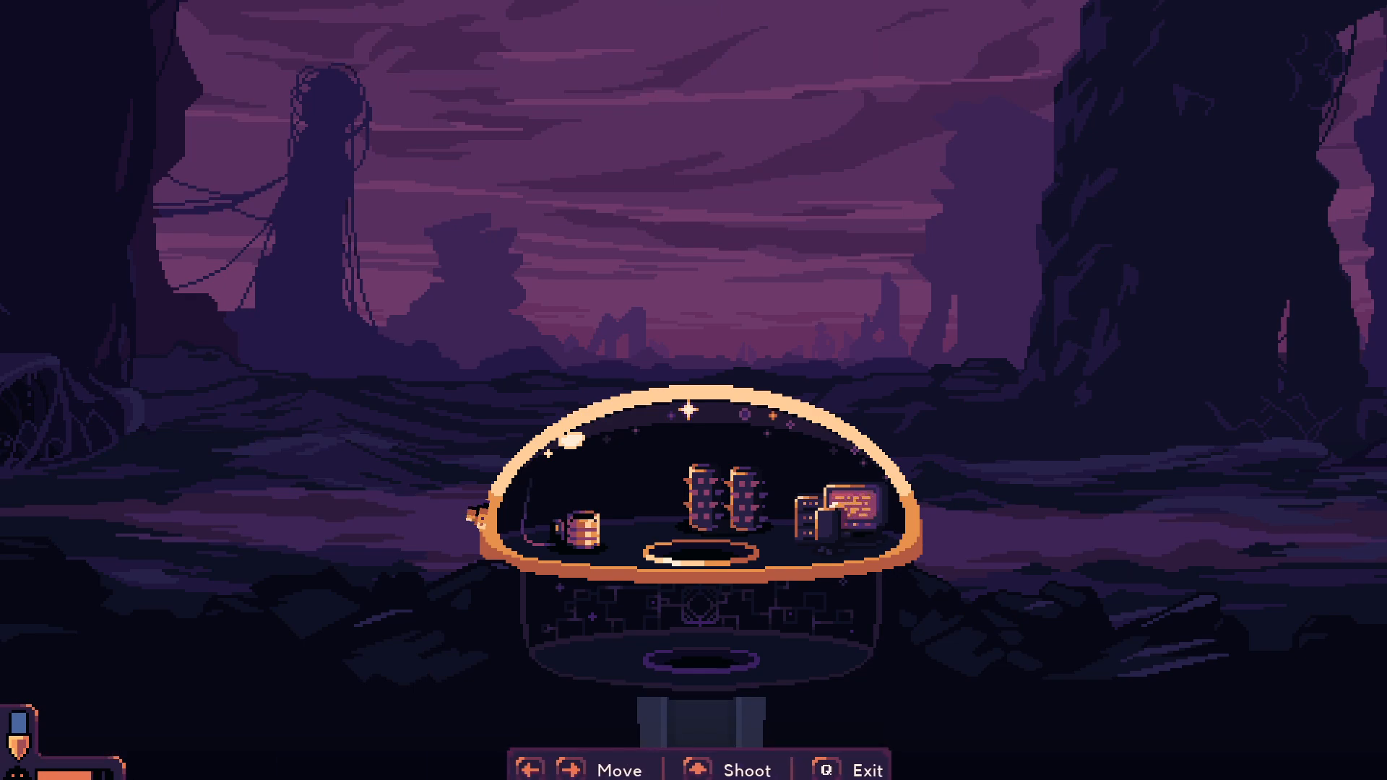
key("Escape")
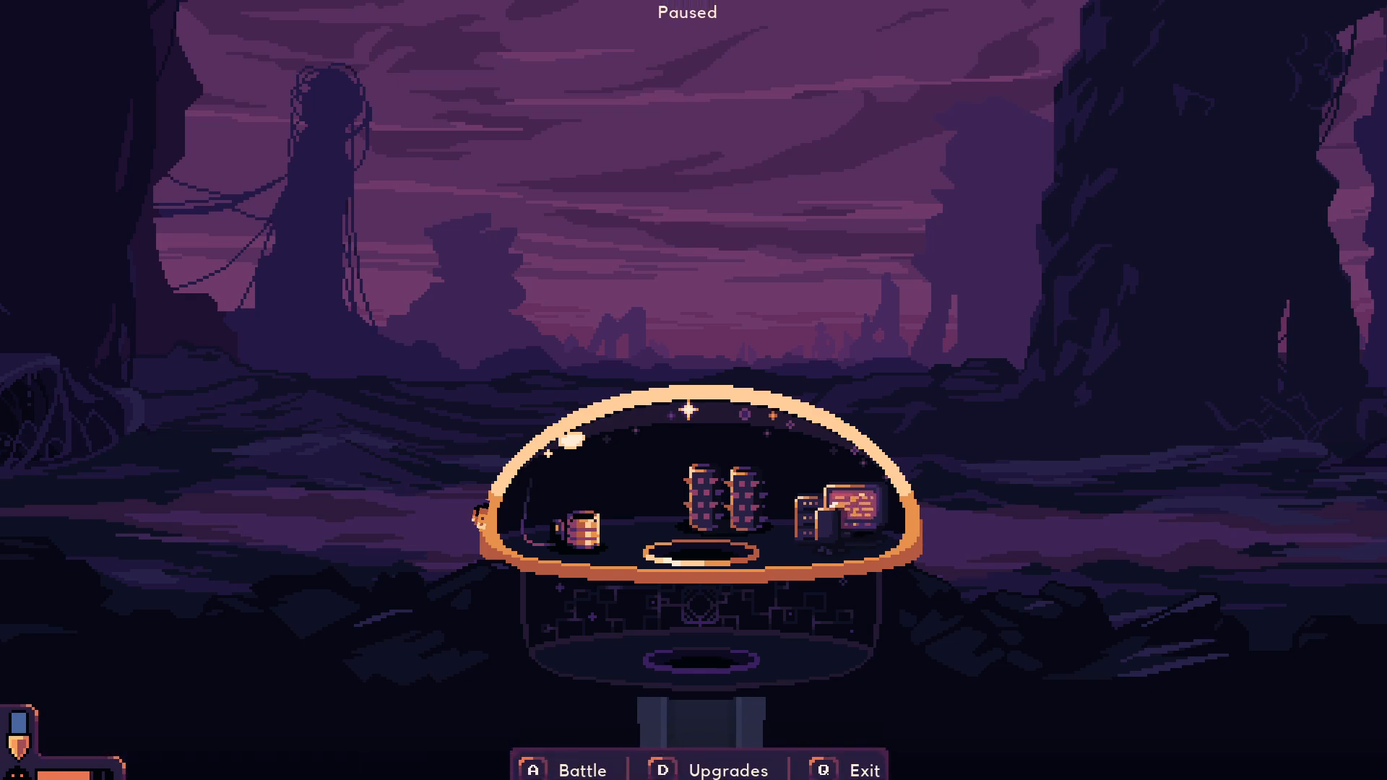
left_click(708, 767)
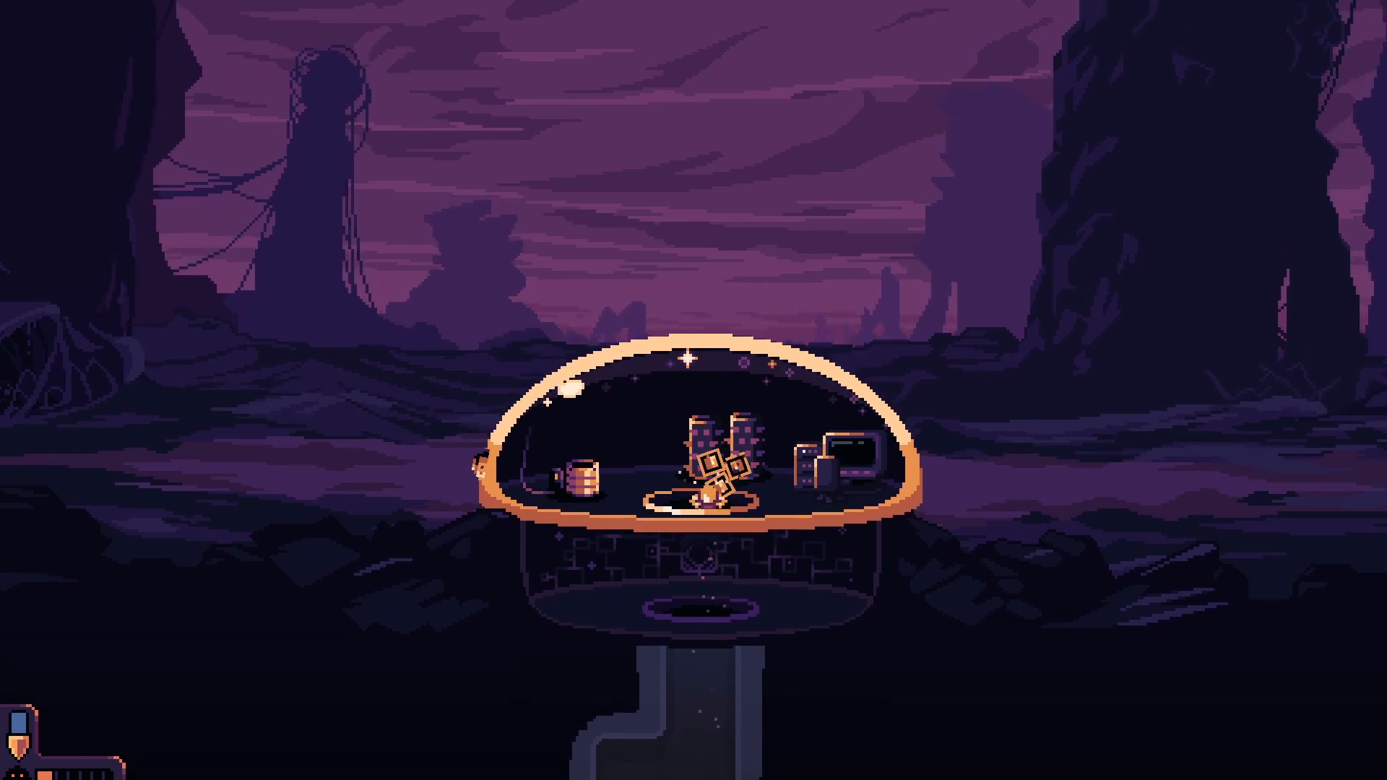
Drop off the resources and bring up the pause menu with Escape
scroll("down", 3)
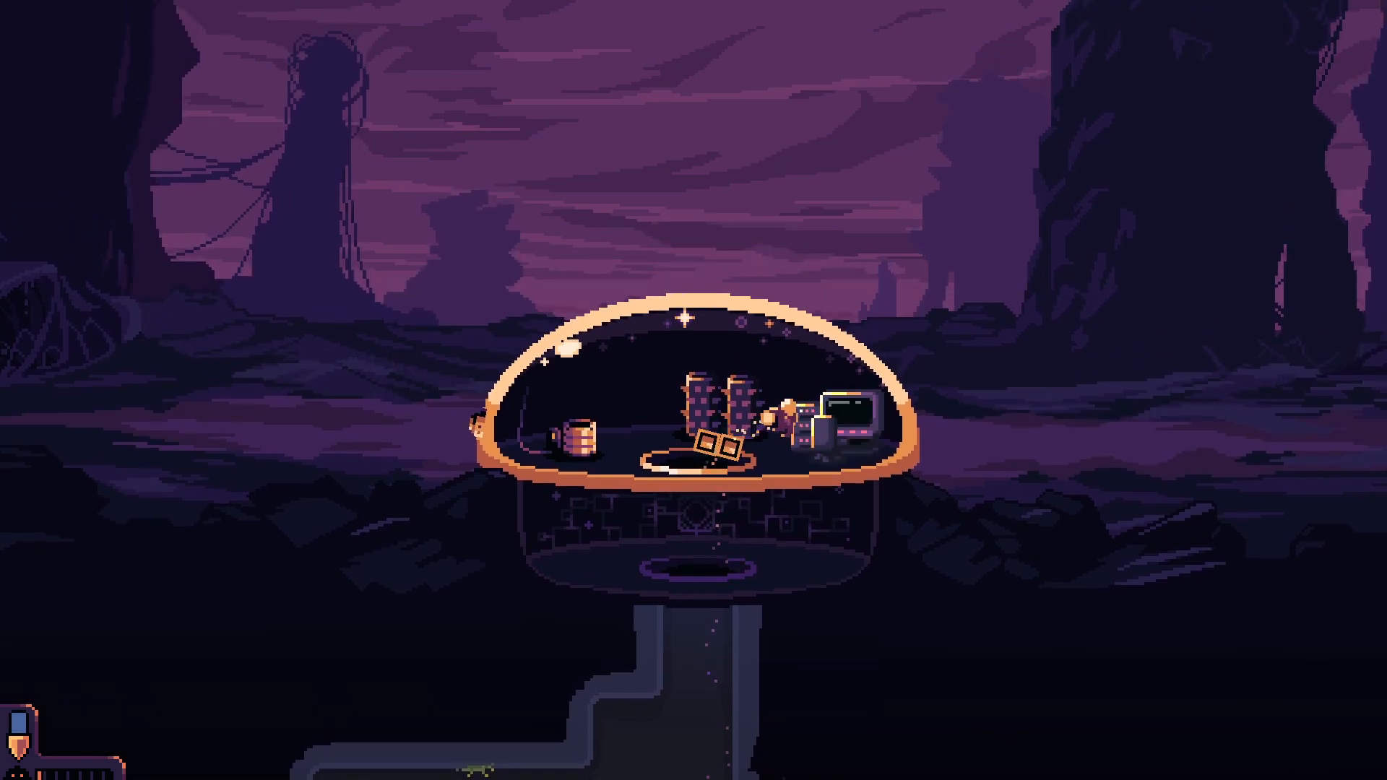
key("Escape")
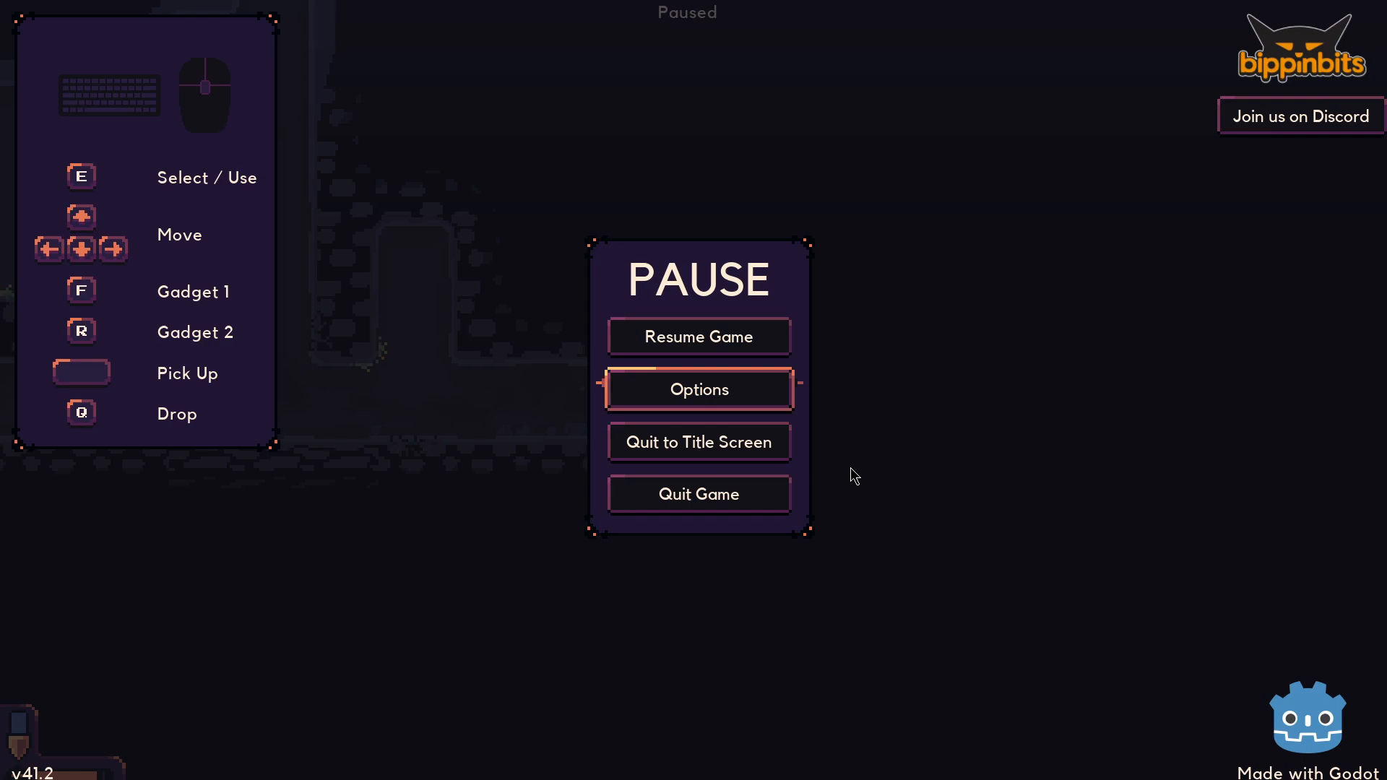
left_click(698, 388)
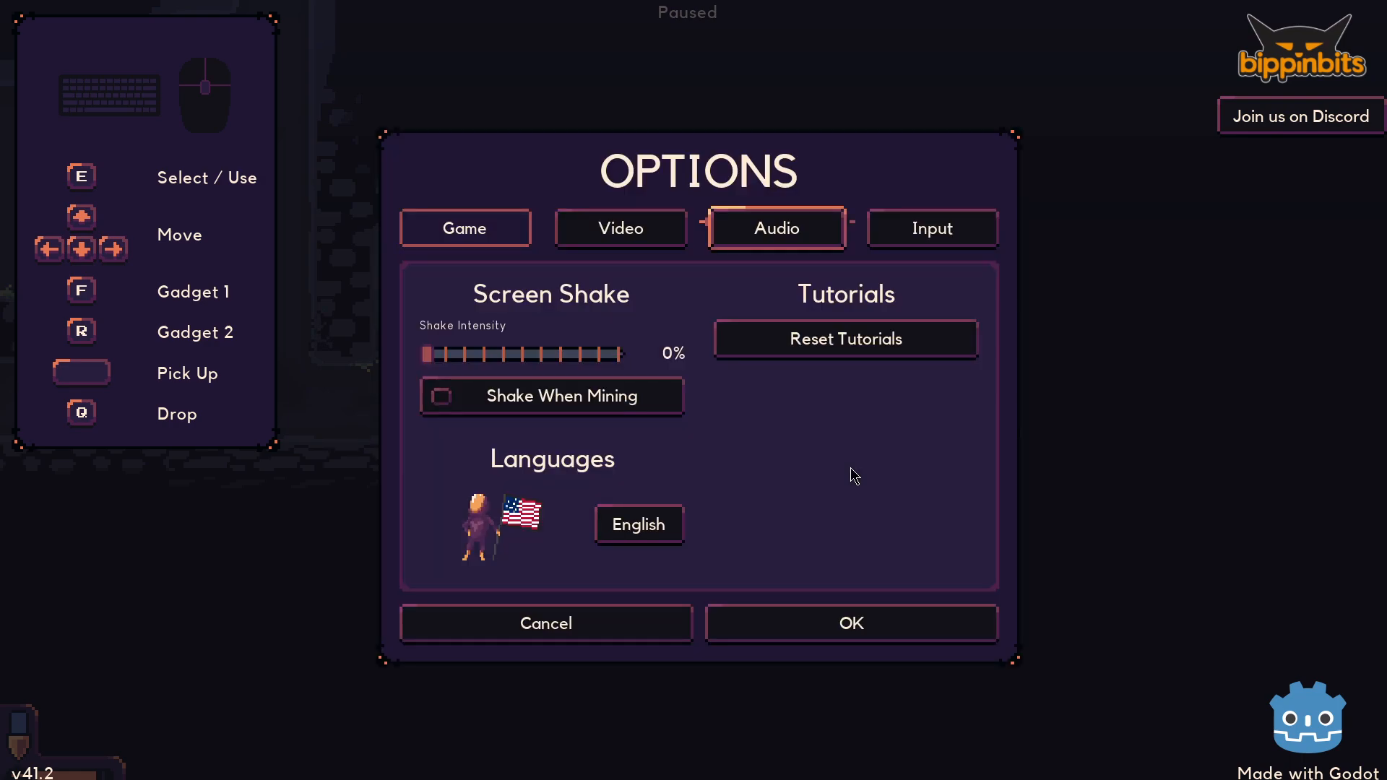
left_click(776, 229)
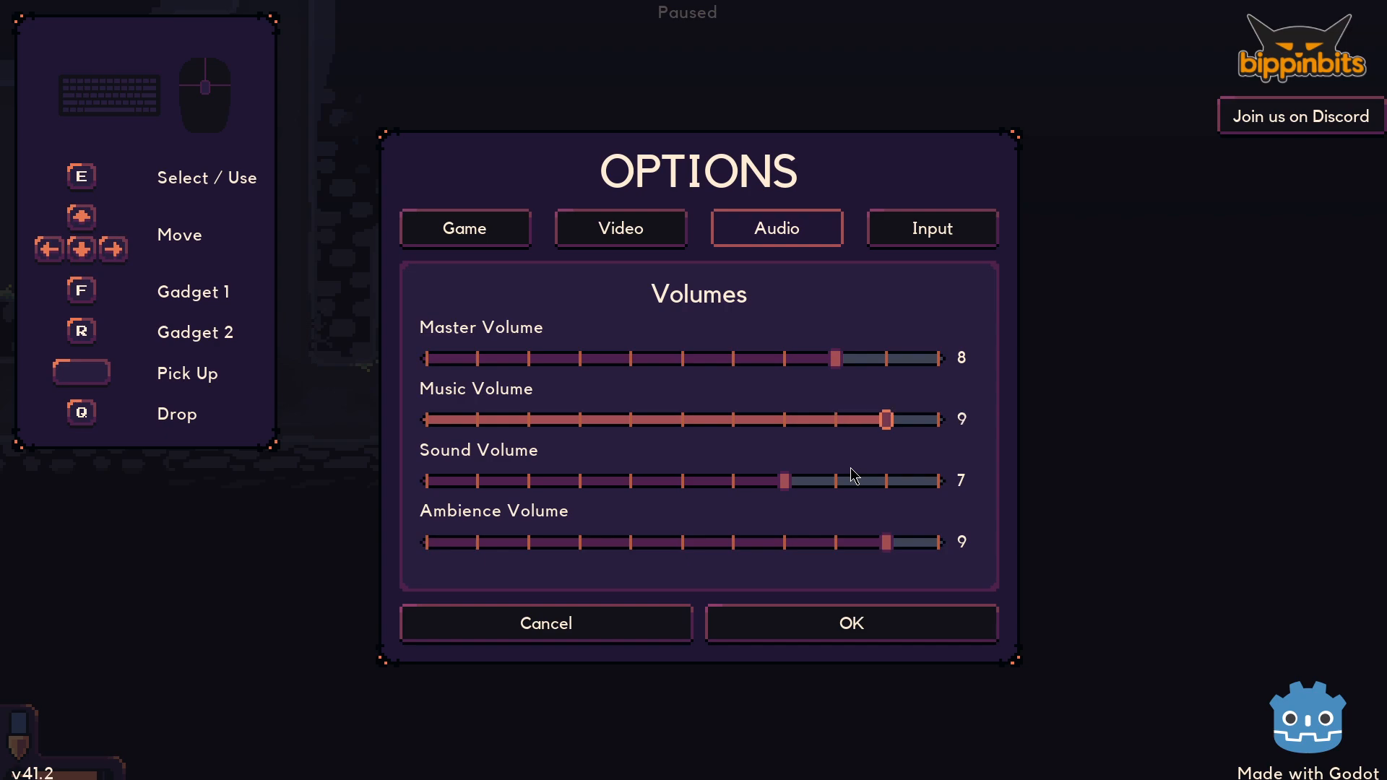
mouse_move(964, 482)
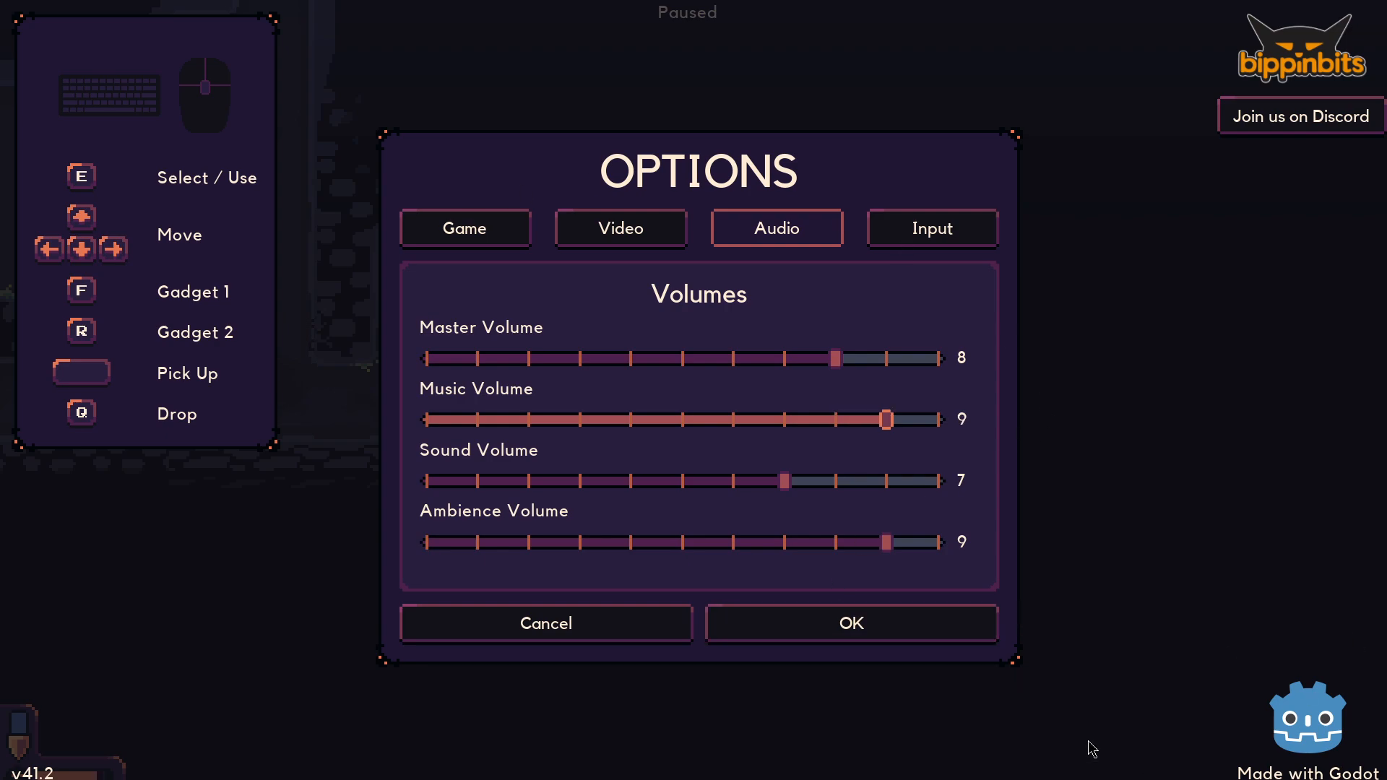
left_click(544, 623)
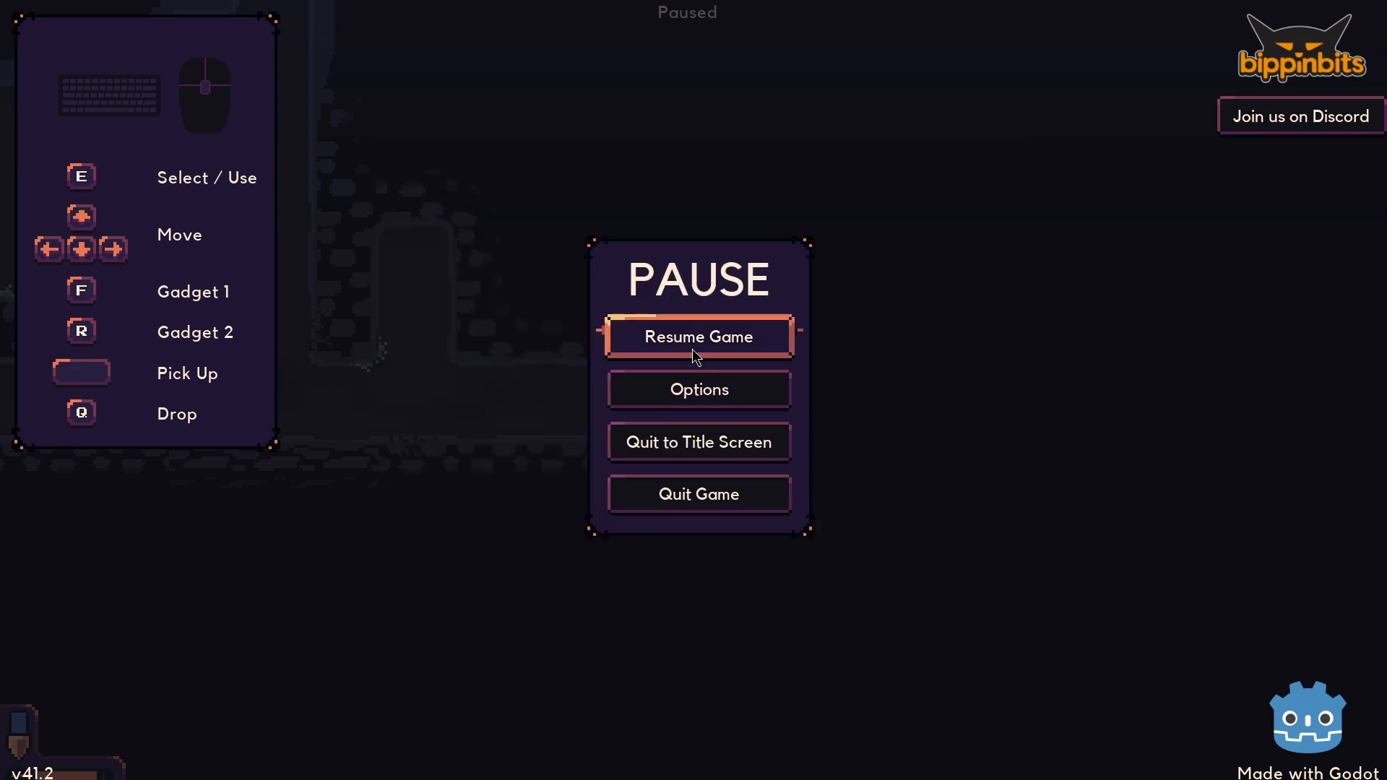
mouse_move(695, 321)
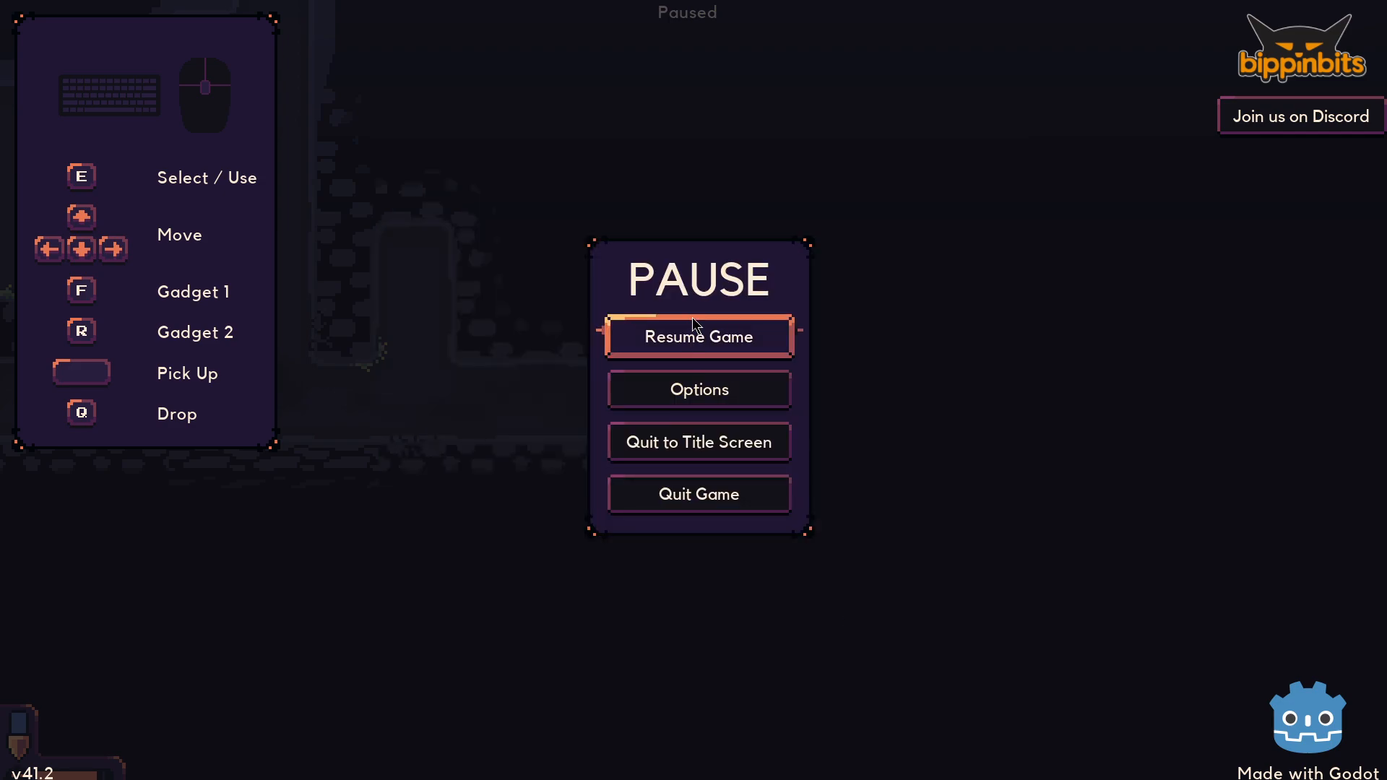
mouse_move(723, 338)
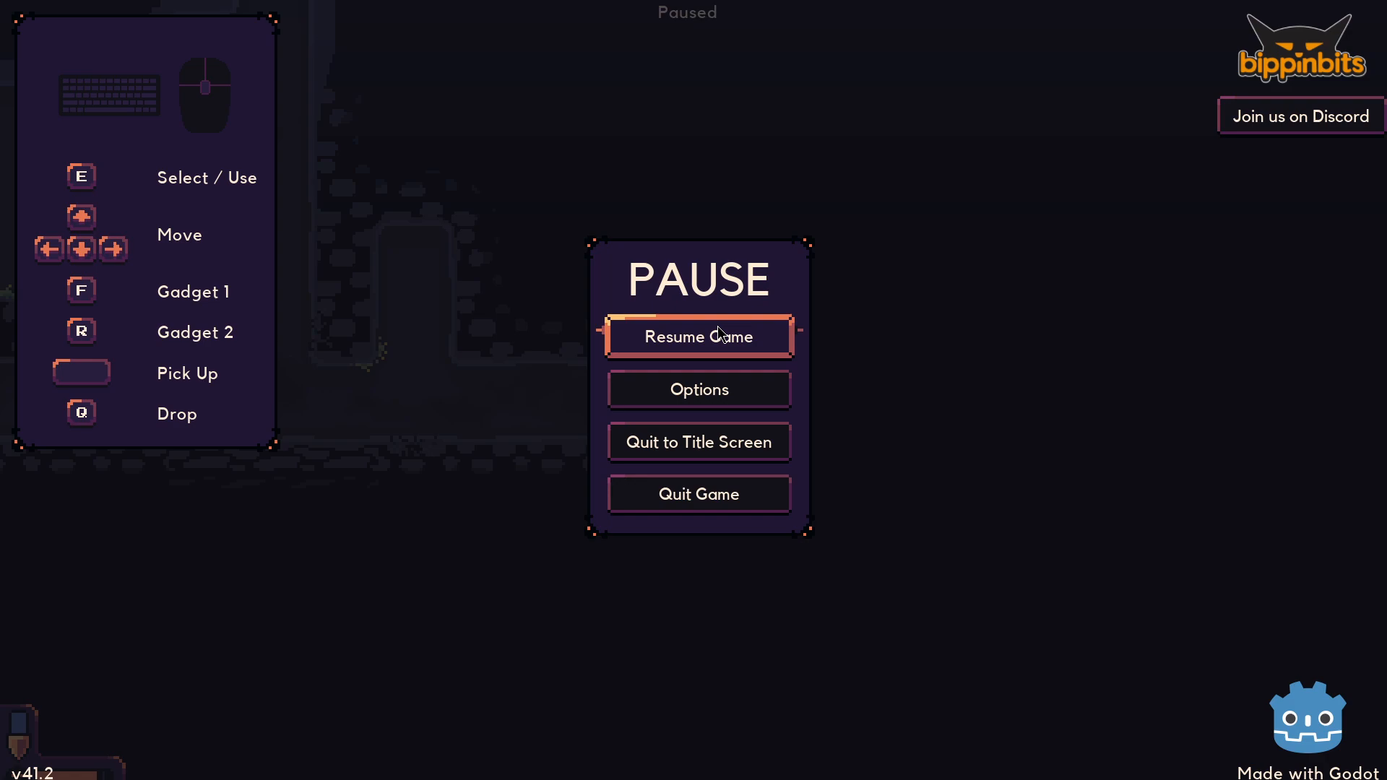
Resume the run from the pause menu and mine until returning to the upgrade console
left_click(697, 337)
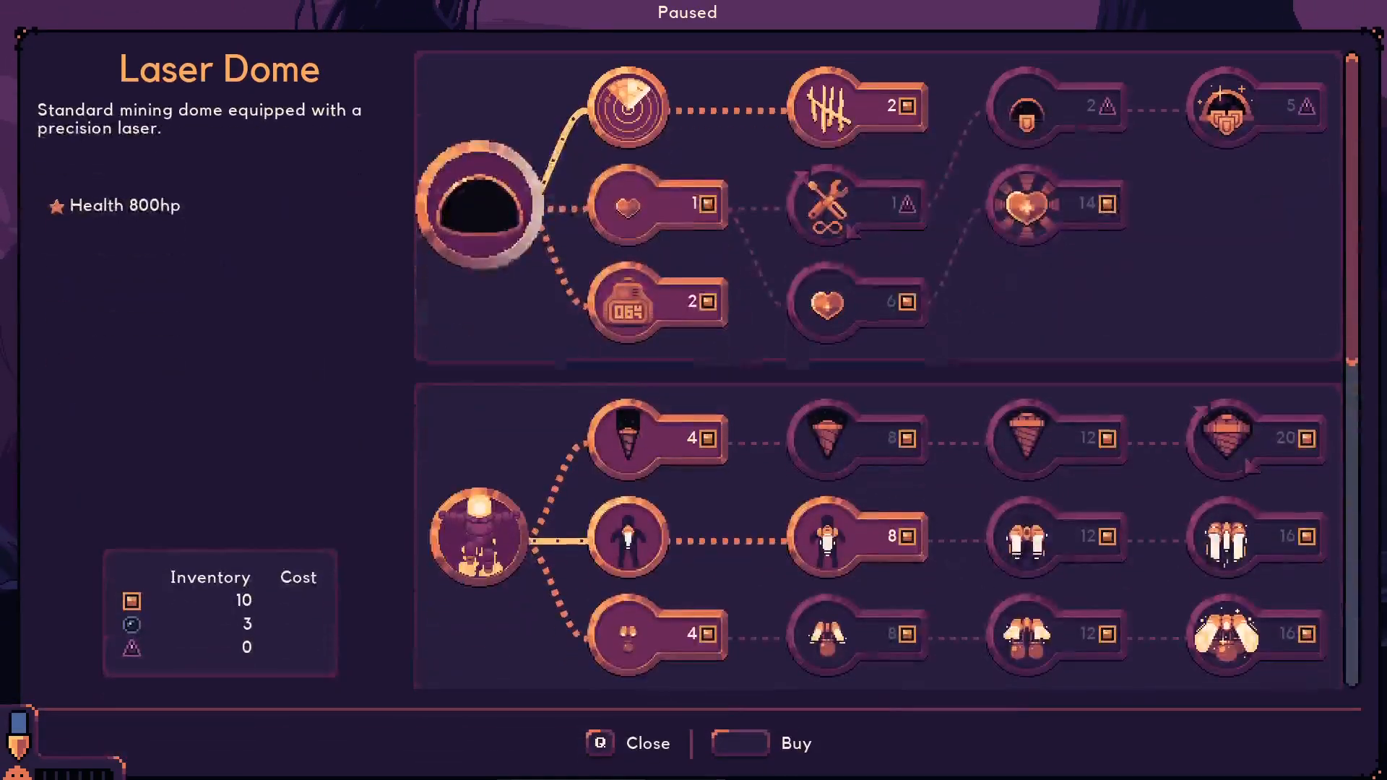
Close the Laser Dome upgrade tree without purchasing anything
left_click(647, 743)
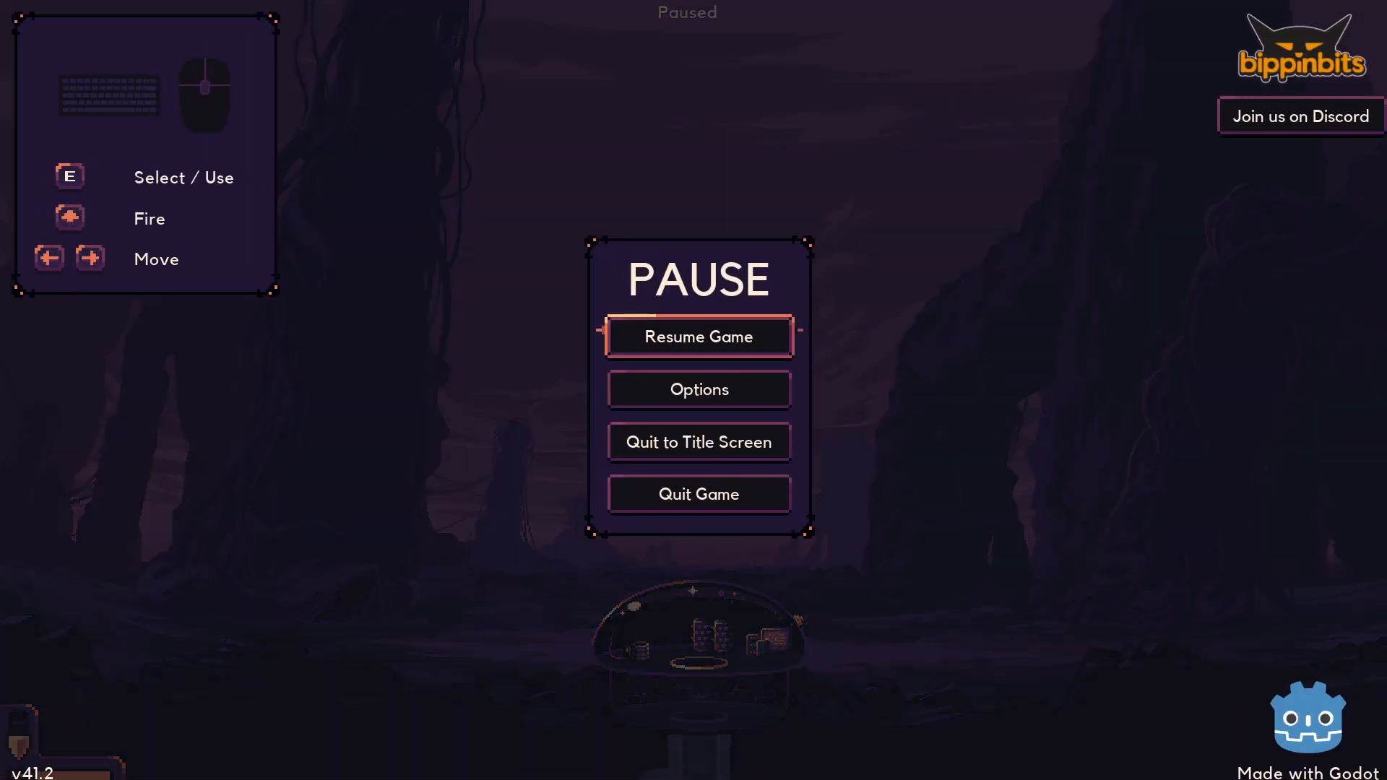
mouse_move(698, 388)
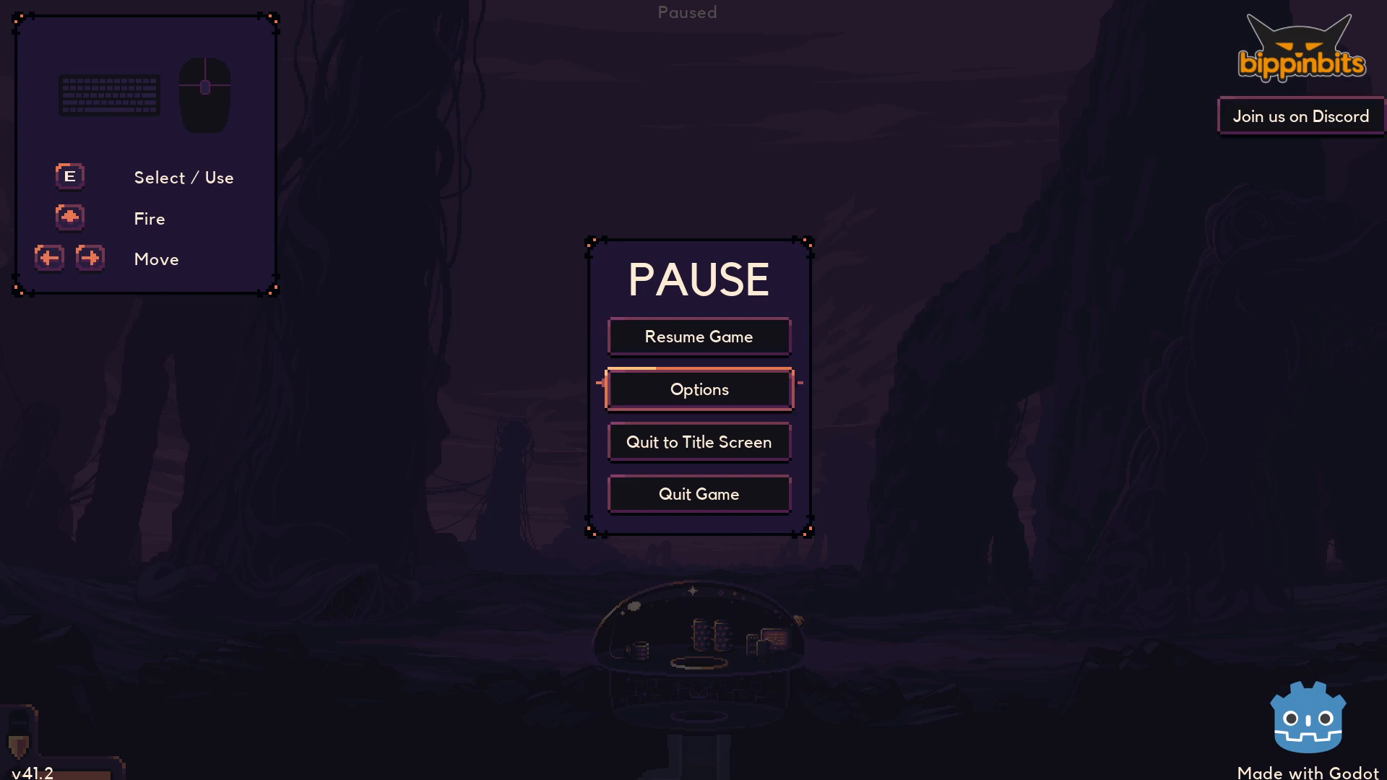
Review the Audio options with Music Volume at 7, then resume the run
left_click(698, 389)
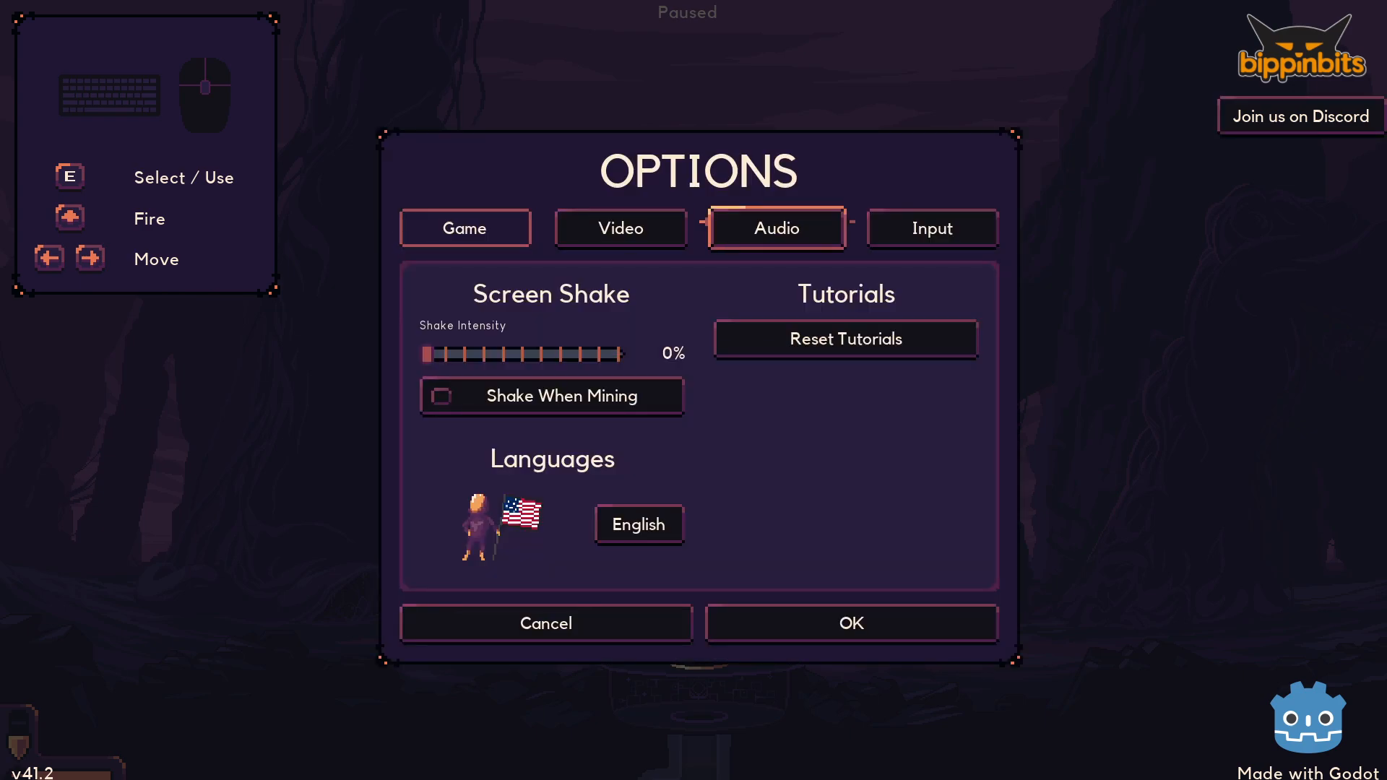
left_click(776, 229)
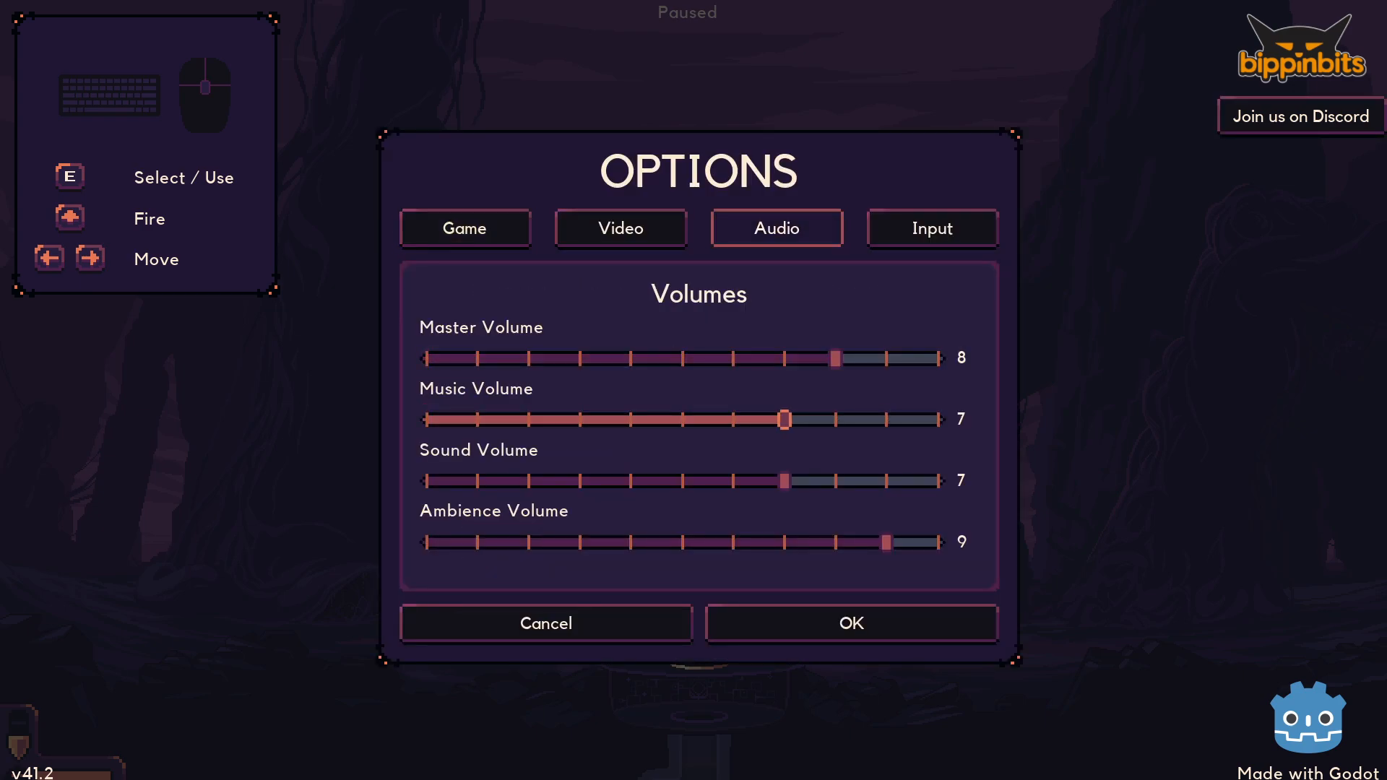
left_click(545, 623)
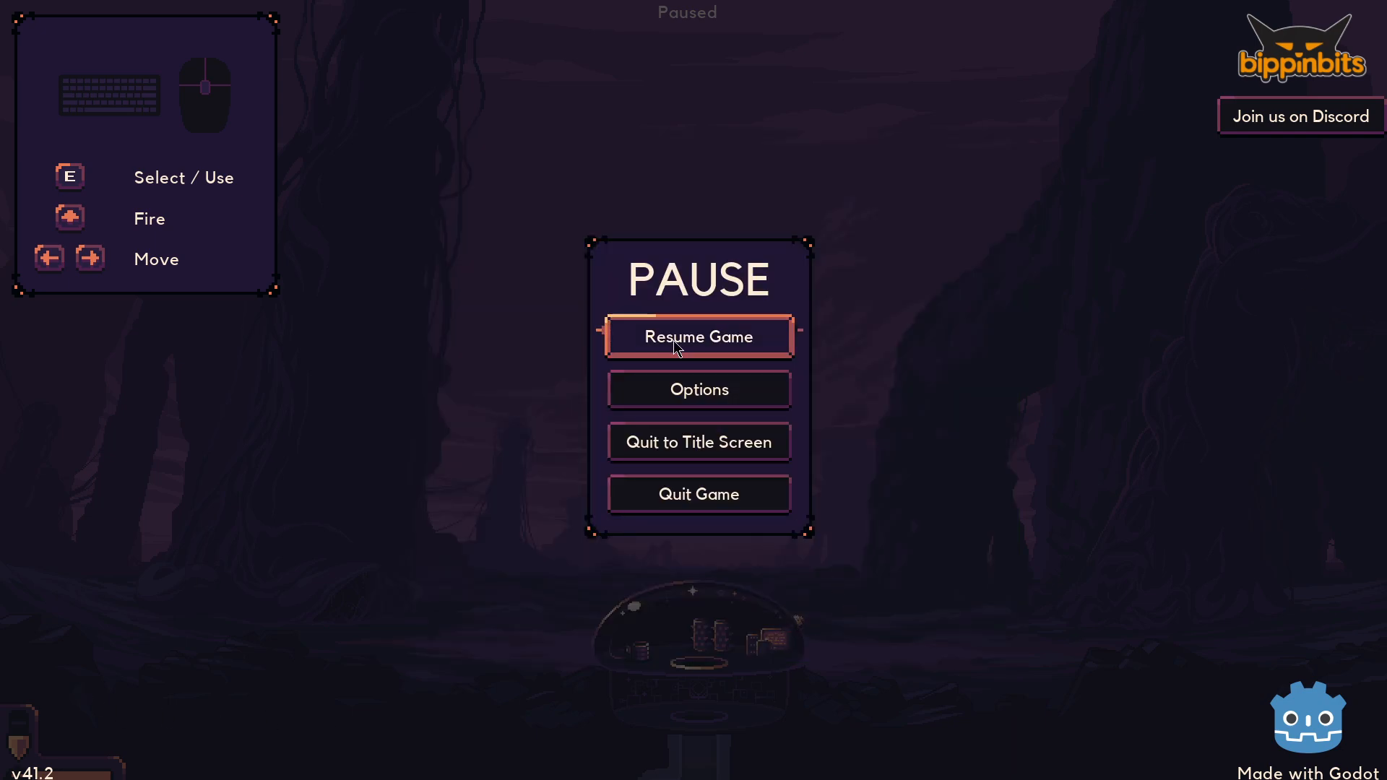
left_click(698, 337)
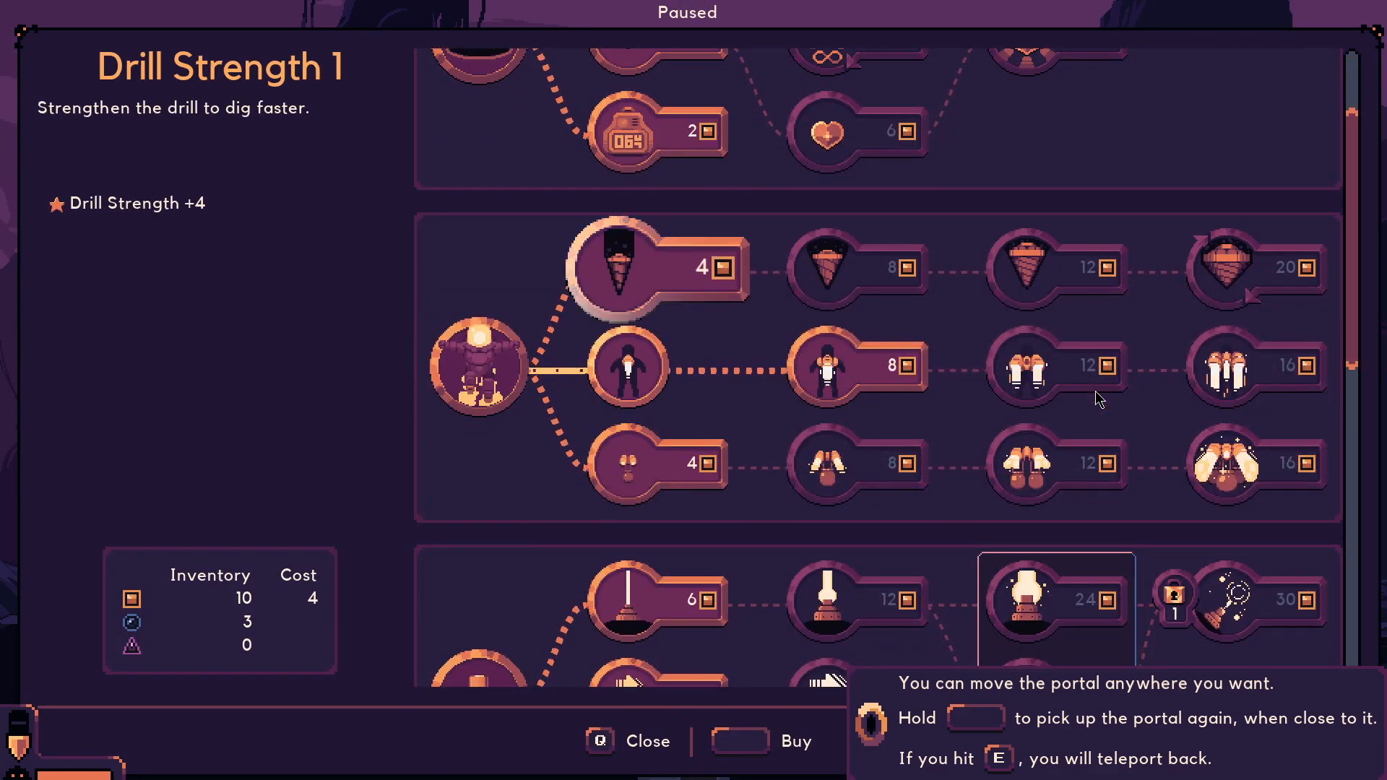
Purchase Drill Strength 1 for 4 iron and close the upgrade tree
left_click(832, 365)
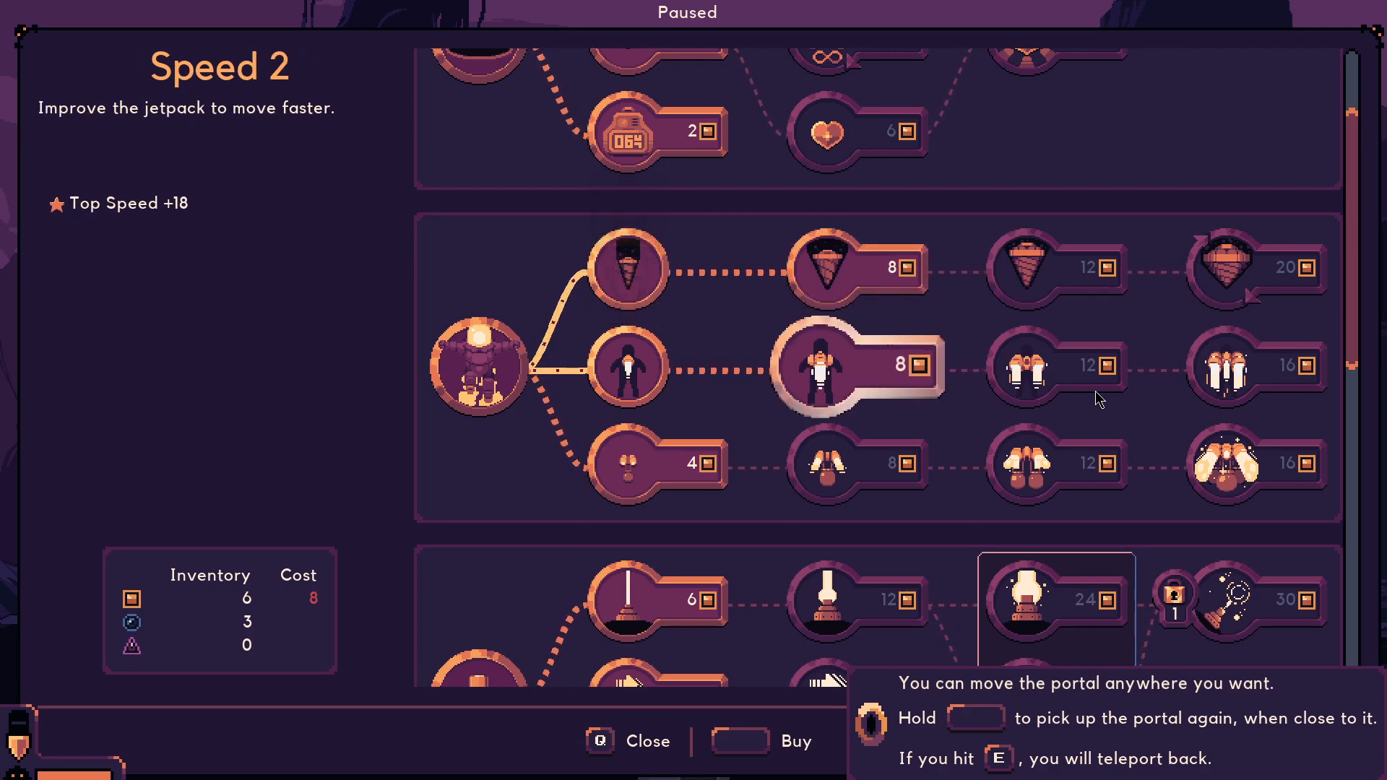
left_click(624, 462)
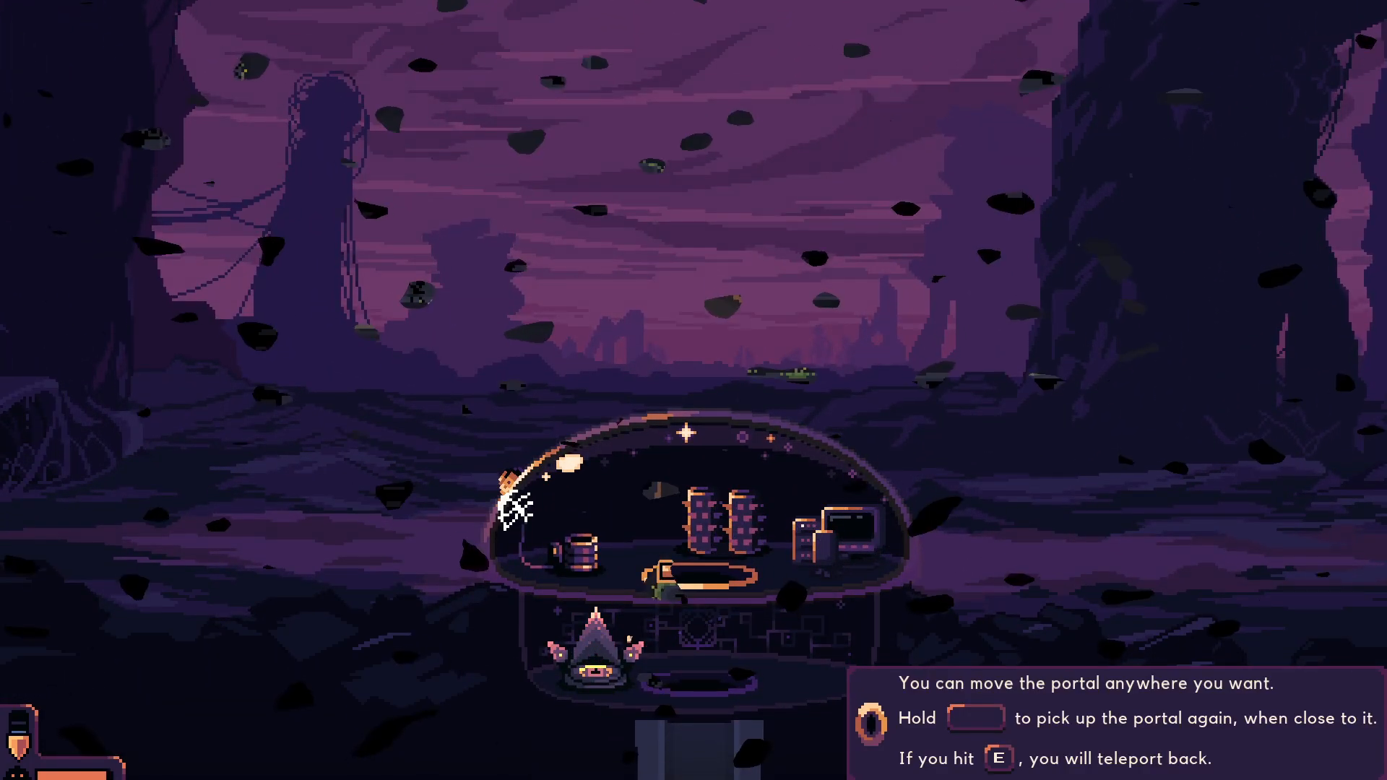
Teleport through the portal and haul the resources back up to the dome
key("e")
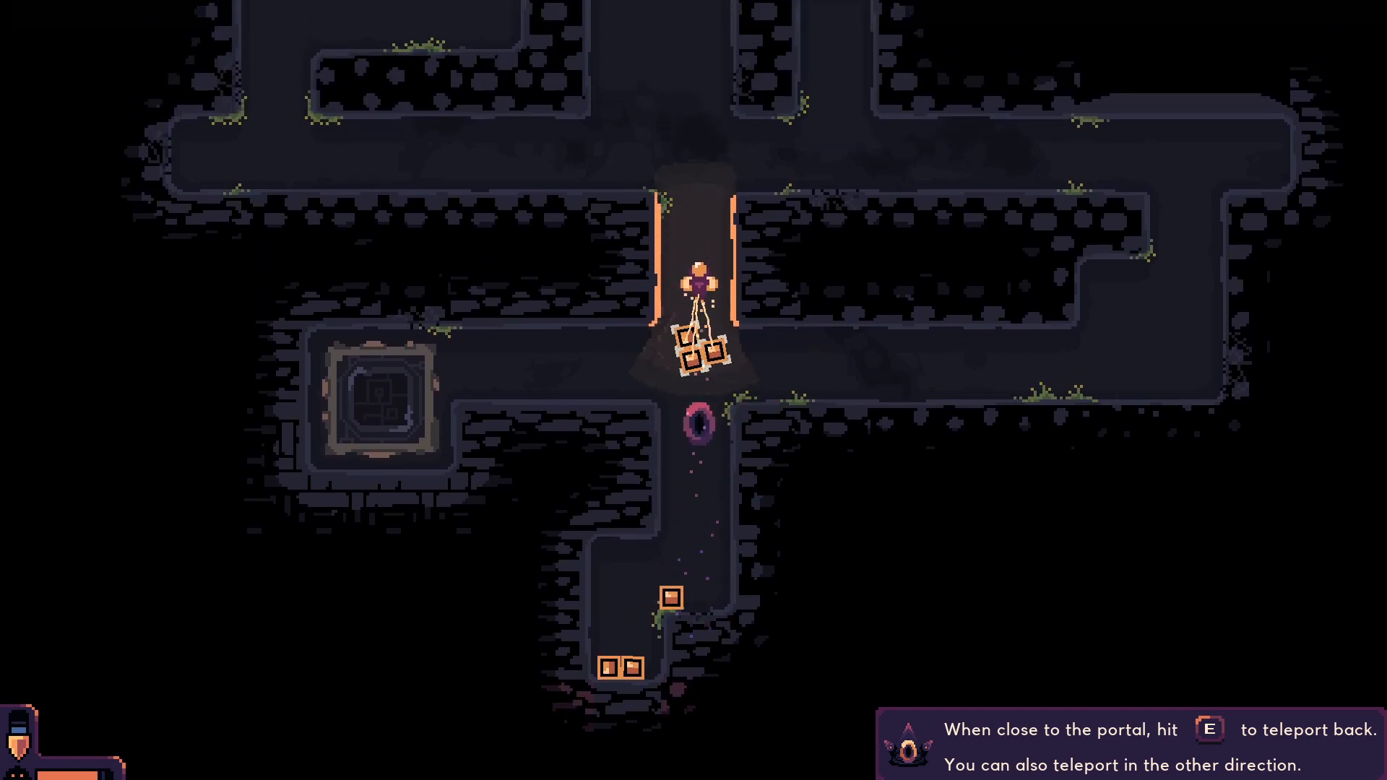
key("w")
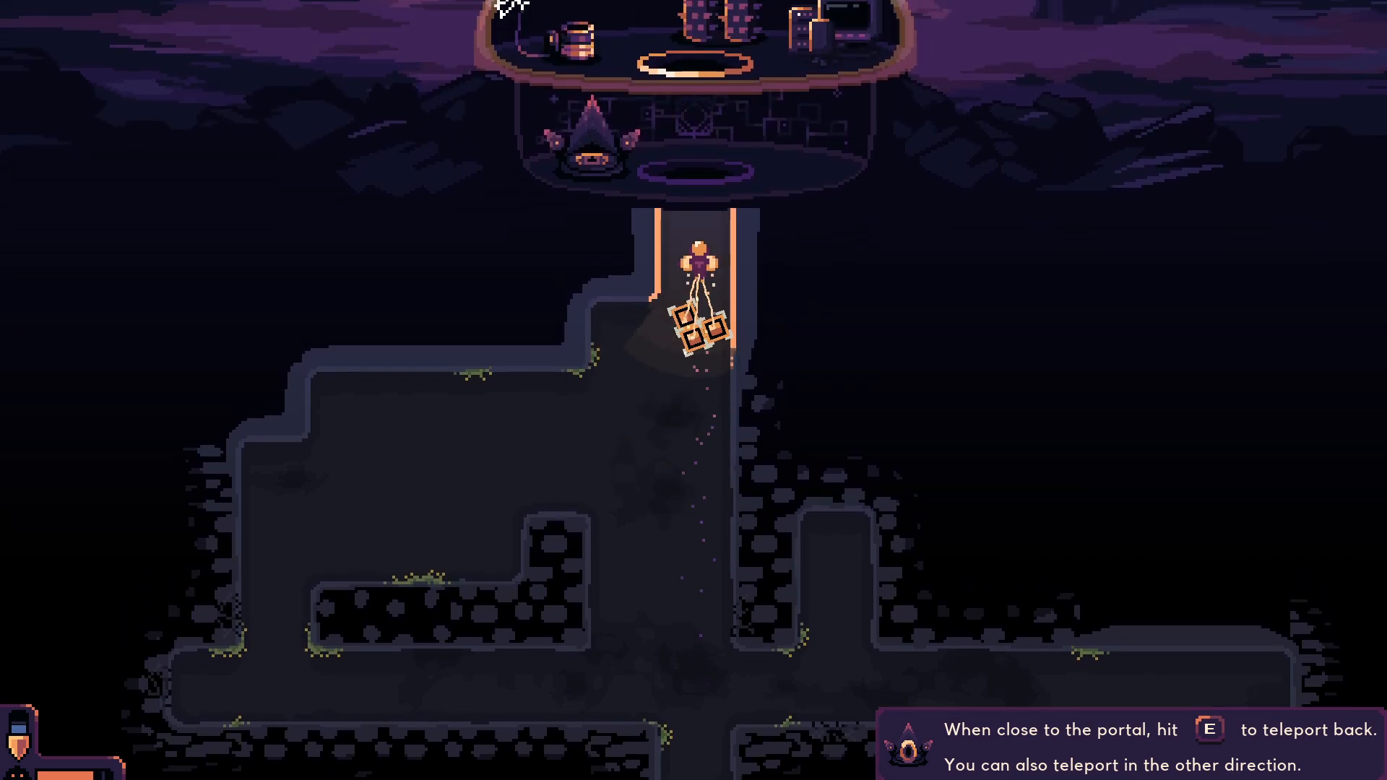
key("e")
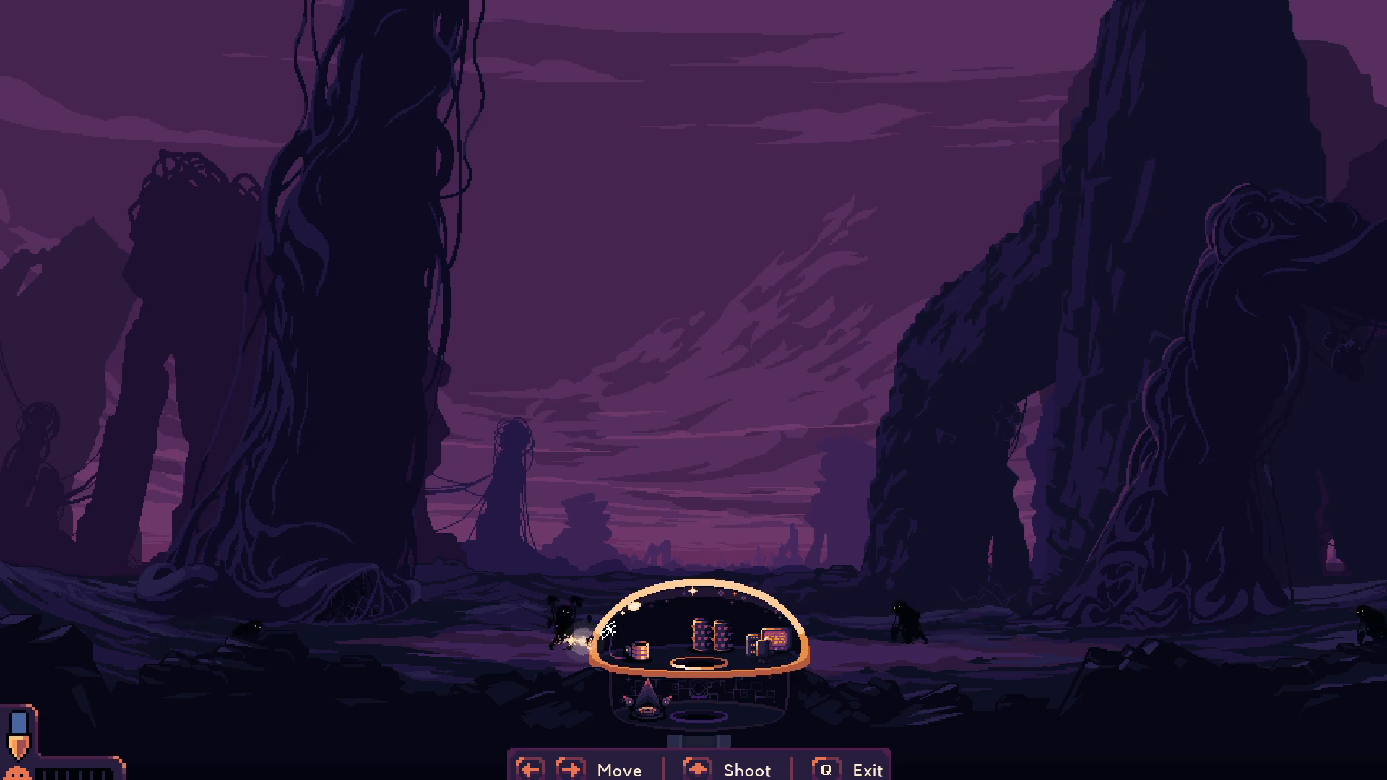
Fire the dome laser at monsters approaching from the left and right
left_click(738, 767)
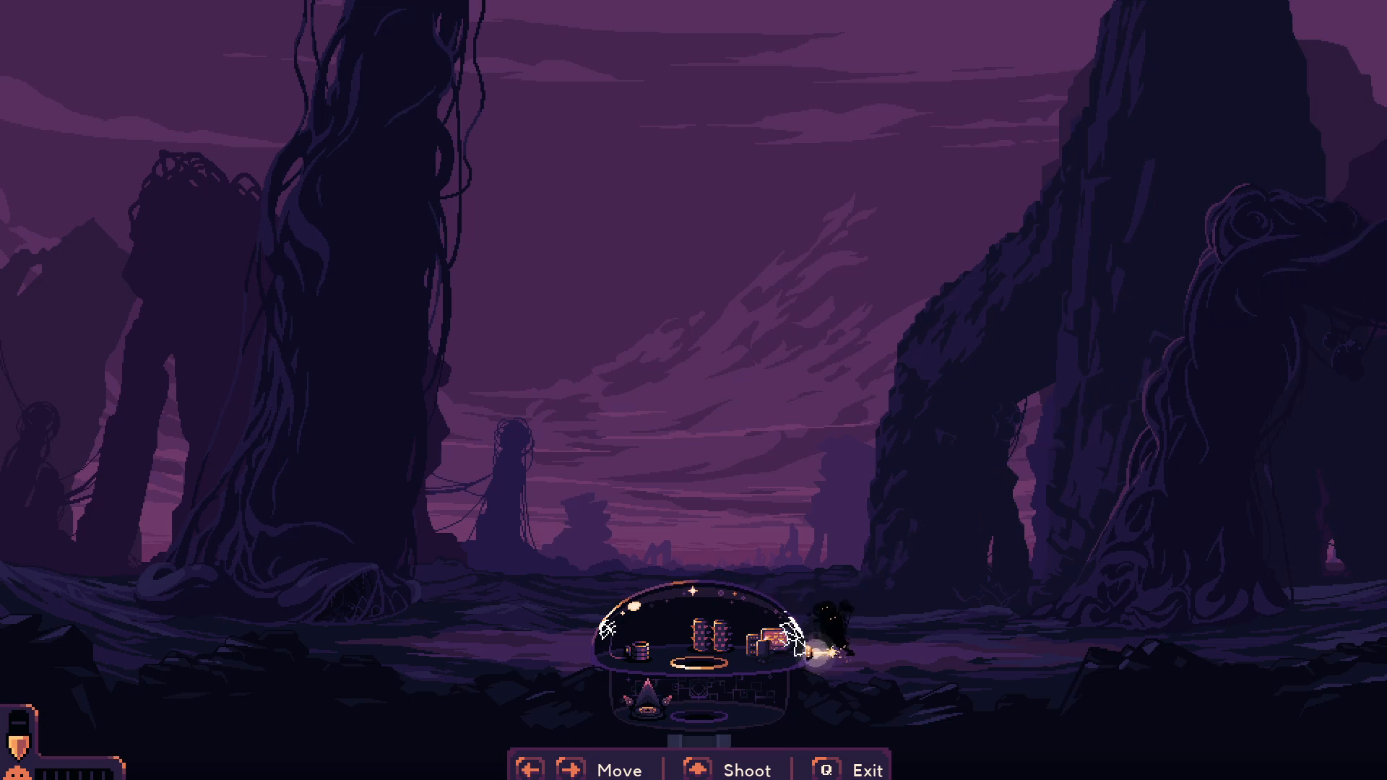
left_click(725, 767)
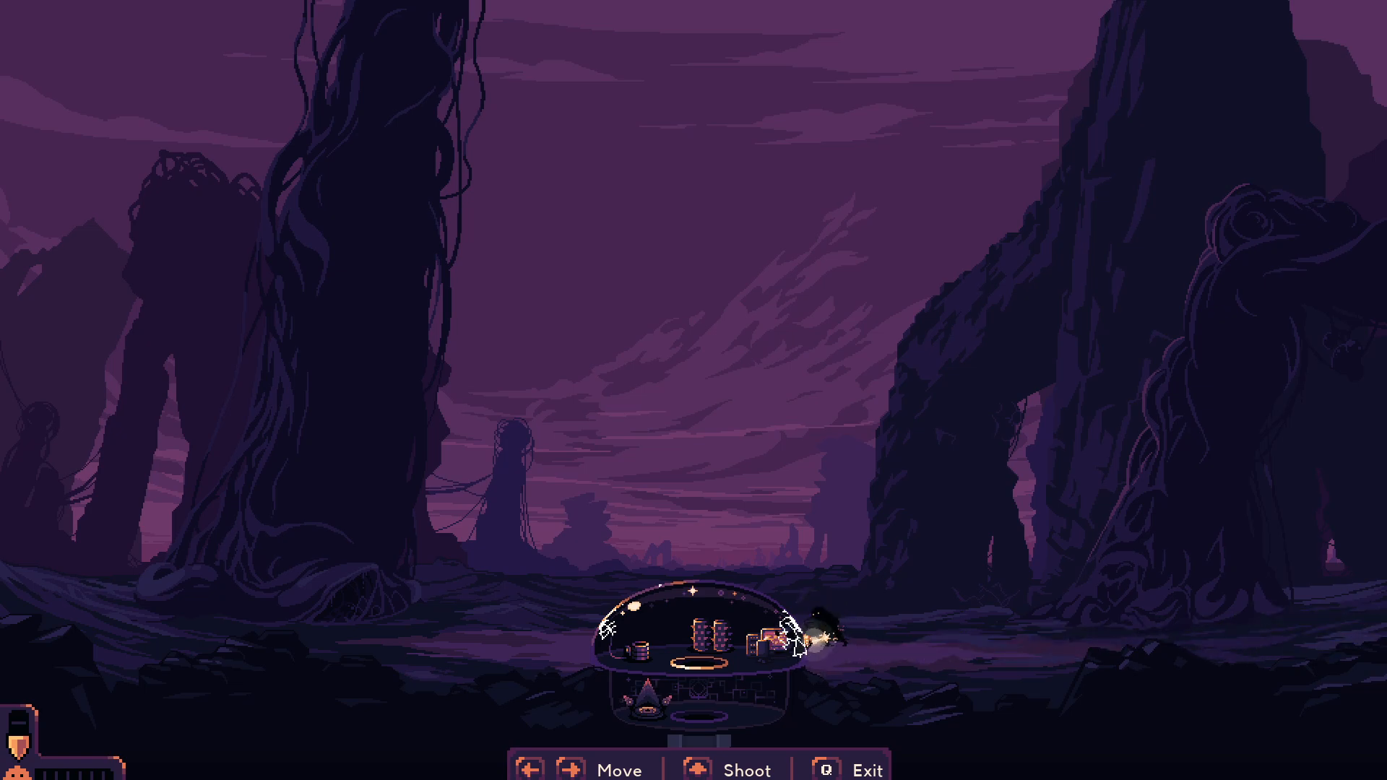
left_click(746, 769)
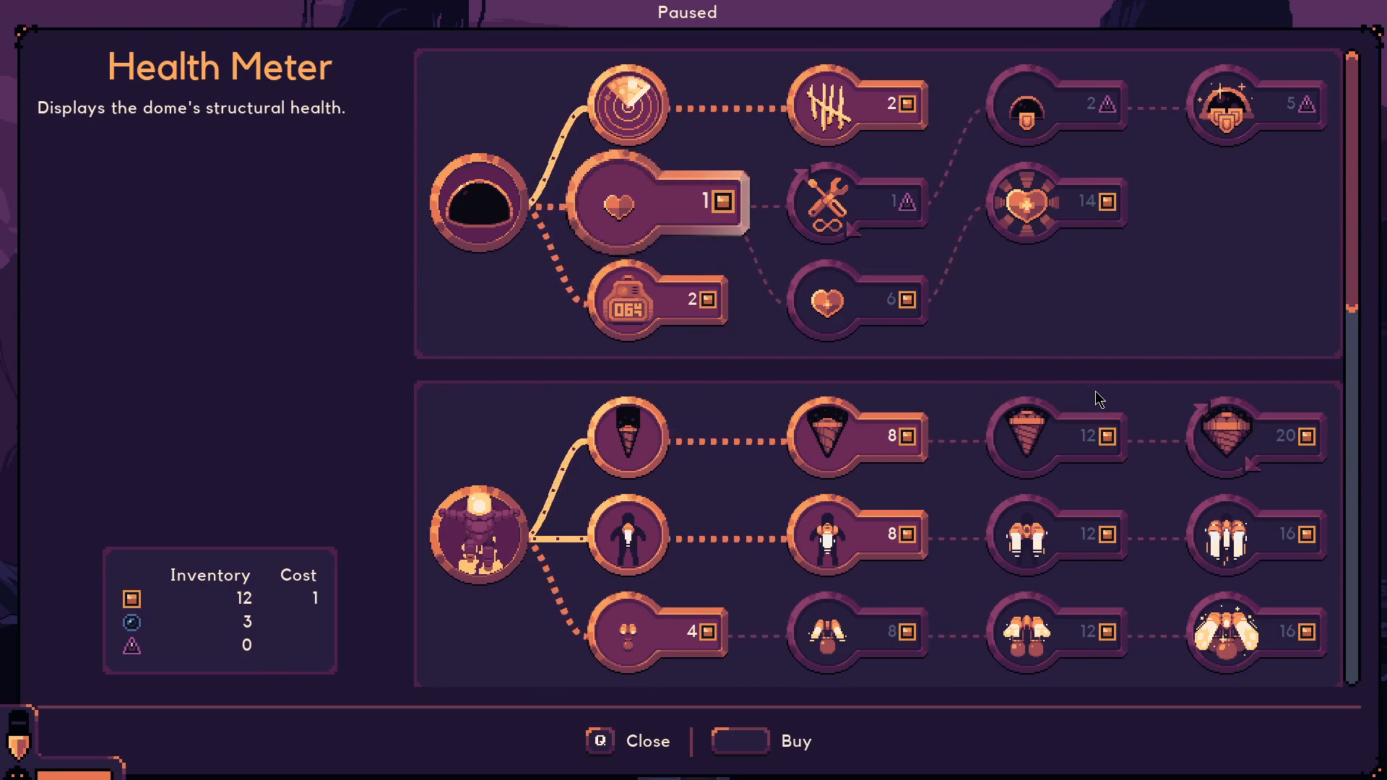
Buy the Health Meter and Cycle Counter upgrades and try Hardening 1
left_click(631, 202)
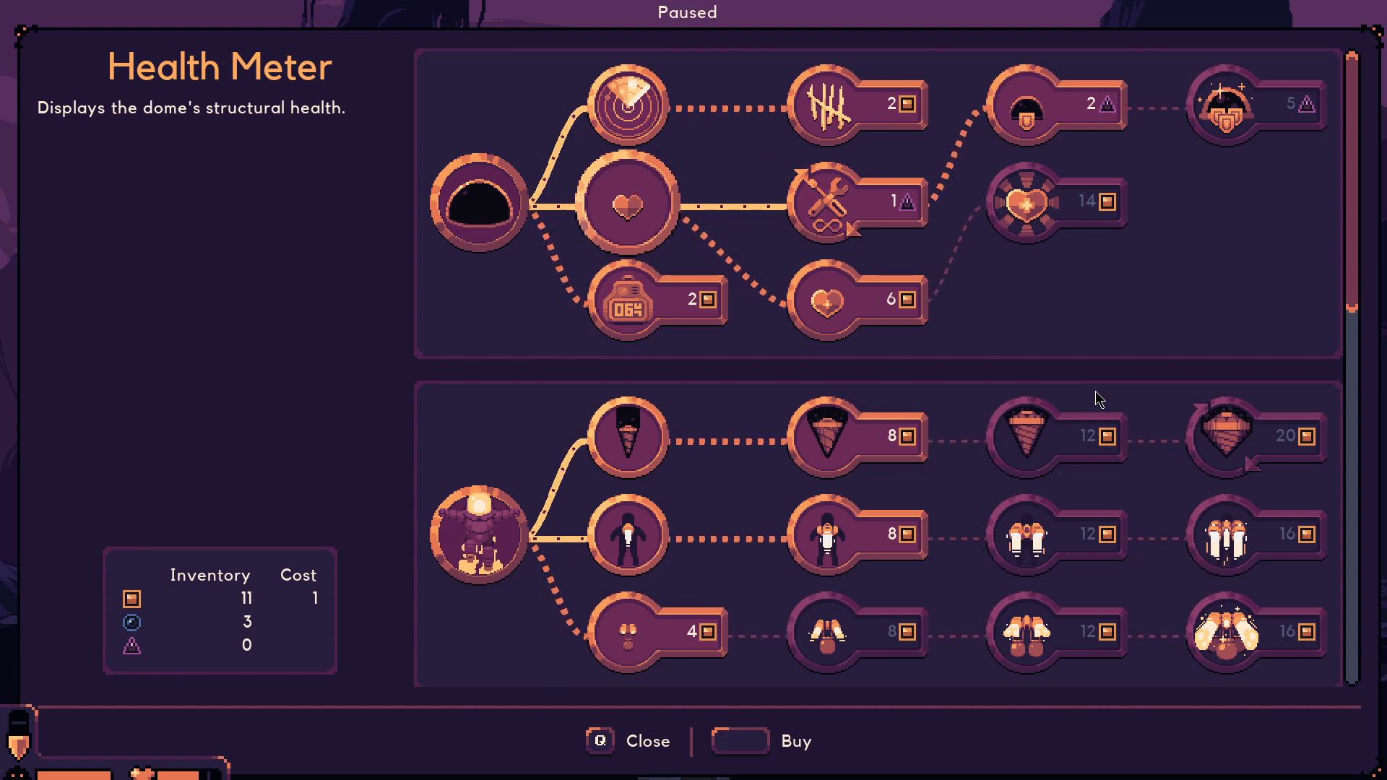
left_click(827, 104)
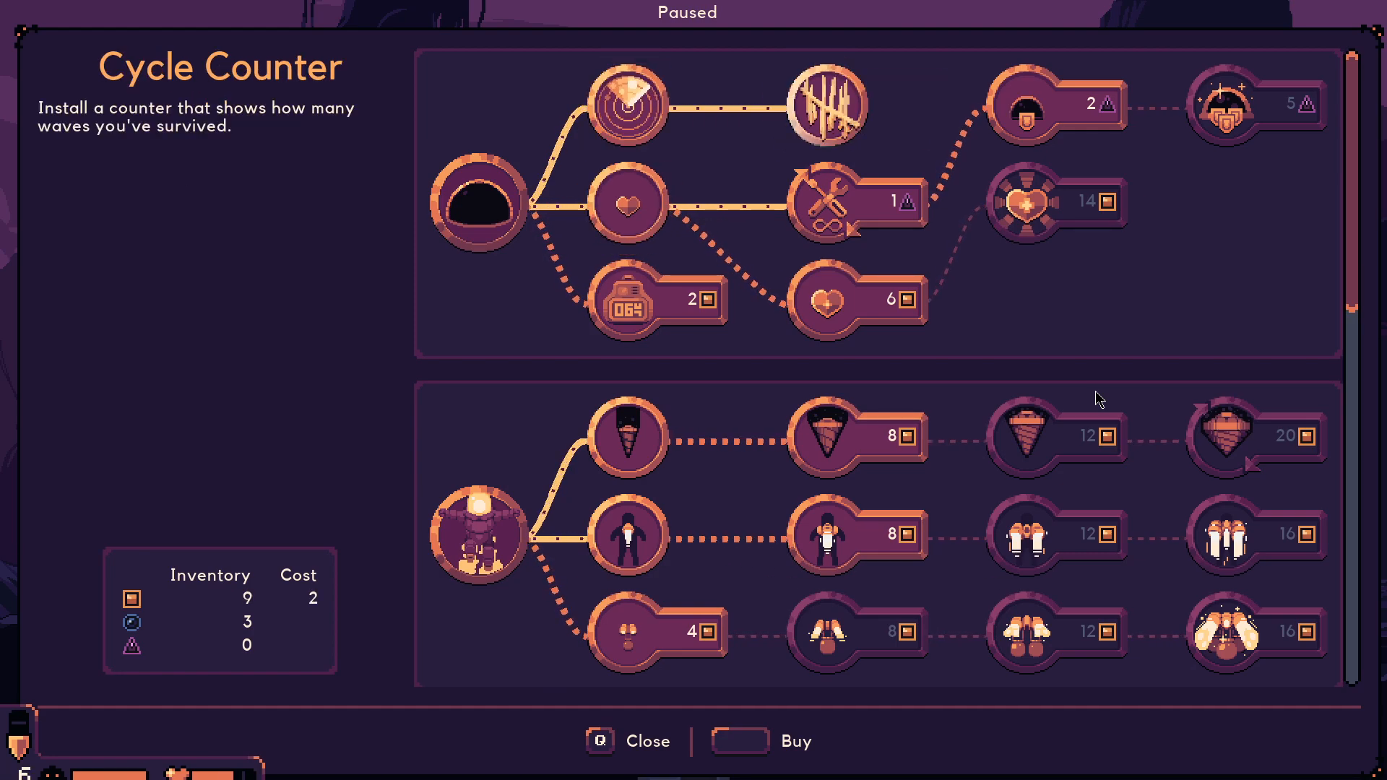
left_click(1049, 102)
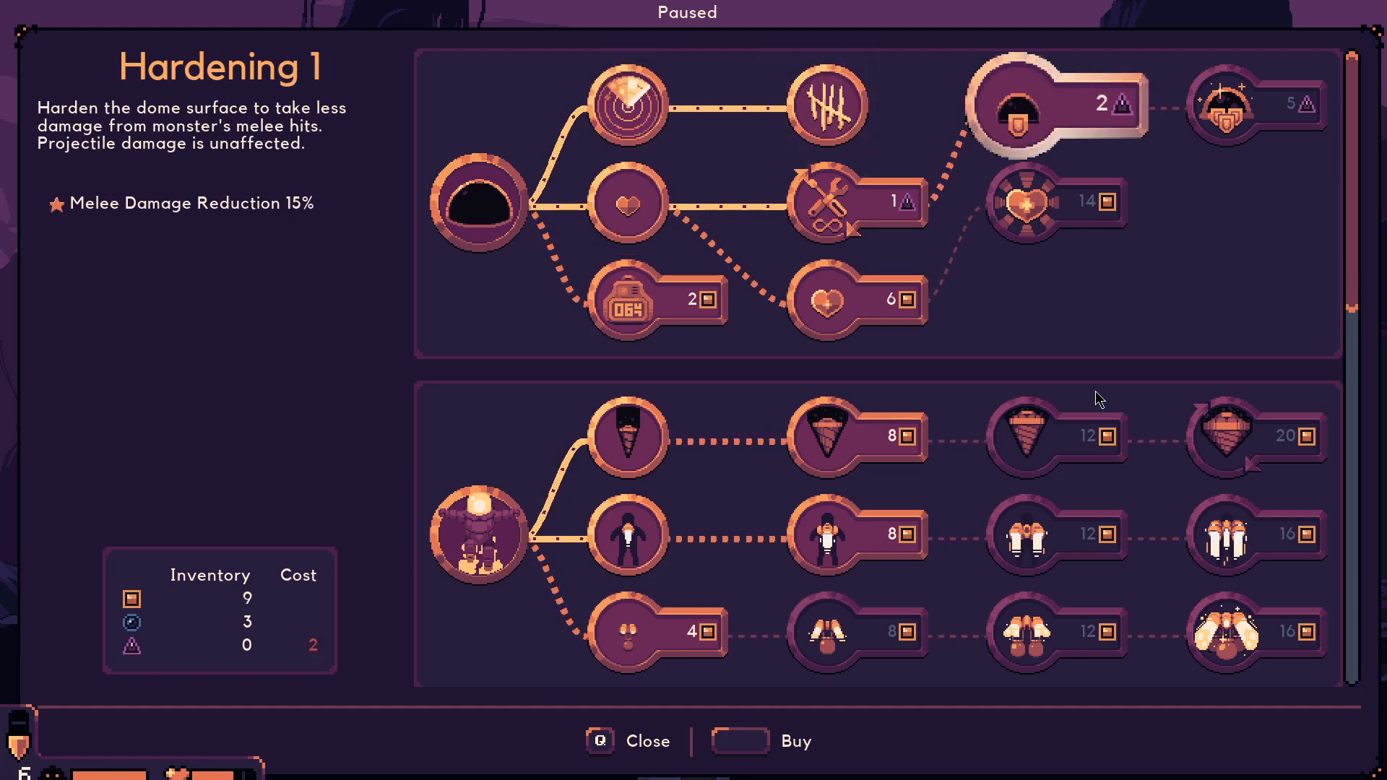
Inspect Health 1 and Hardening 2 and attempt another purchase from the tree
left_click(822, 299)
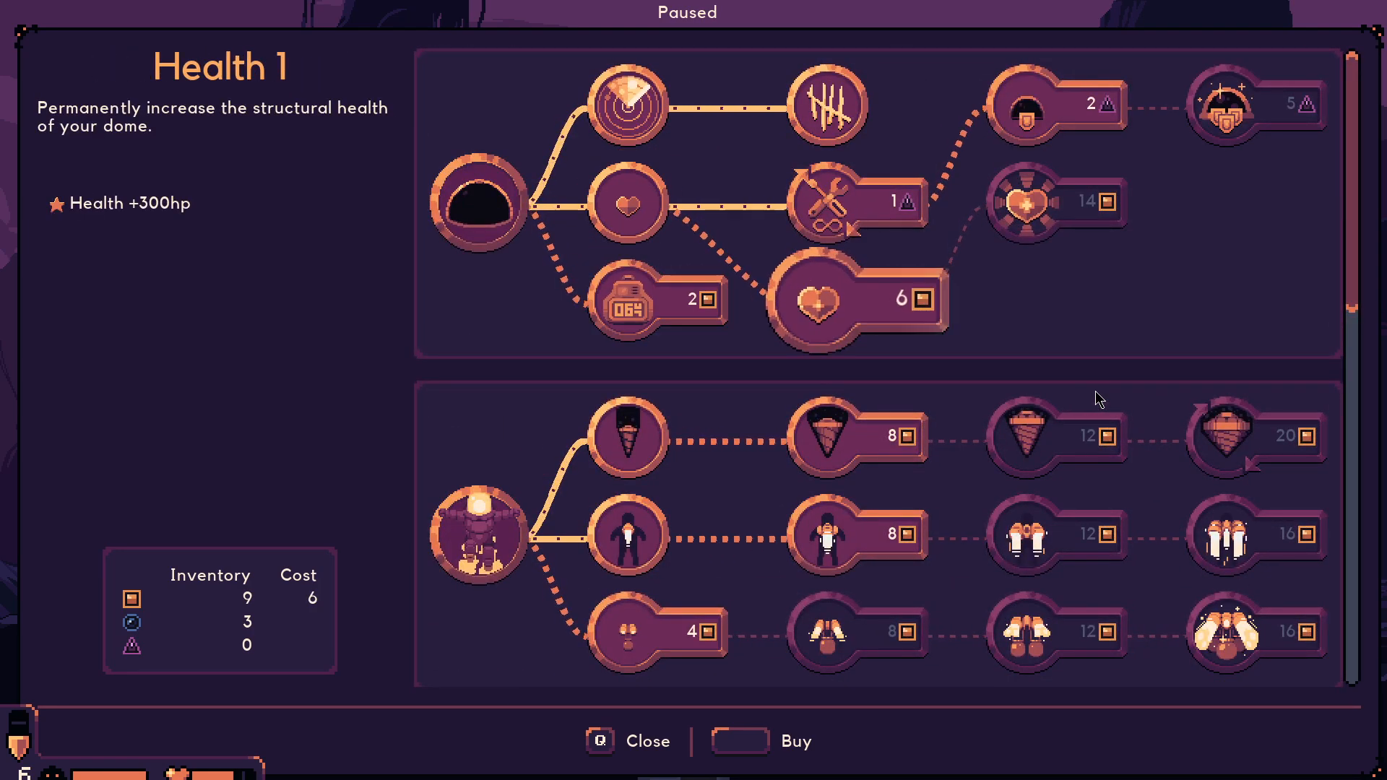
left_click(1254, 104)
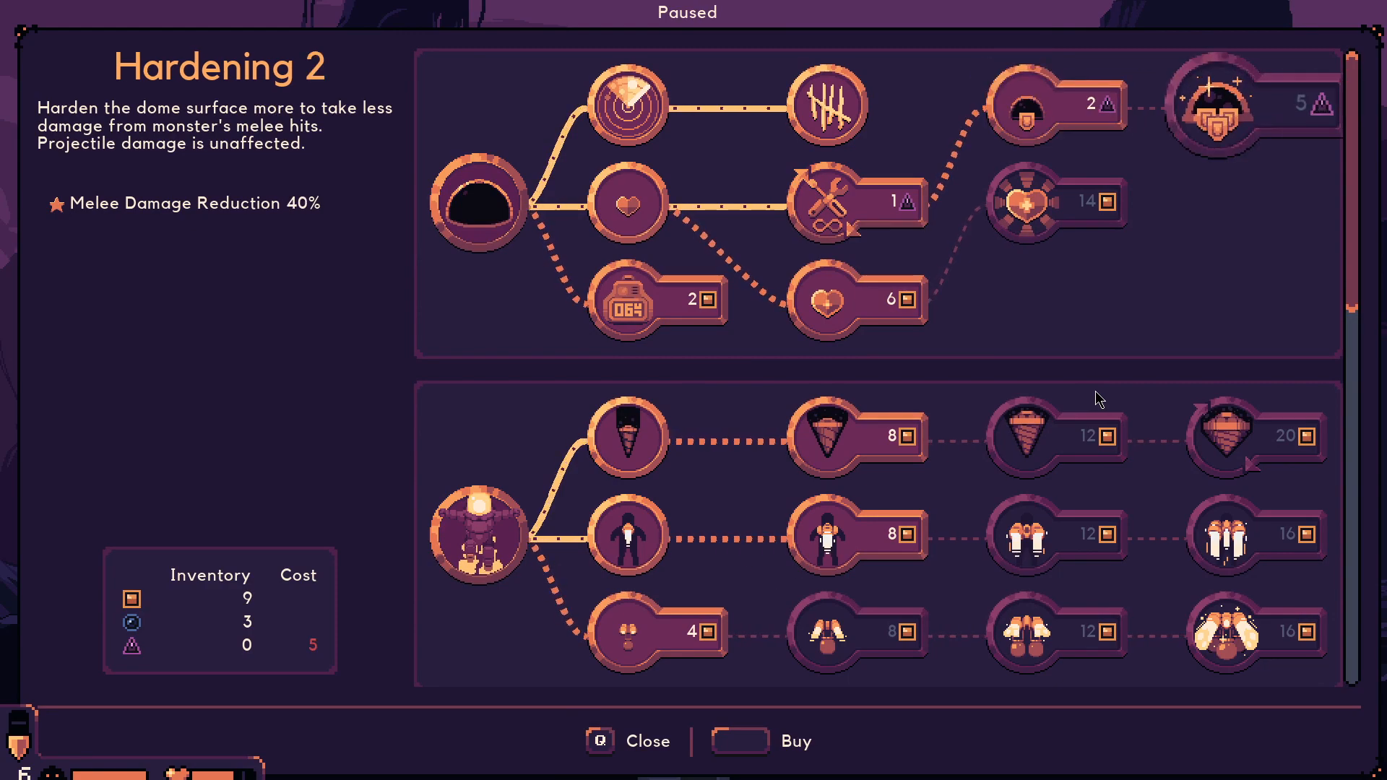
left_click(822, 299)
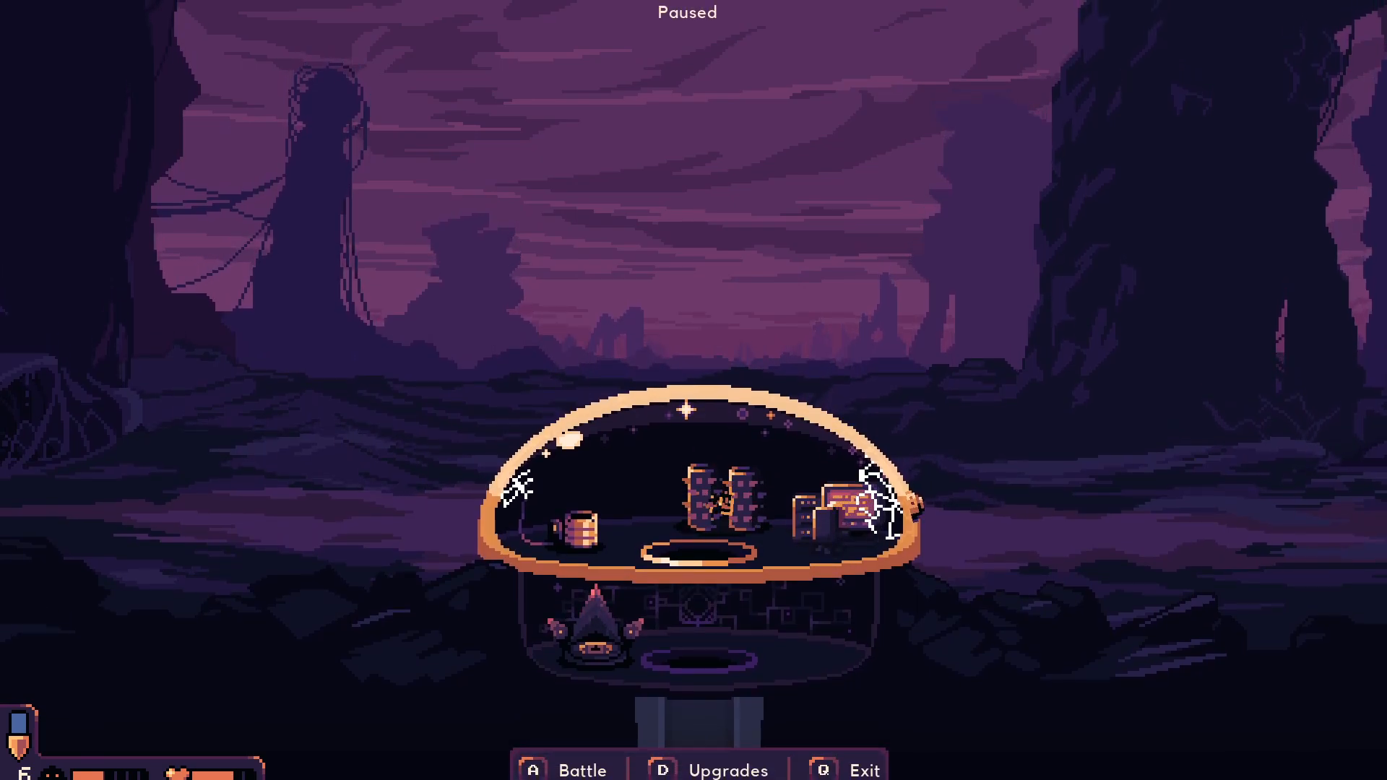
Reopen the upgrade tree to review Carry Strength 1, then close it and resume play
left_click(726, 769)
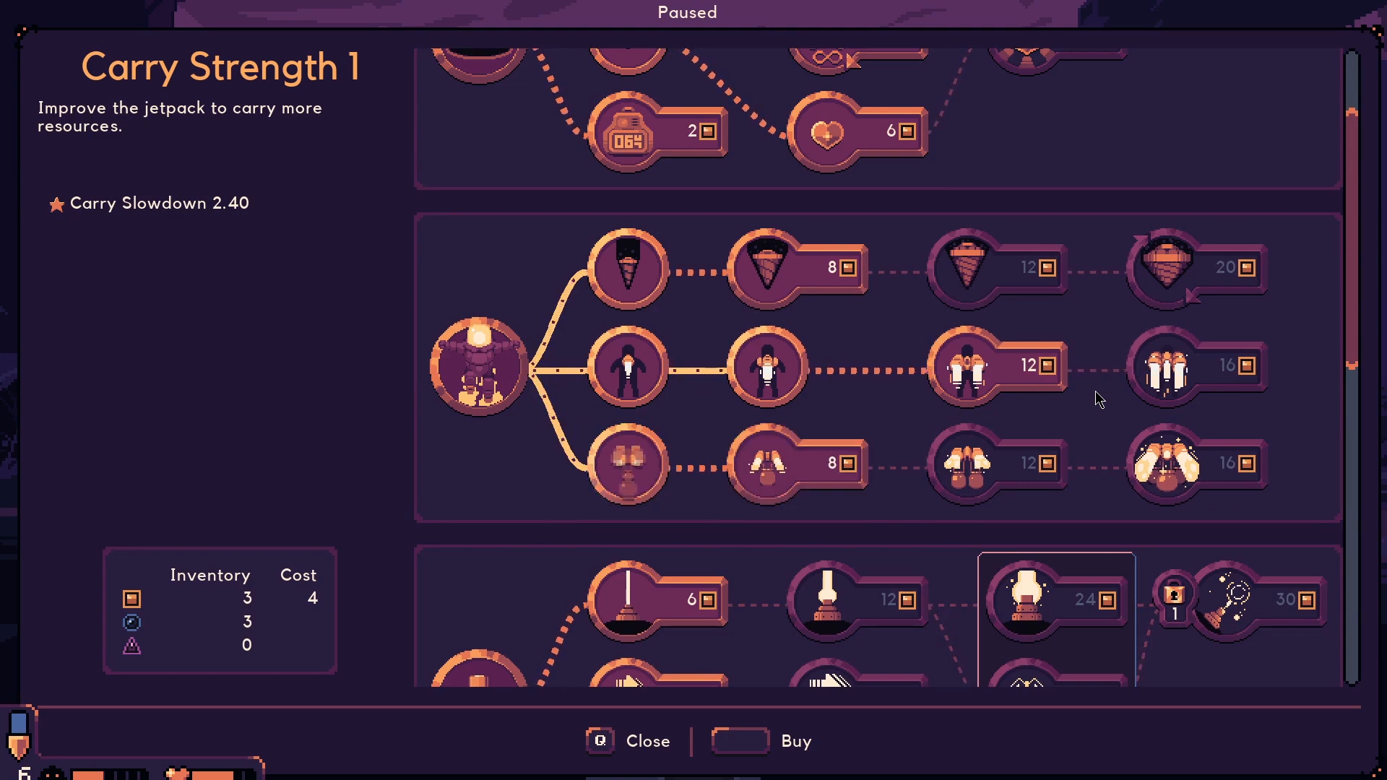
left_click(629, 741)
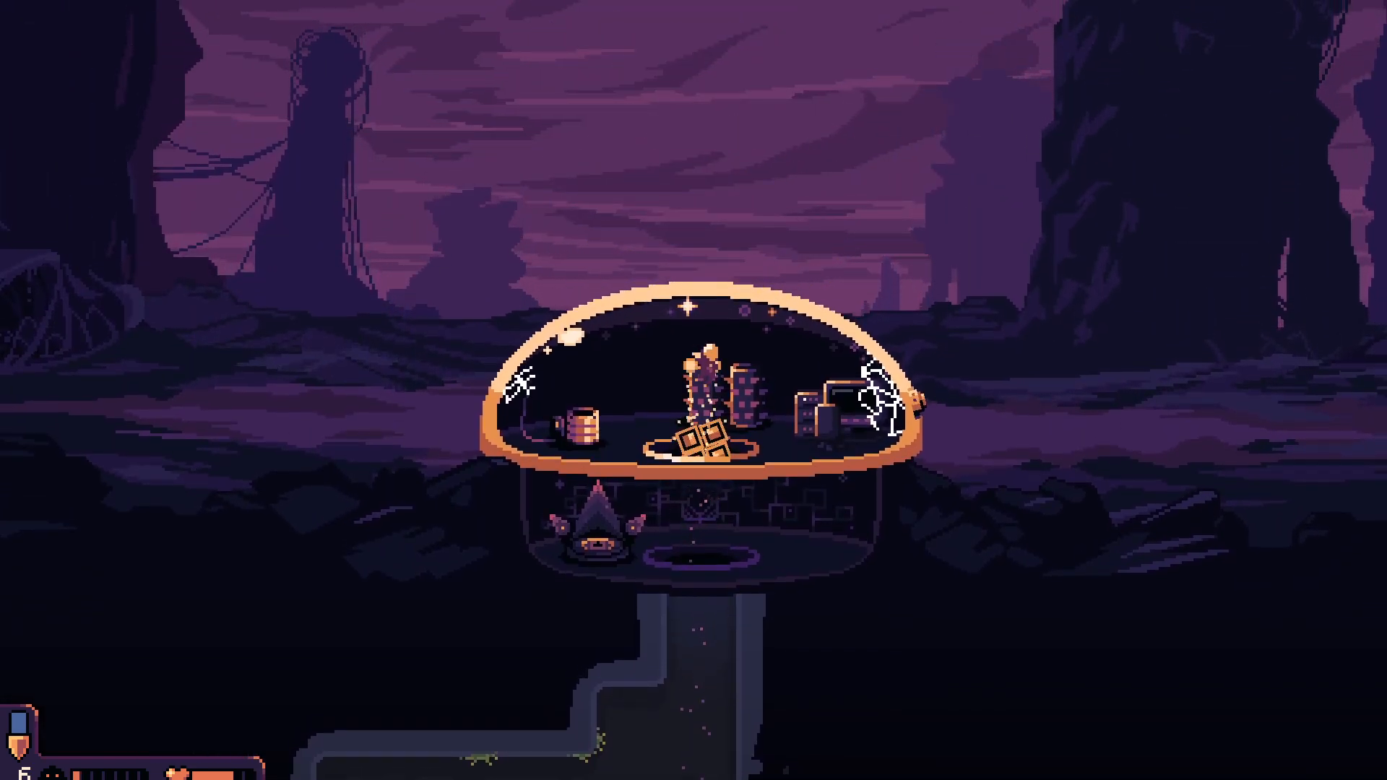
Man the dome's laser in Battle mode and shoot the monsters approaching the dome
key("Escape")
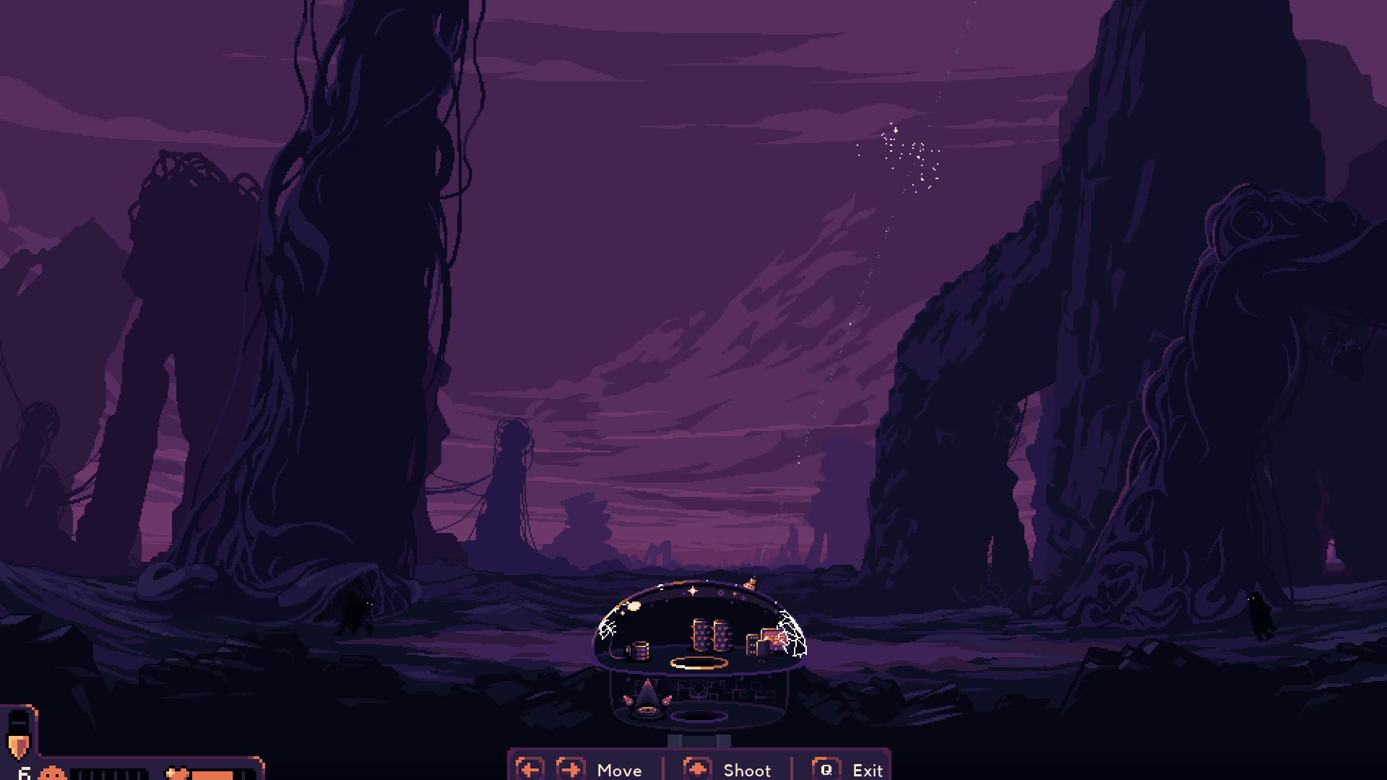
left_click(732, 767)
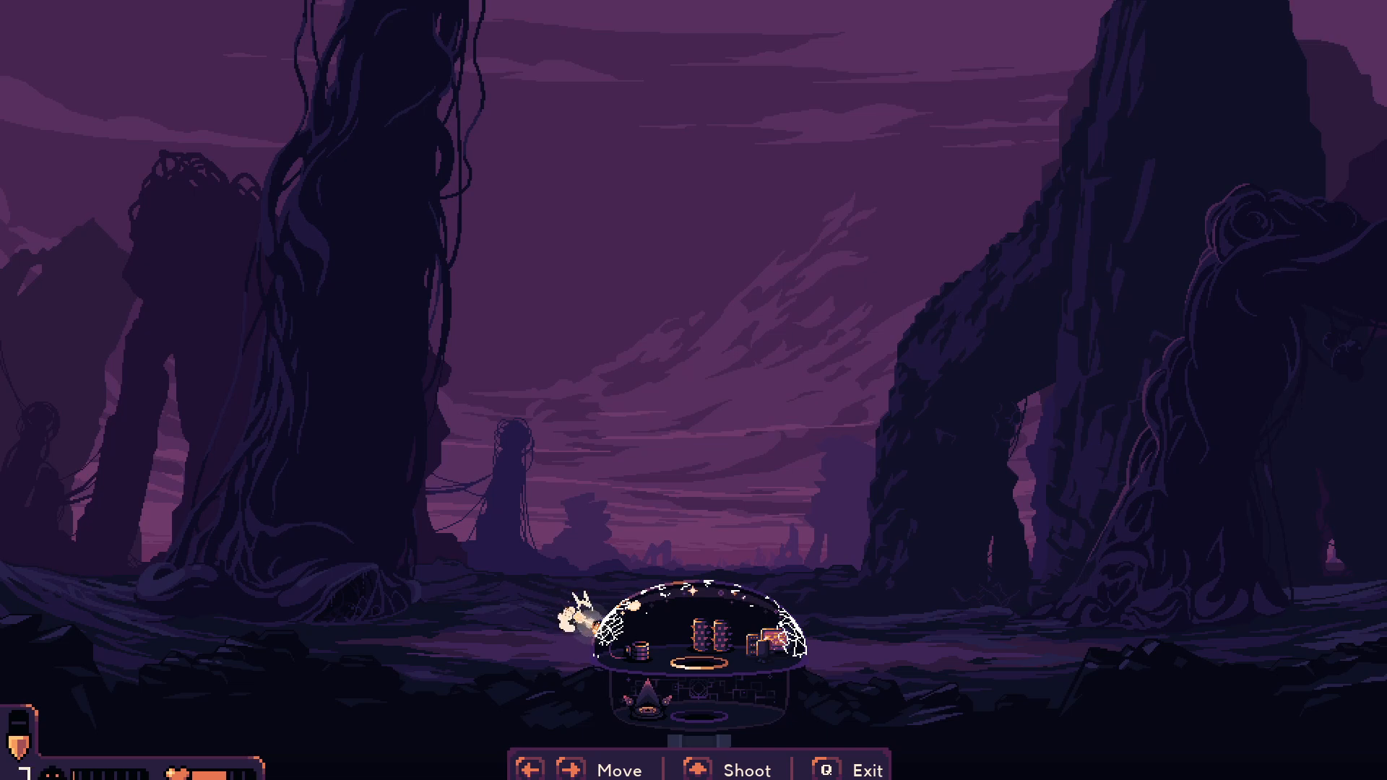
key("Escape")
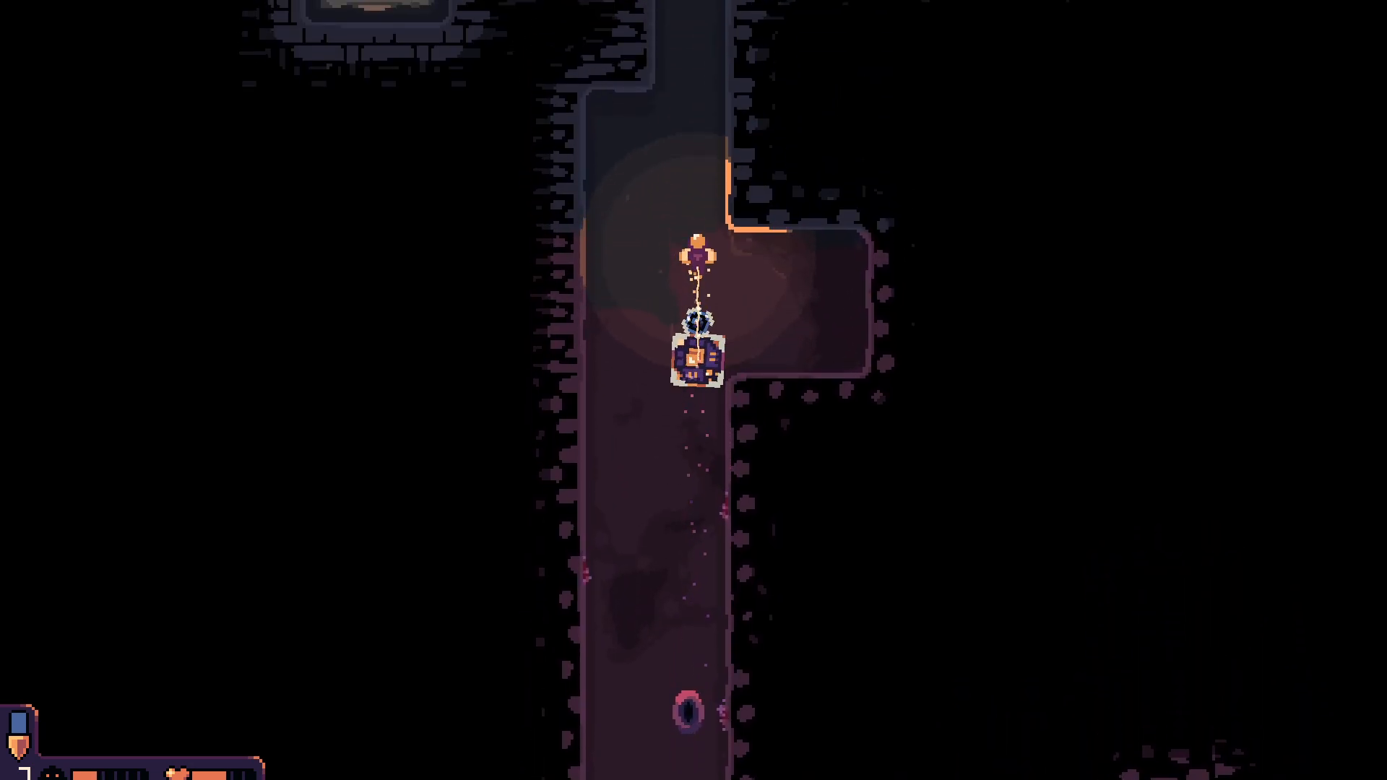
Haul the gadget orb up the shaft to the dome to trigger the gadget choice
scroll("up", 3)
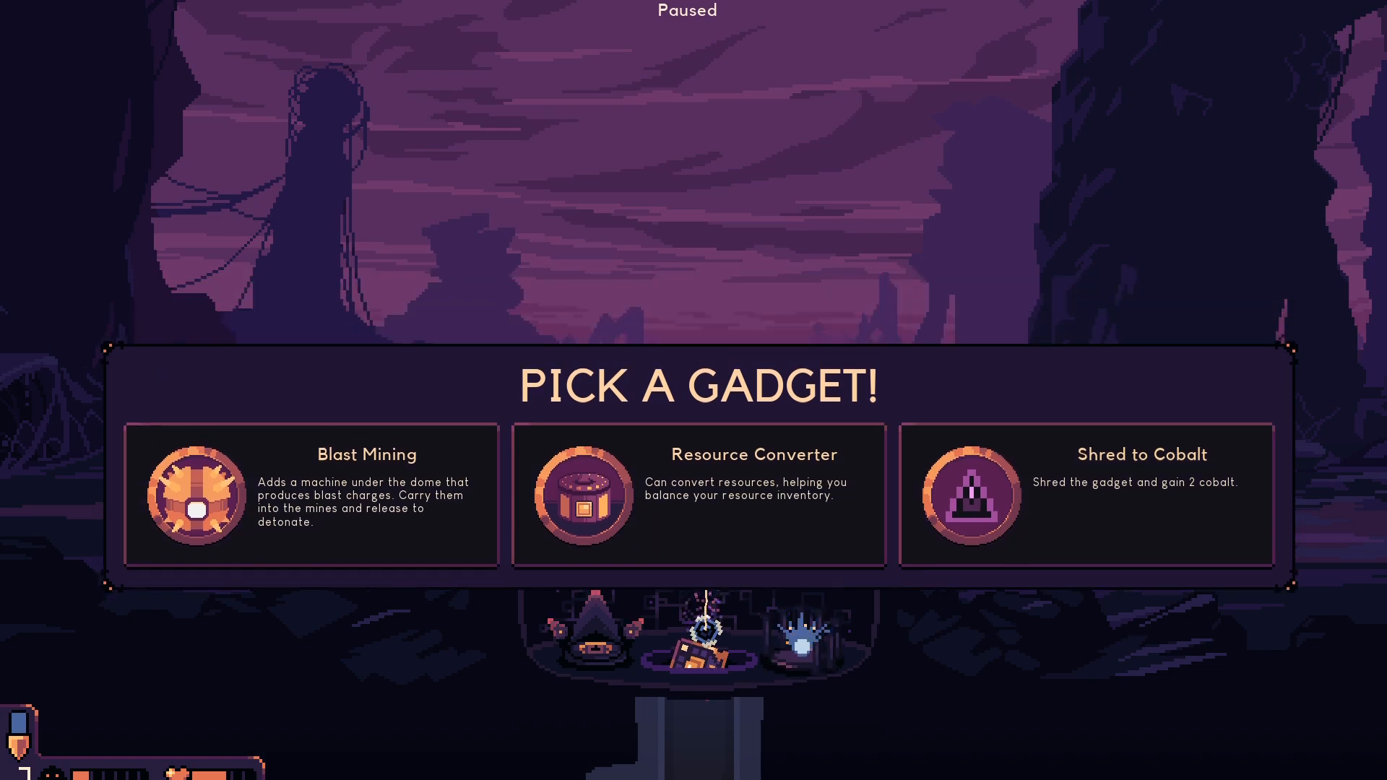
Choose one of the offered gadget cards and return to the dome console
left_click(696, 495)
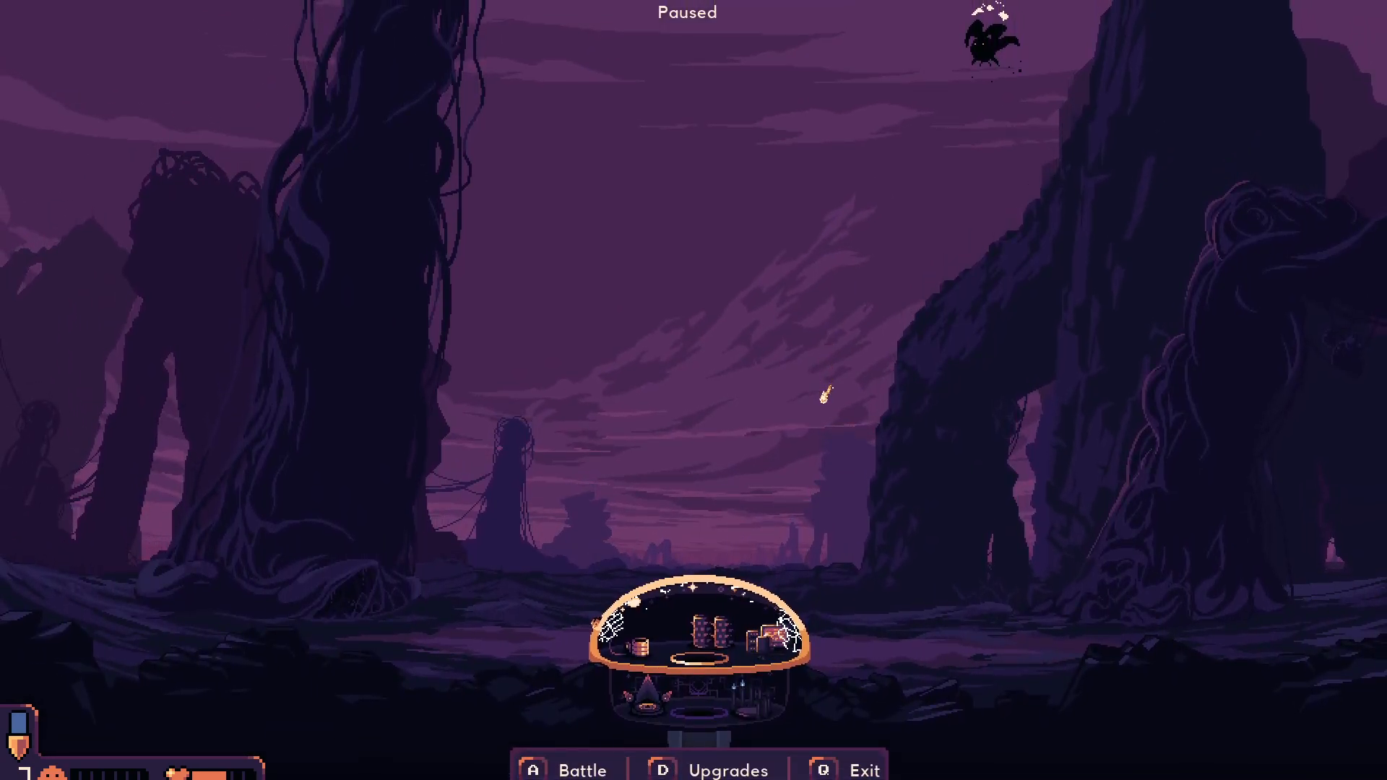
Start Battle, shoot the flying monster with the laser, then bring up the pause menu
left_click(565, 769)
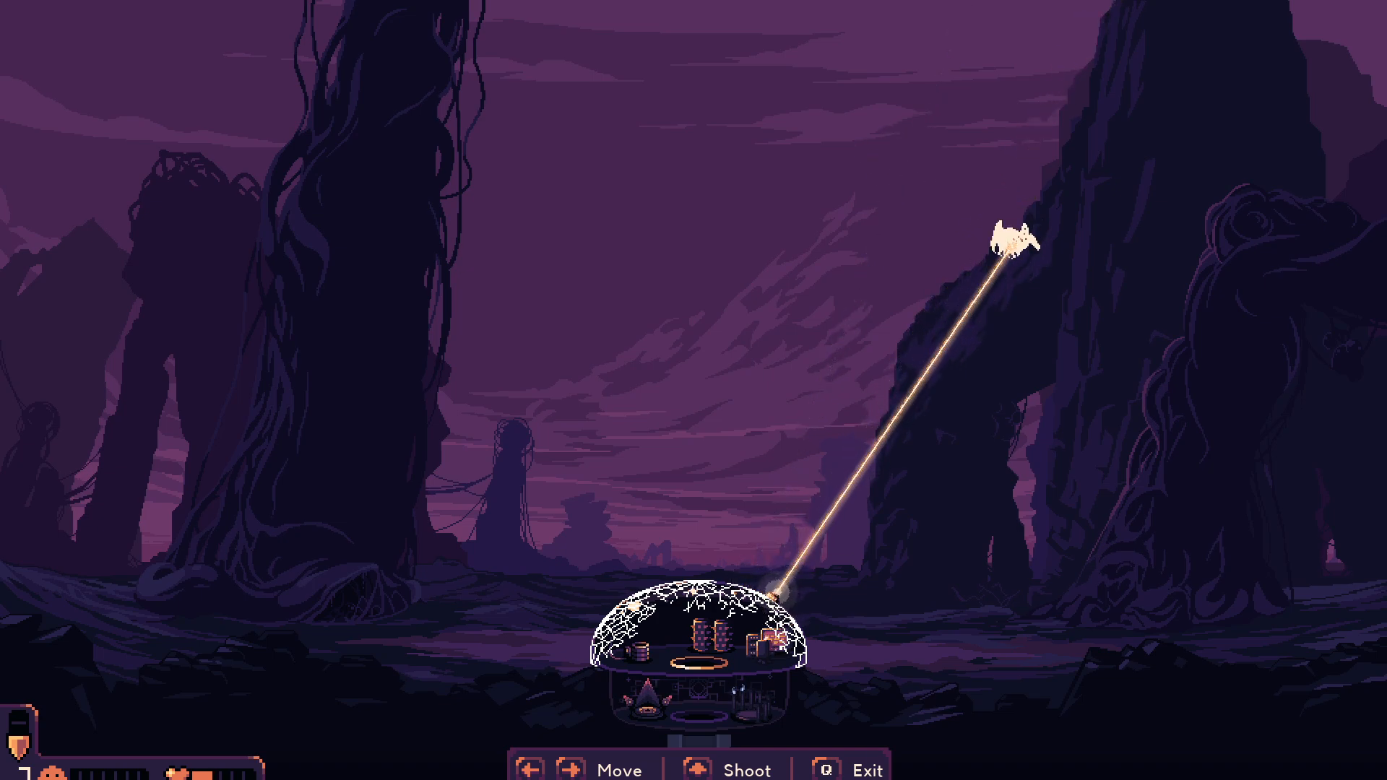
key("Escape")
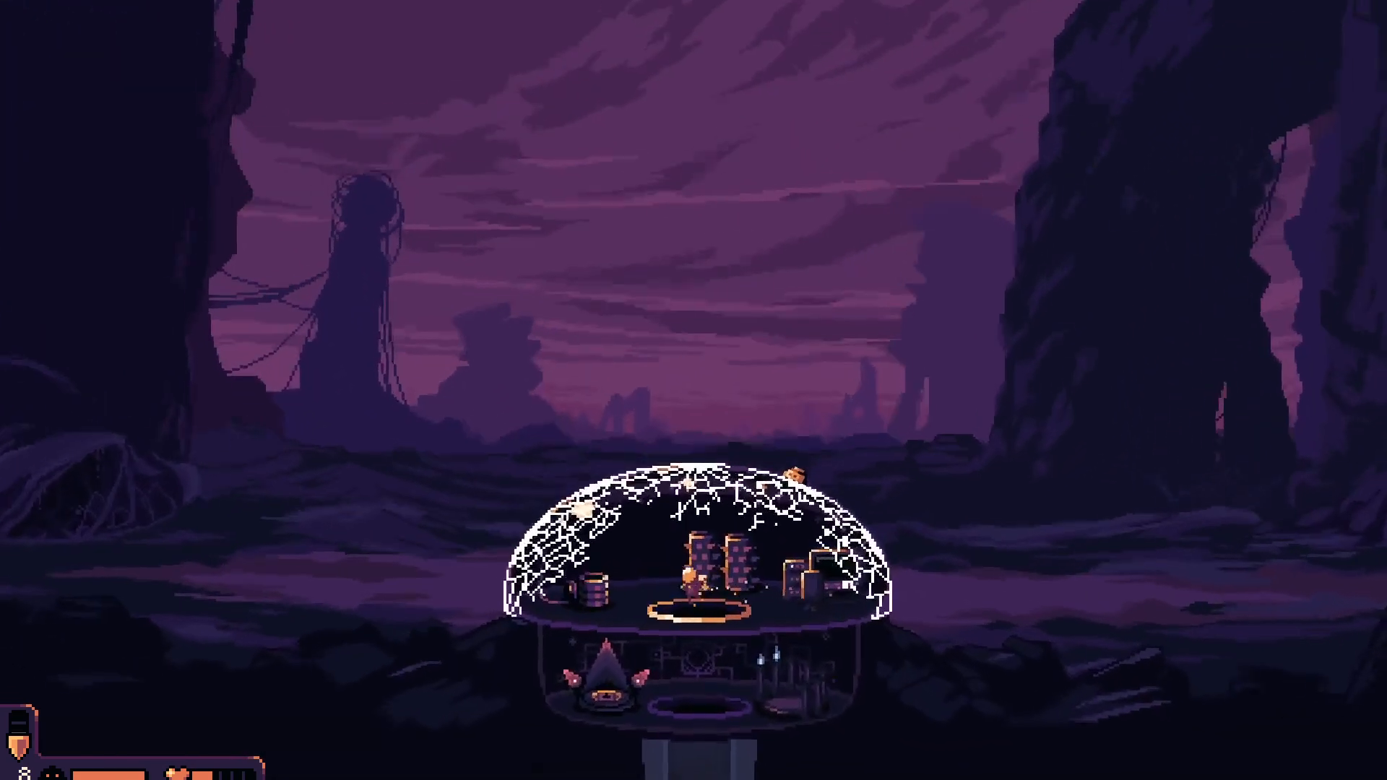
key("Escape")
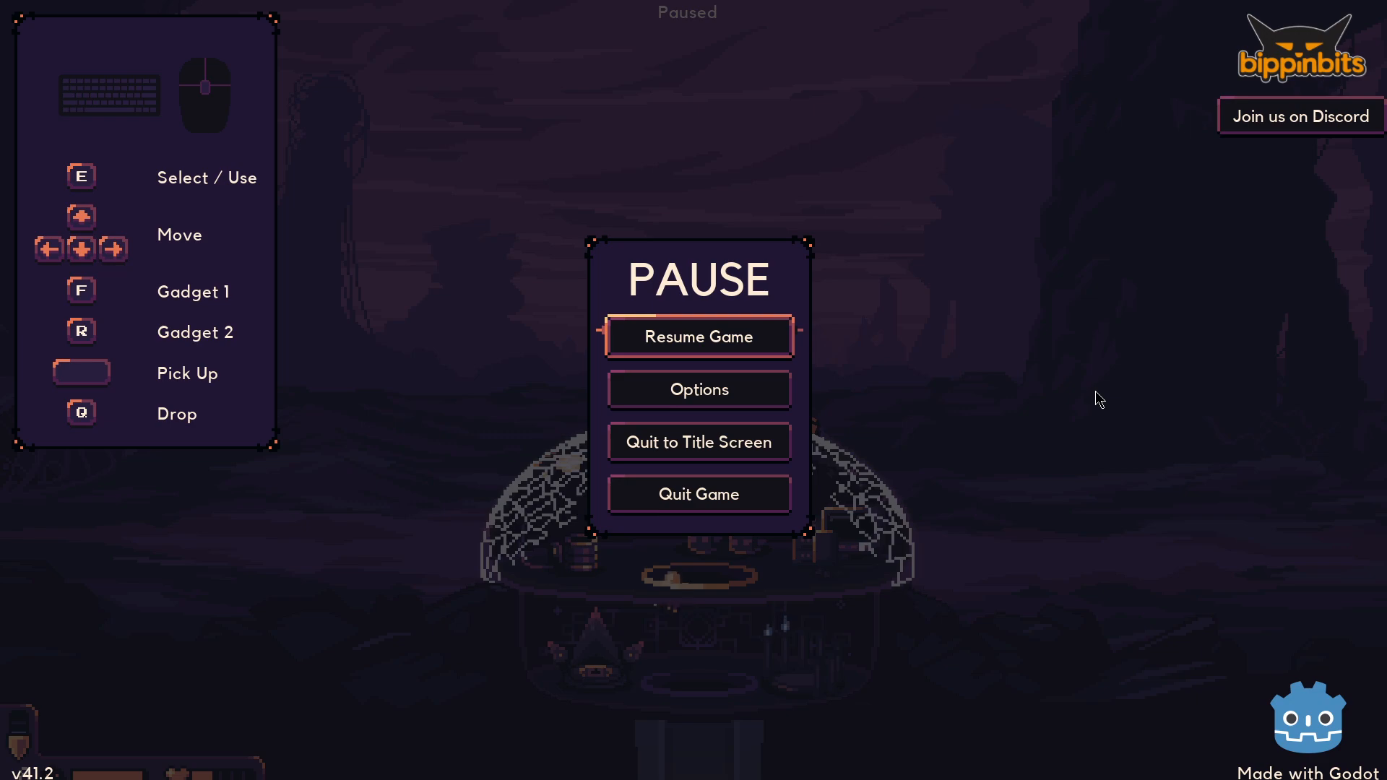
mouse_move(697, 442)
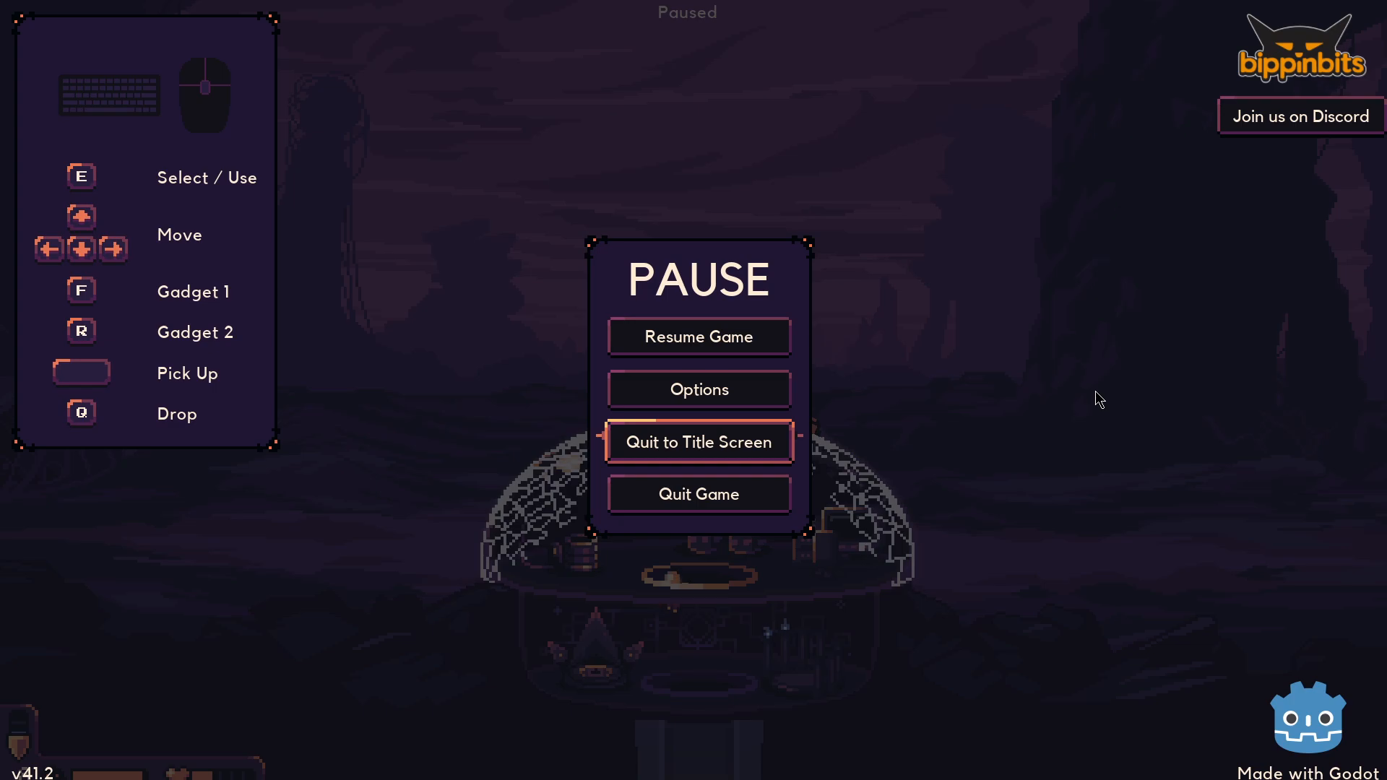
Quit to Title Screen and confirm, landing on the loadout screen
left_click(698, 442)
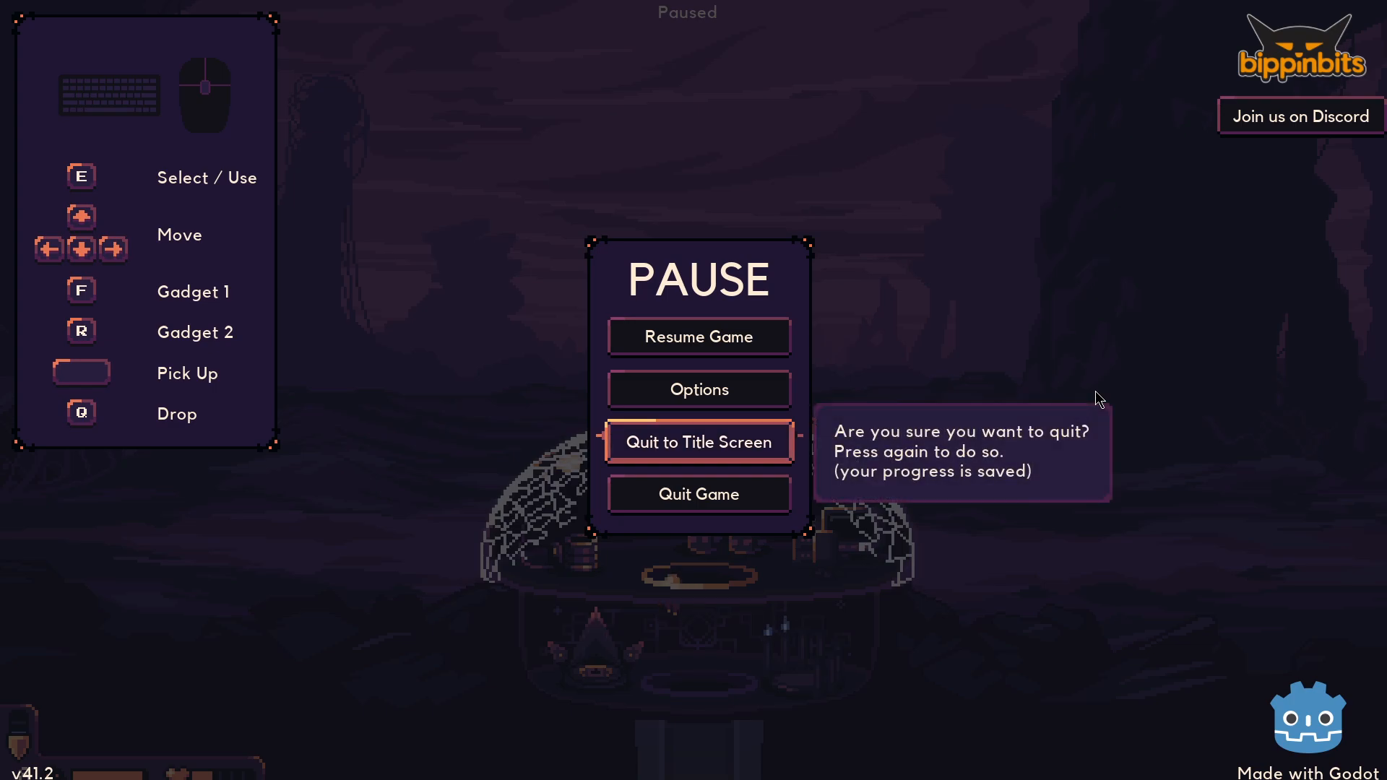
left_click(698, 440)
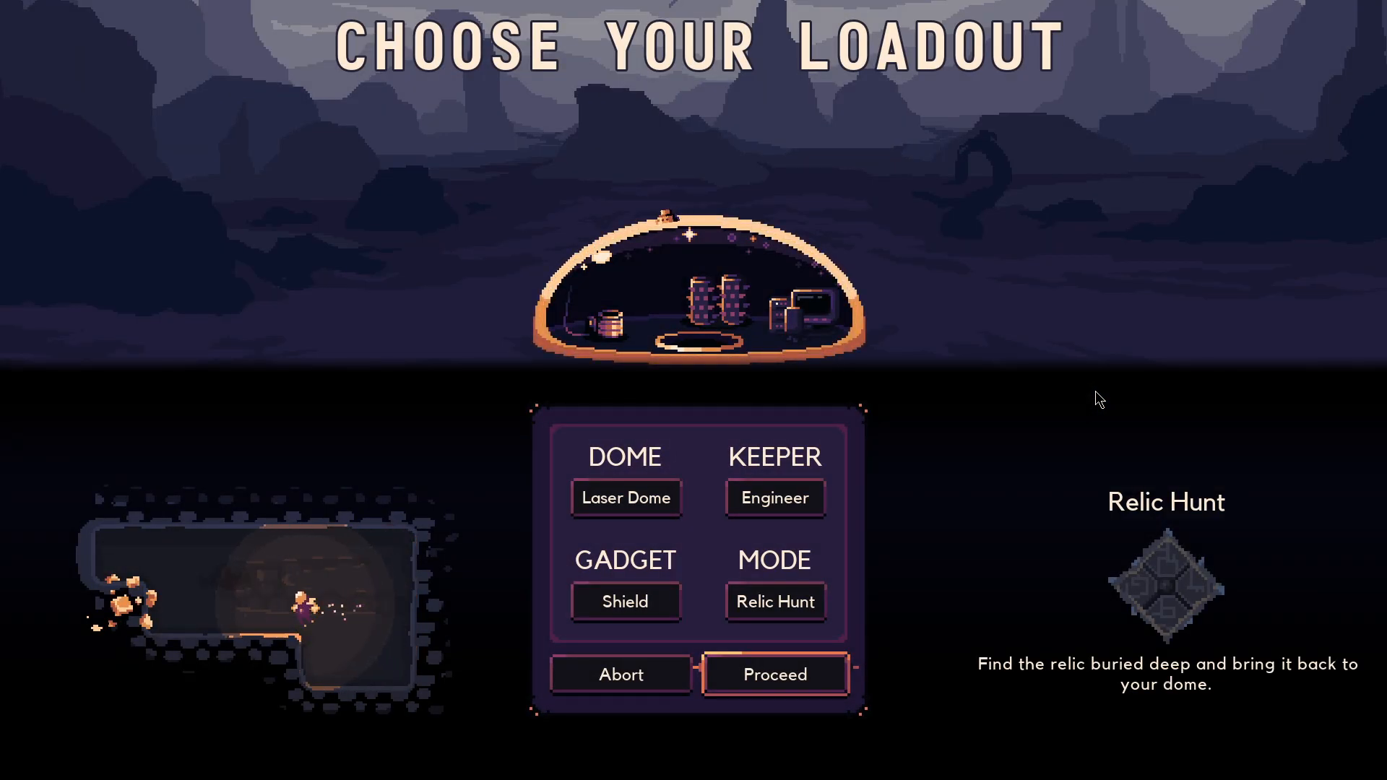
Review the dome and keeper choices, keeping Laser Dome and Engineer
left_click(626, 498)
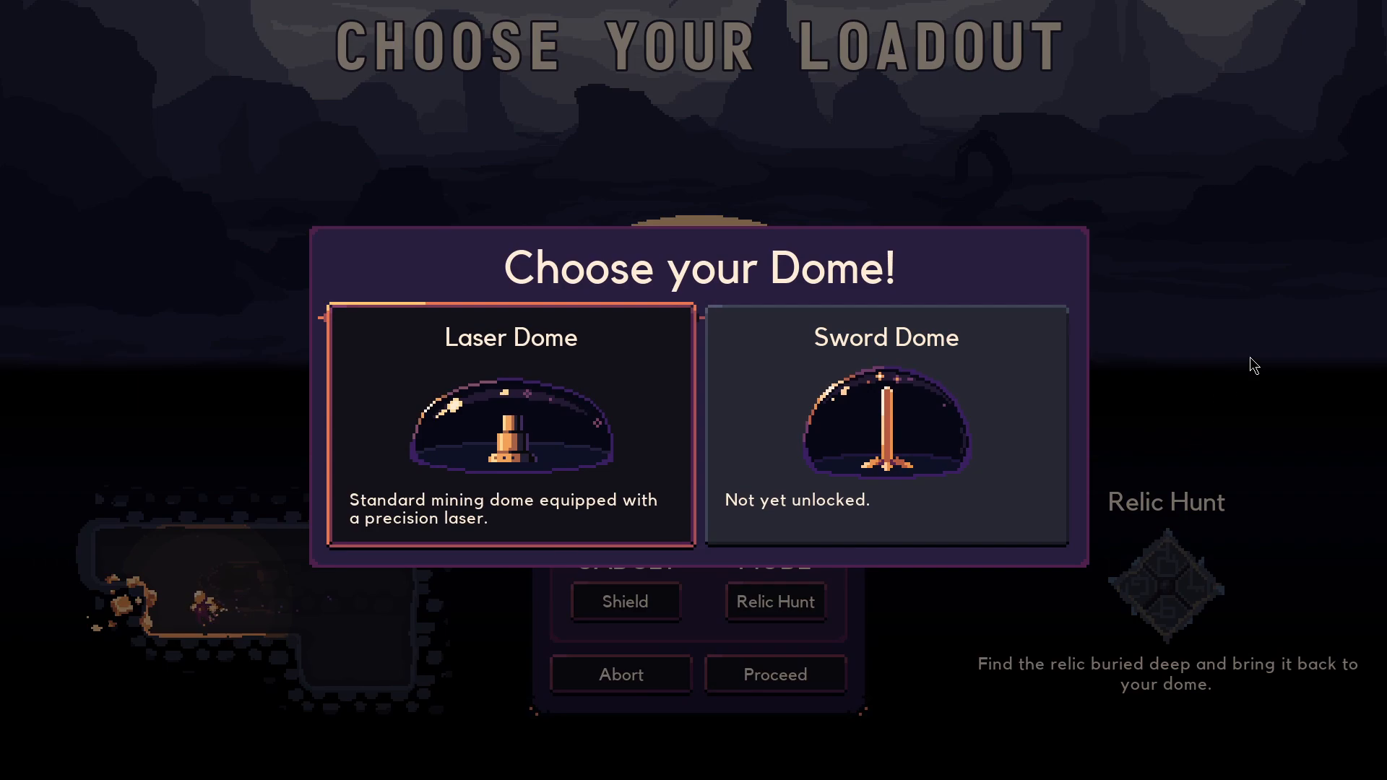
mouse_move(494, 423)
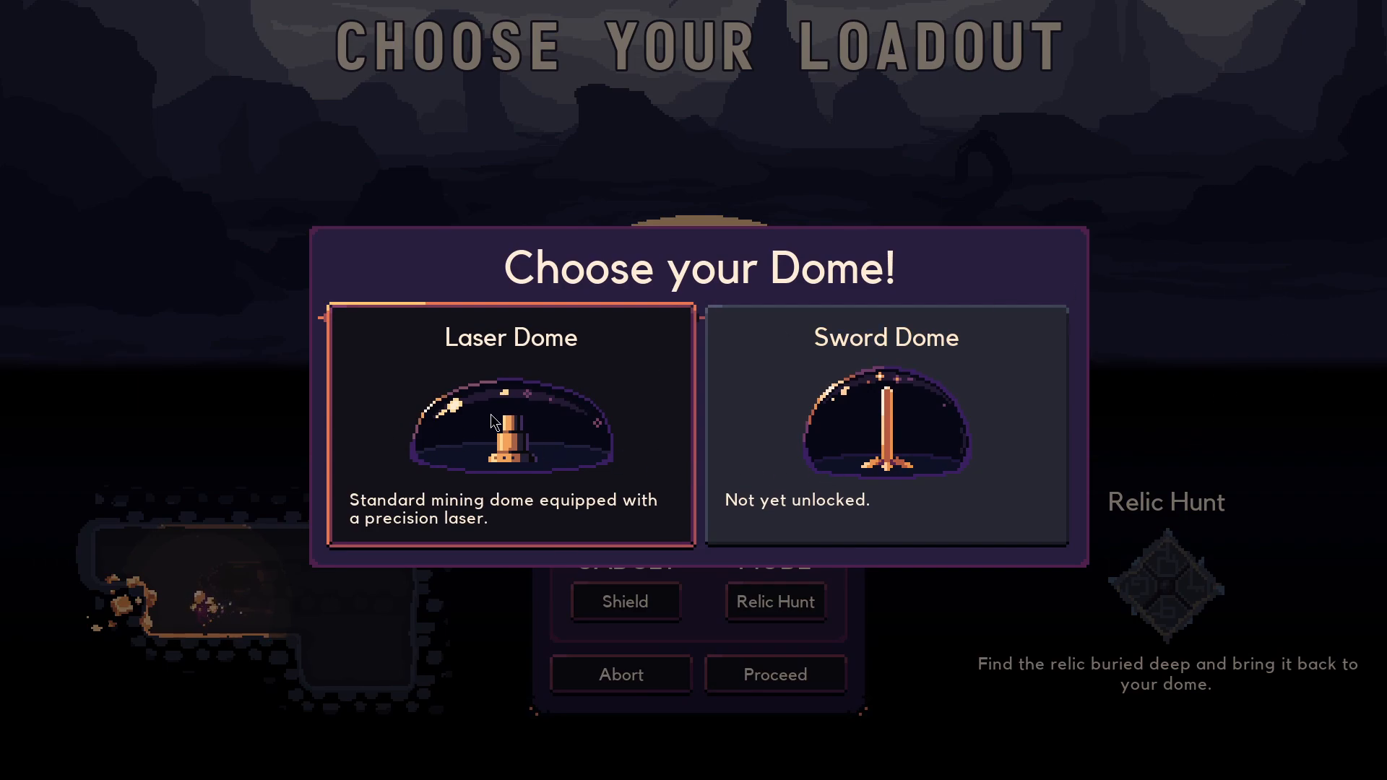
left_click(510, 425)
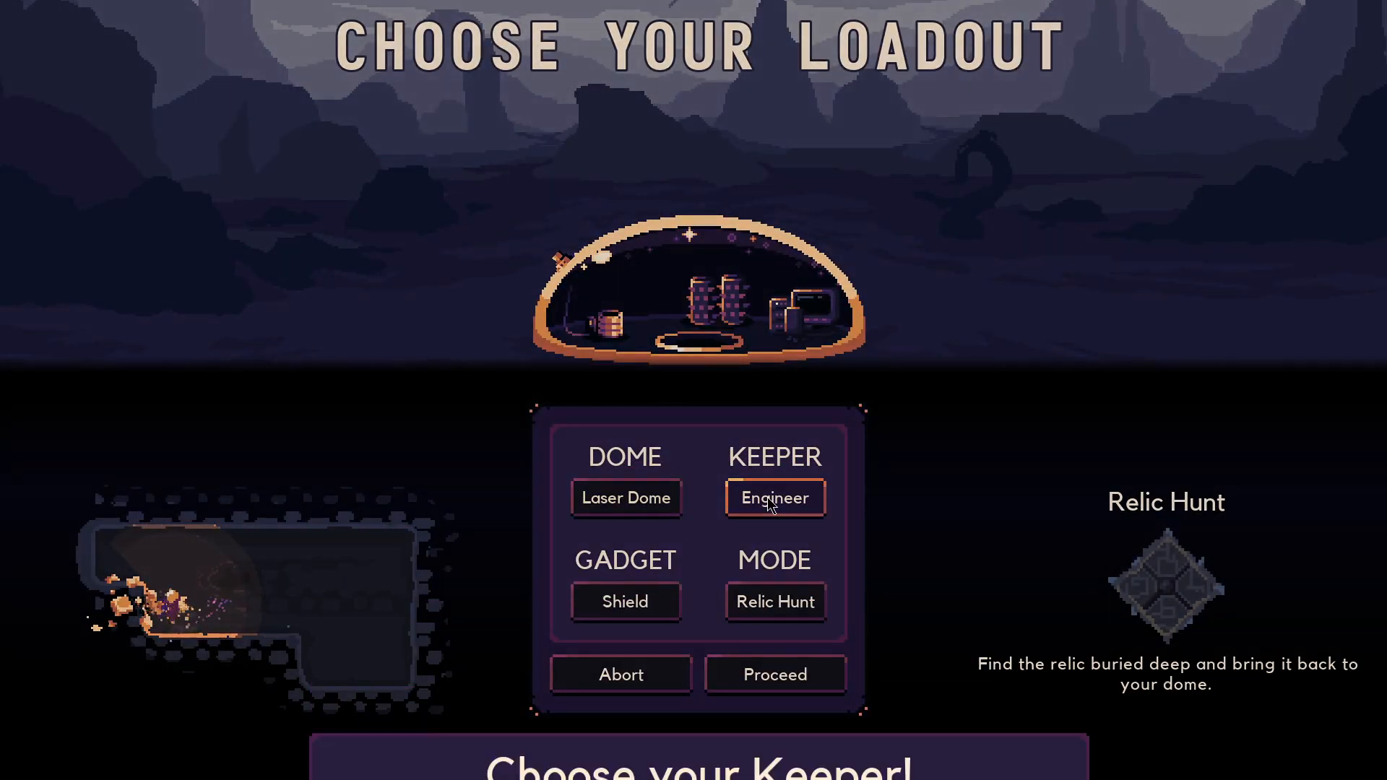
left_click(773, 497)
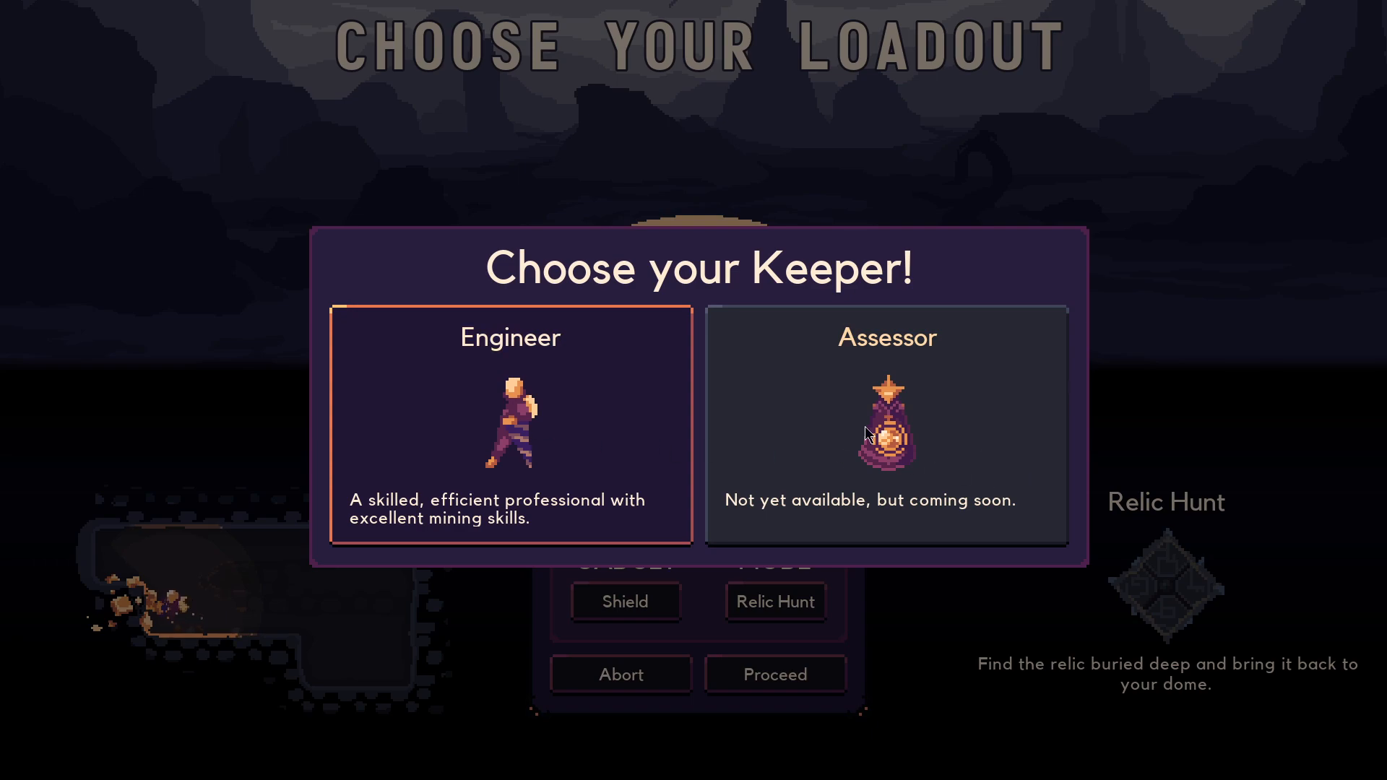
left_click(510, 424)
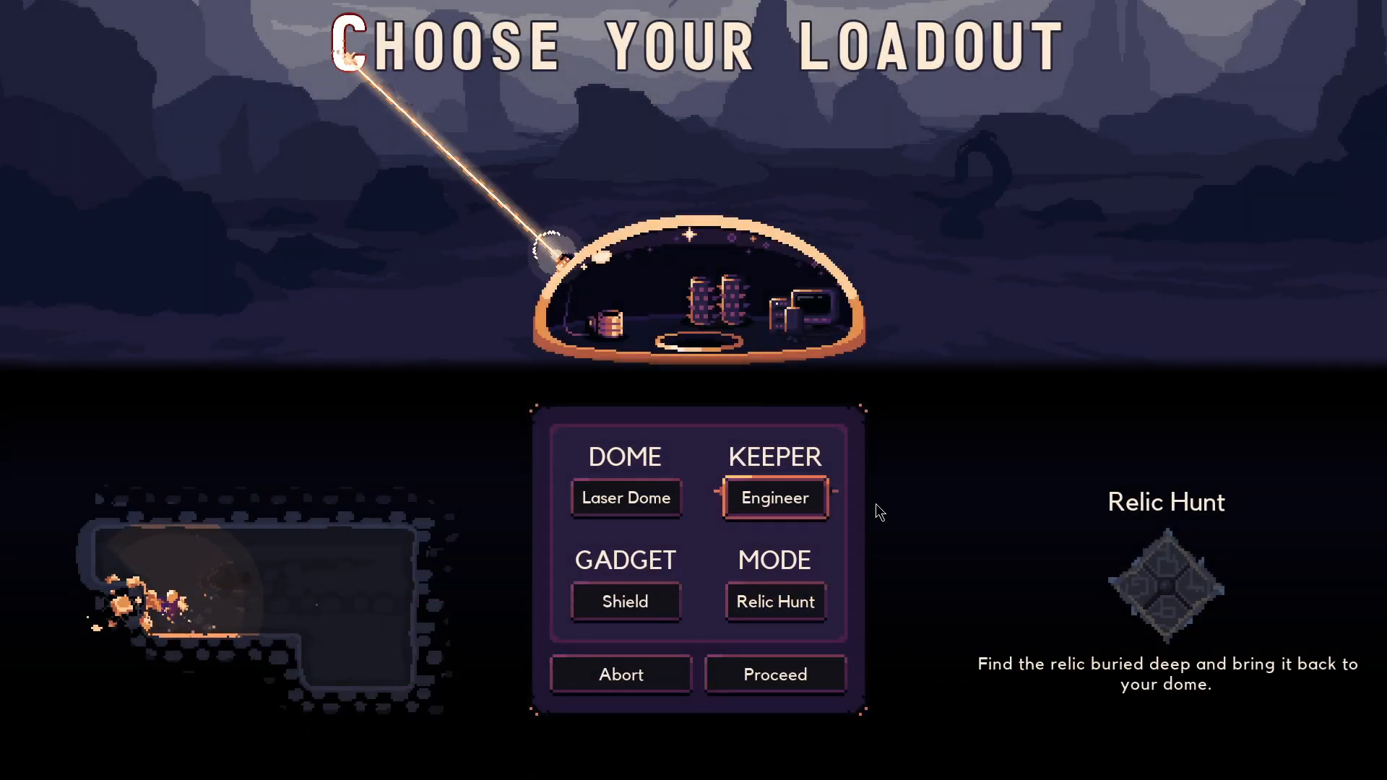
mouse_move(777, 206)
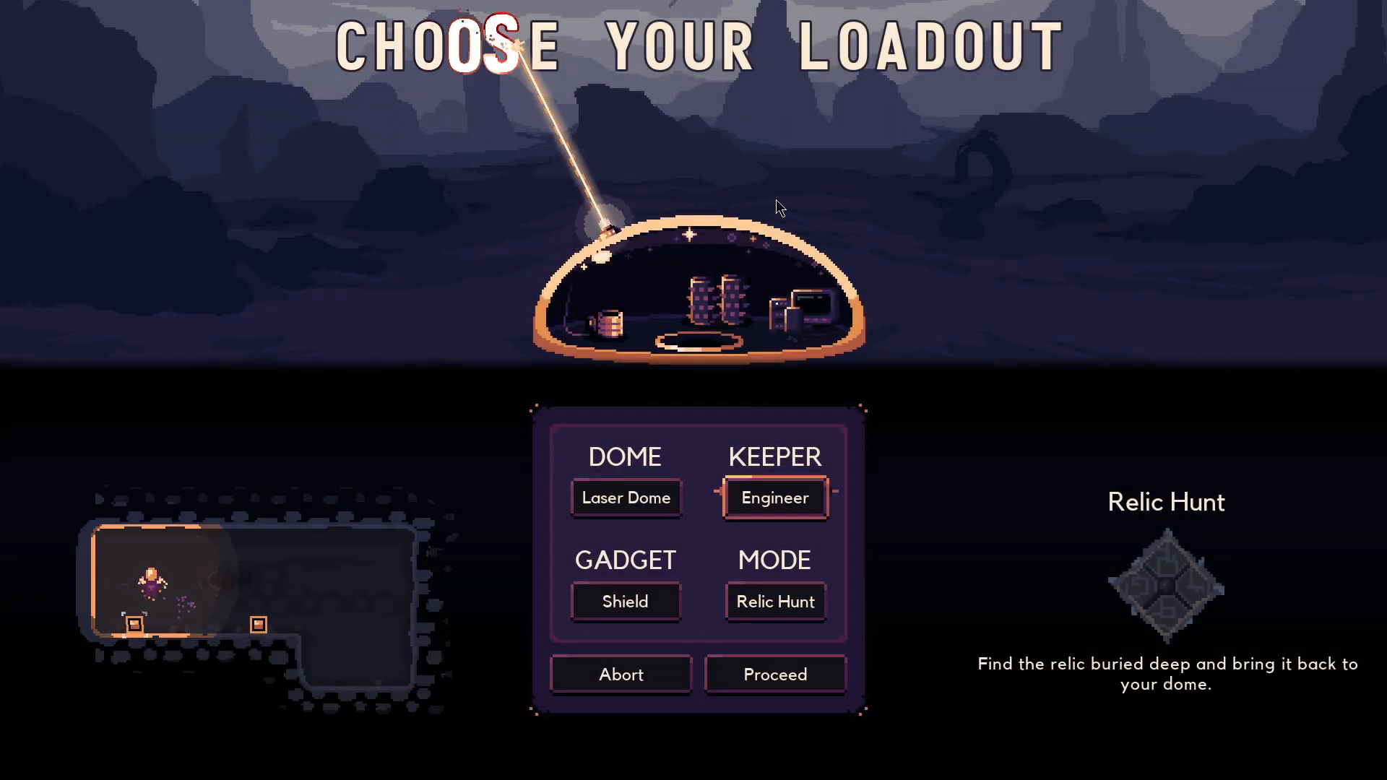
Keep the Shield gadget and Relic Hunt mode, then abort back to the title menu
left_click(624, 601)
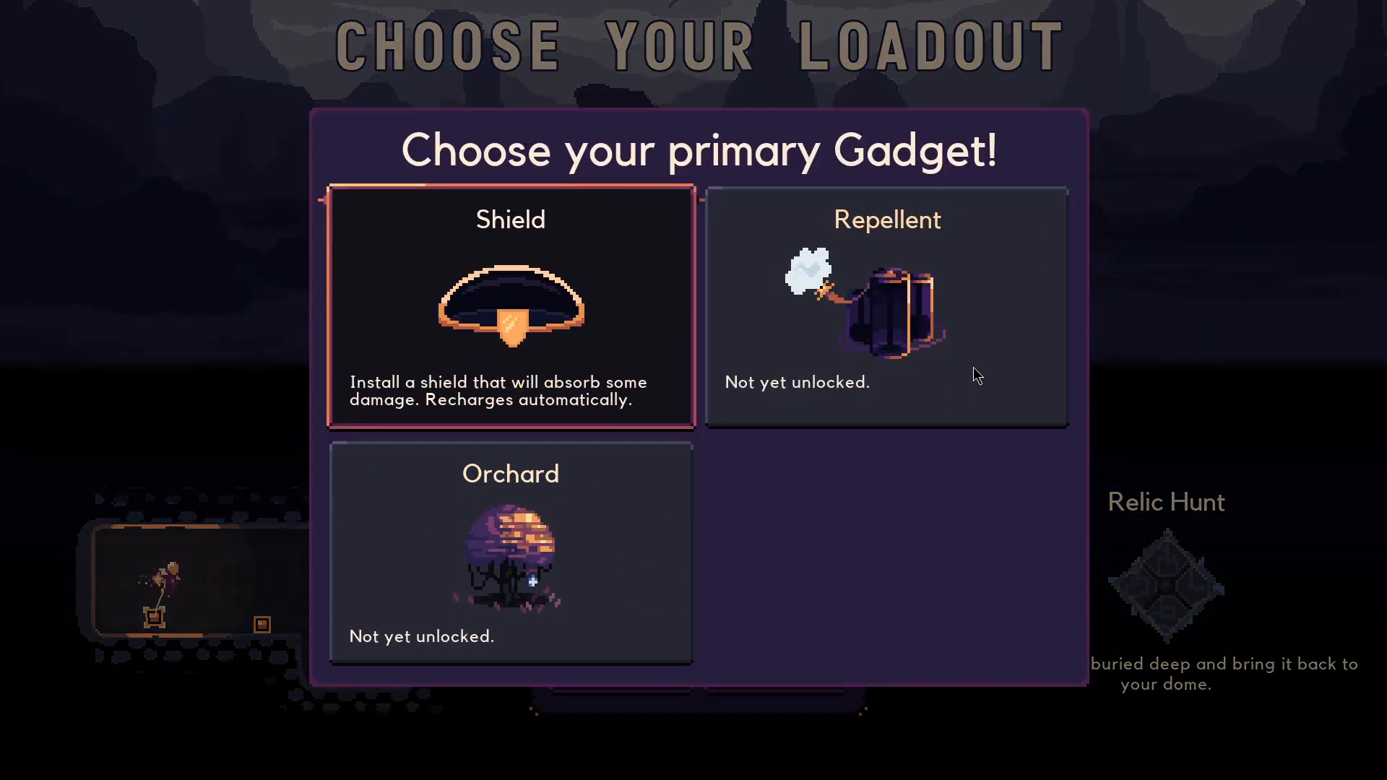
left_click(510, 306)
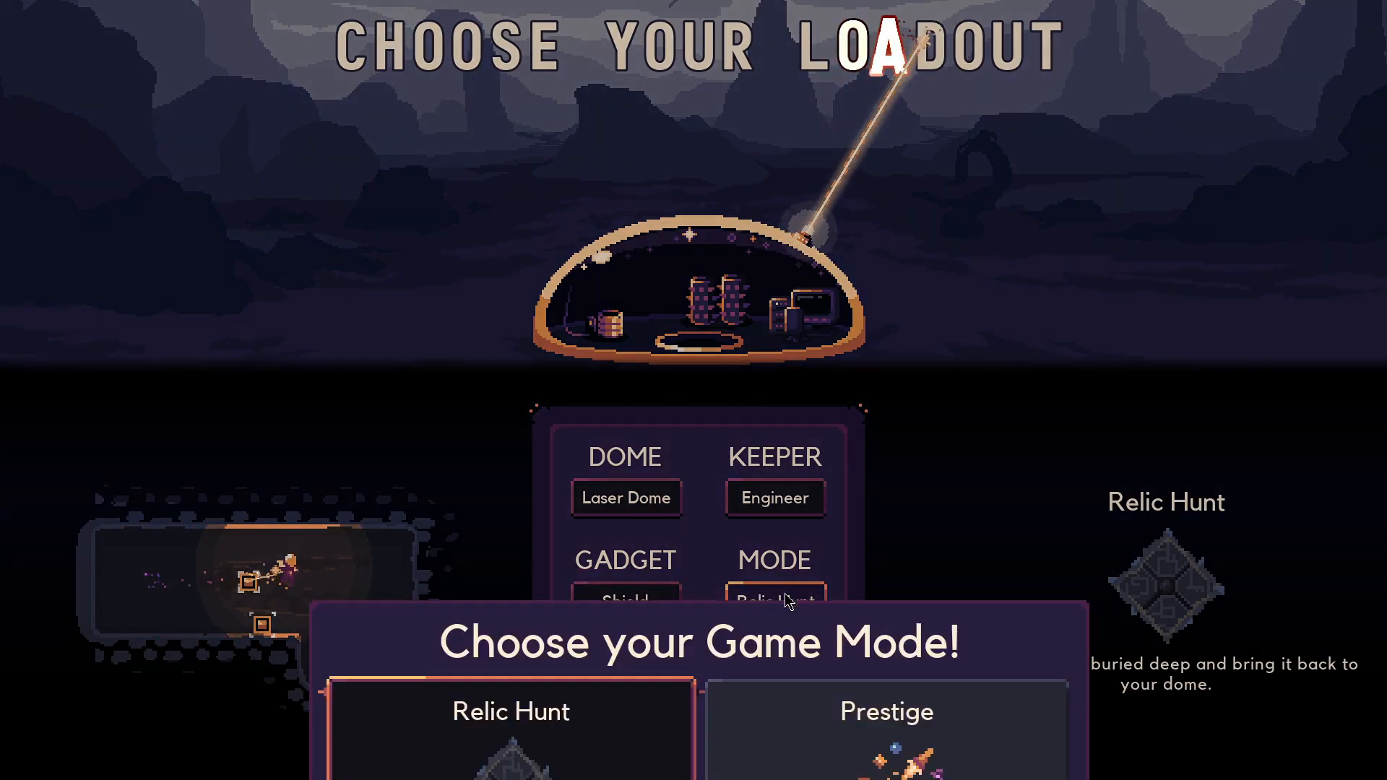
left_click(510, 725)
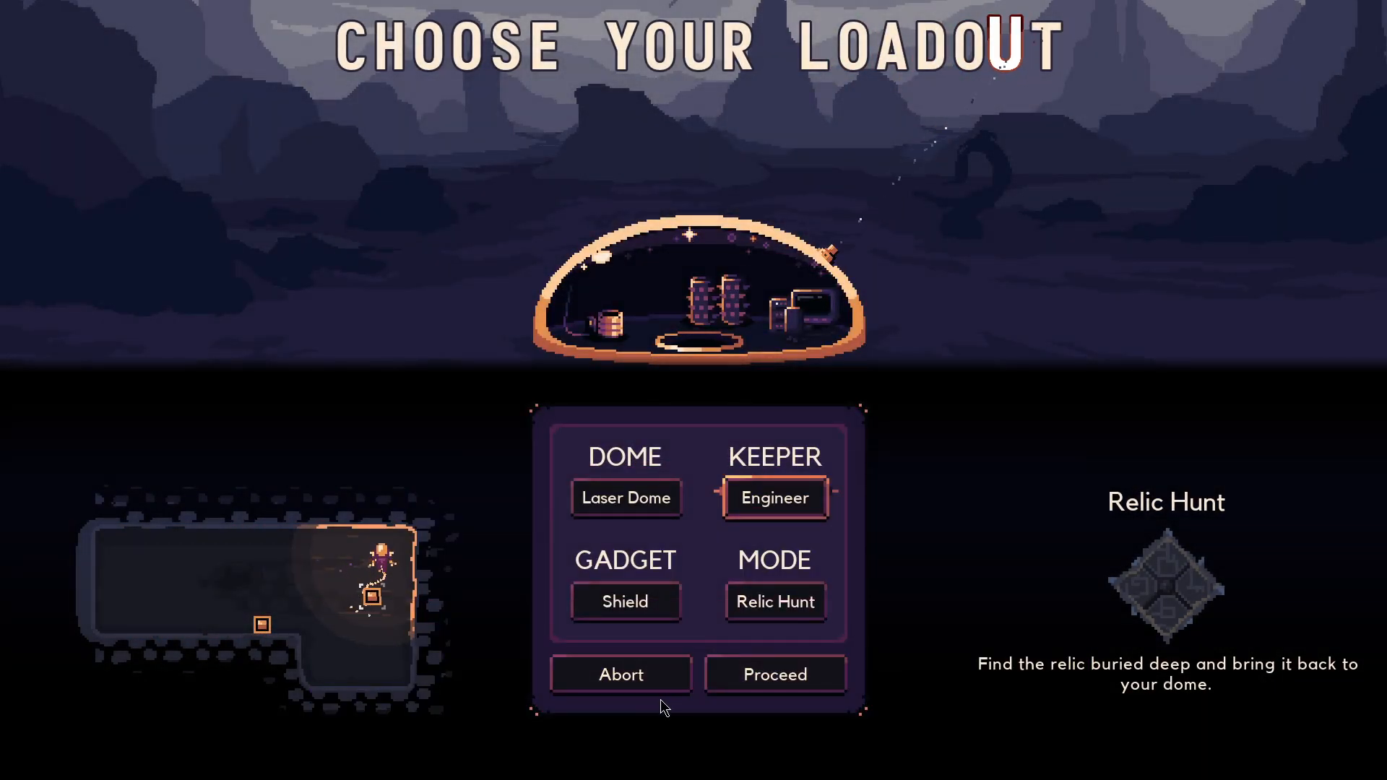
left_click(622, 675)
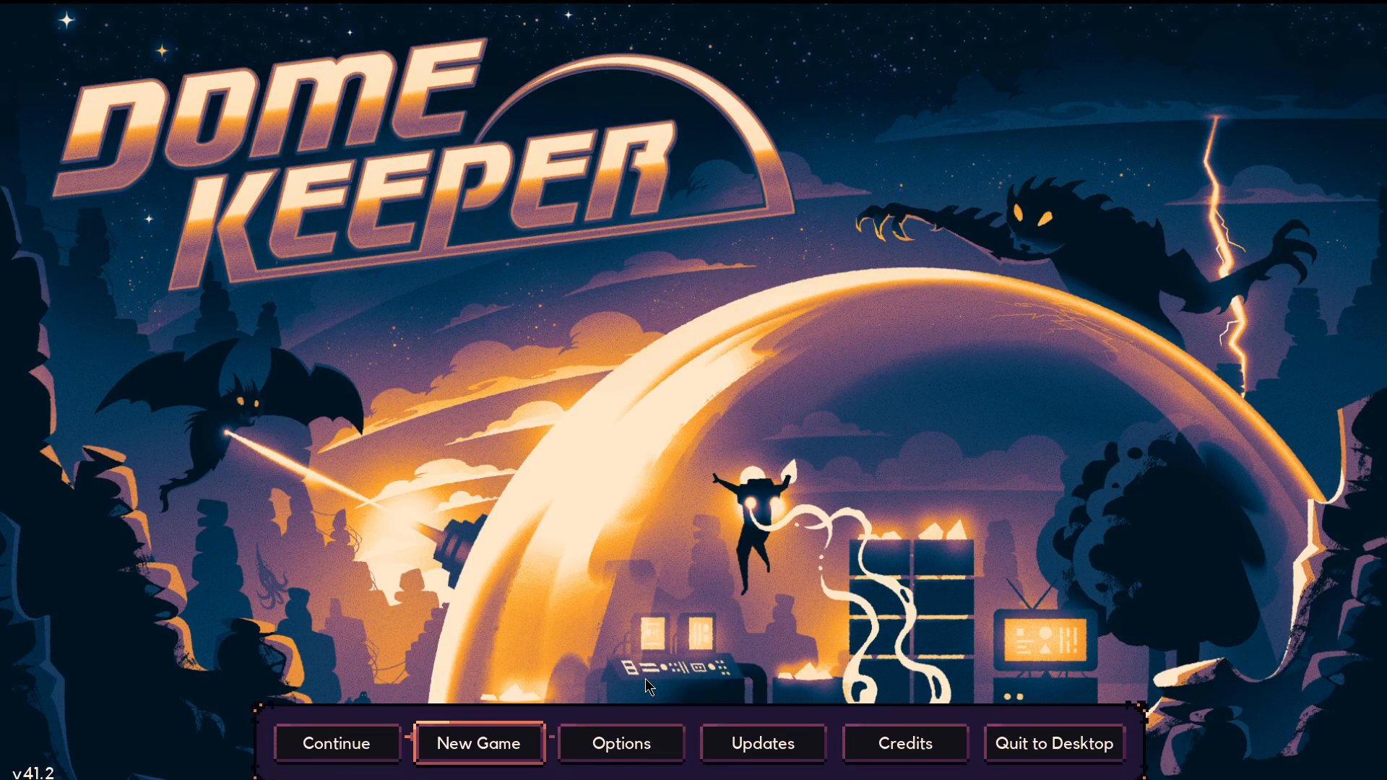